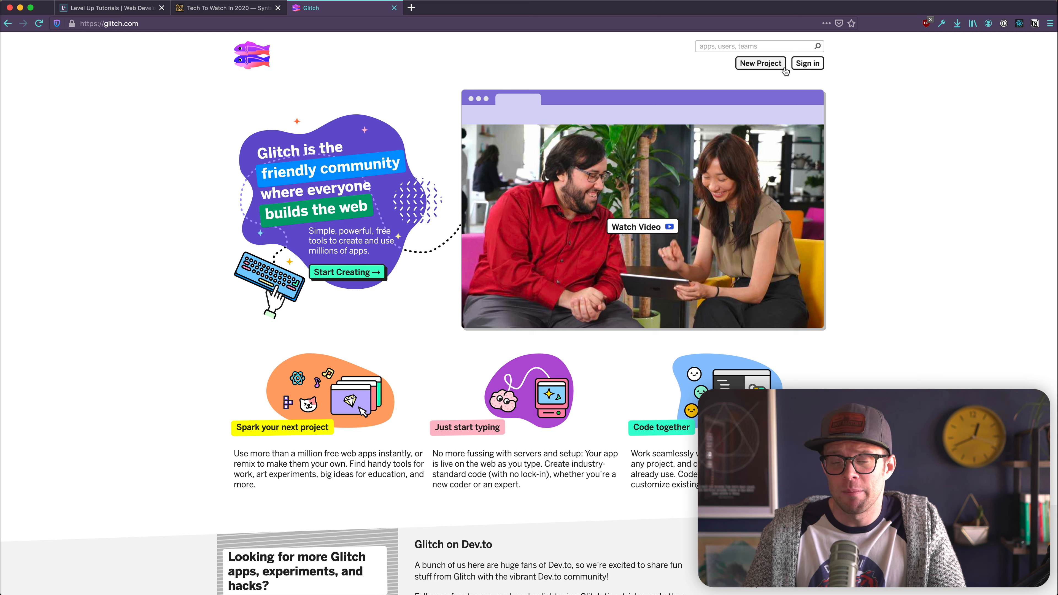
{"action": "mouse_move", "coordinate": [162, 240]}
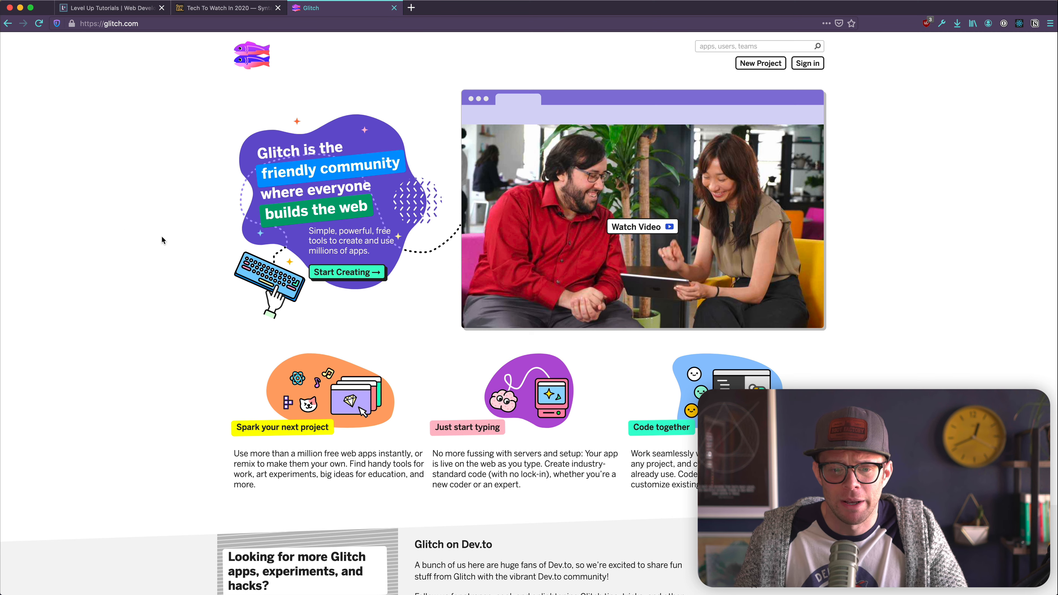
{"action": "mouse_move", "coordinate": [240, 284]}
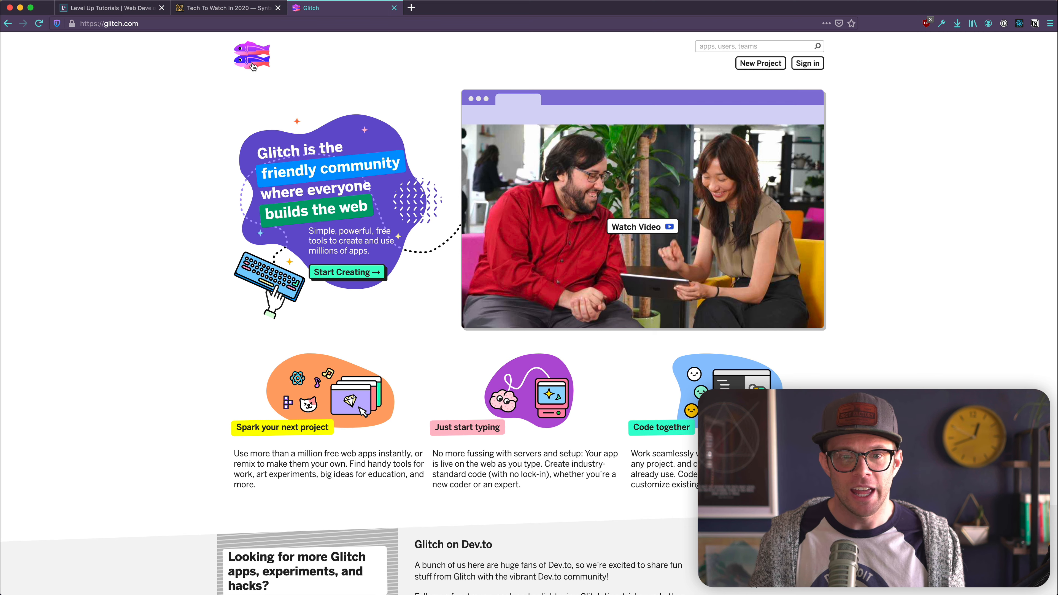
Step: Scroll down the Glitch homepage to the featured apps and the embedded project viewer
{"action": "scroll", "scroll_direction": "down", "scroll_amount": 3}
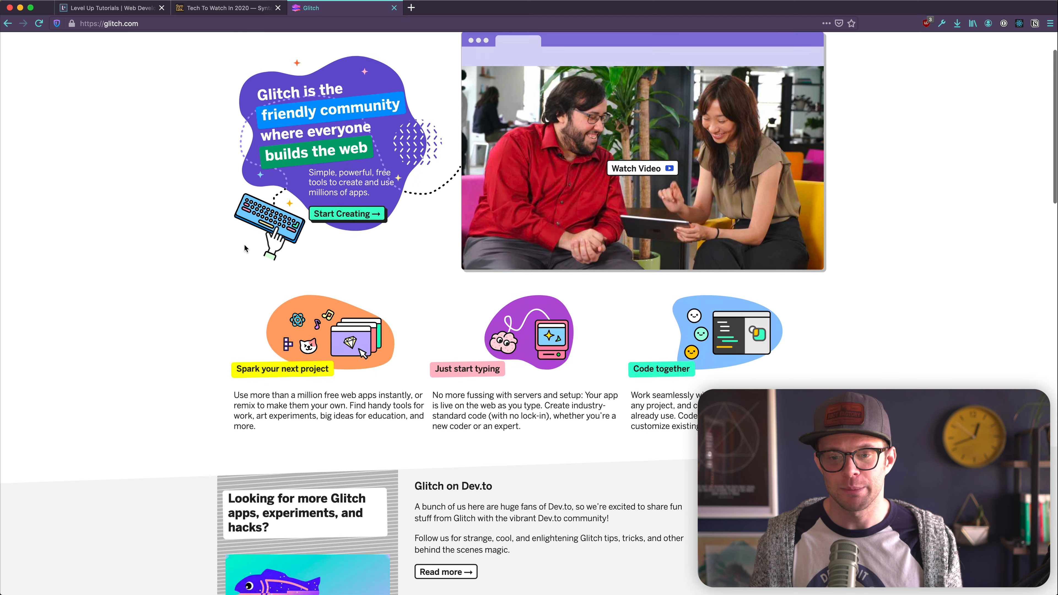
{"action": "scroll", "scroll_direction": "down", "scroll_amount": 3}
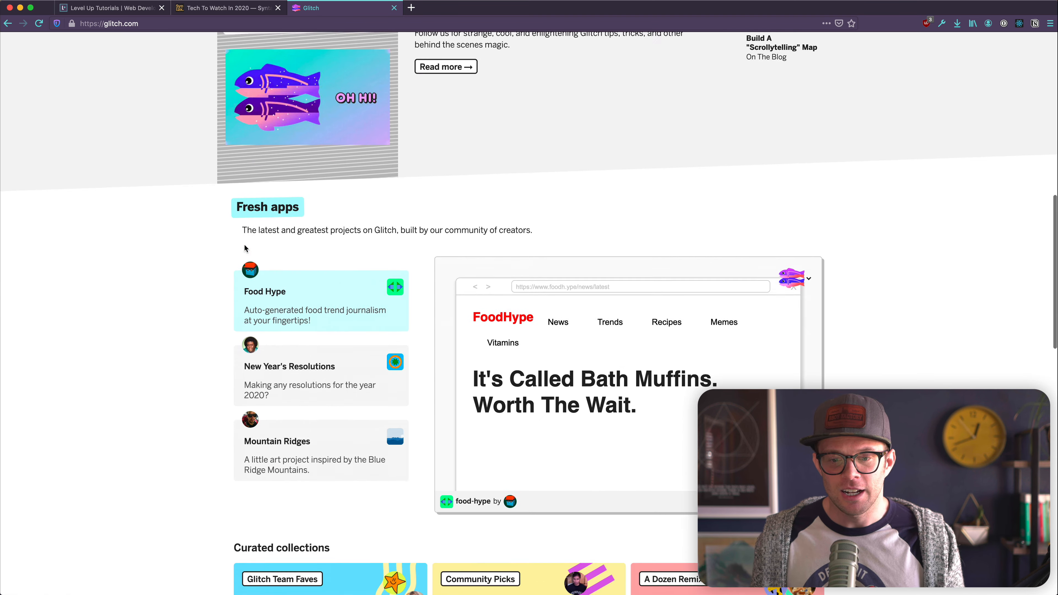
{"action": "scroll", "scroll_direction": "down", "scroll_amount": 3}
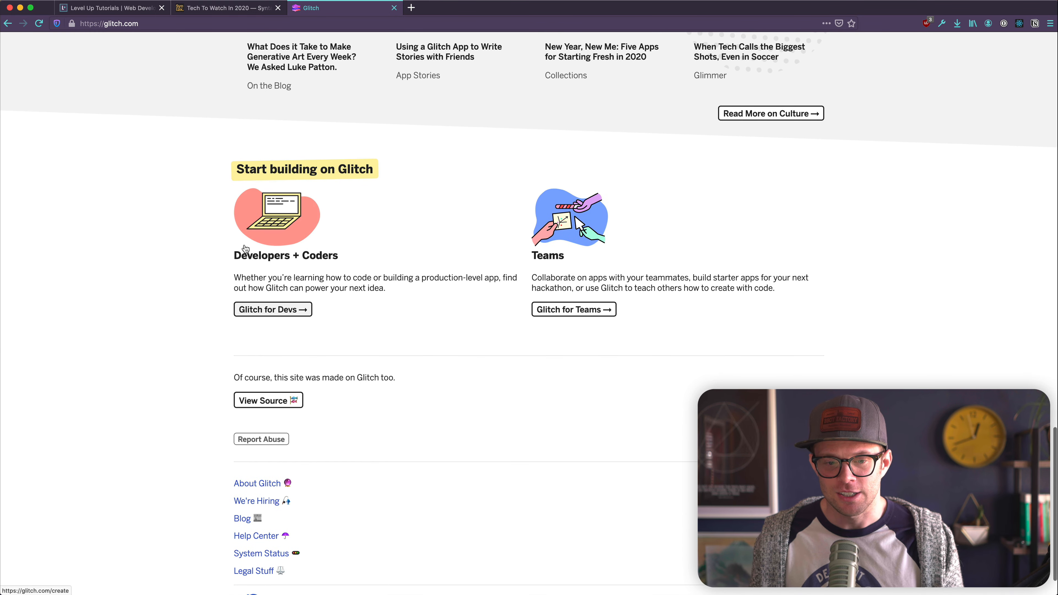
{"action": "scroll", "scroll_direction": "down", "scroll_amount": 3}
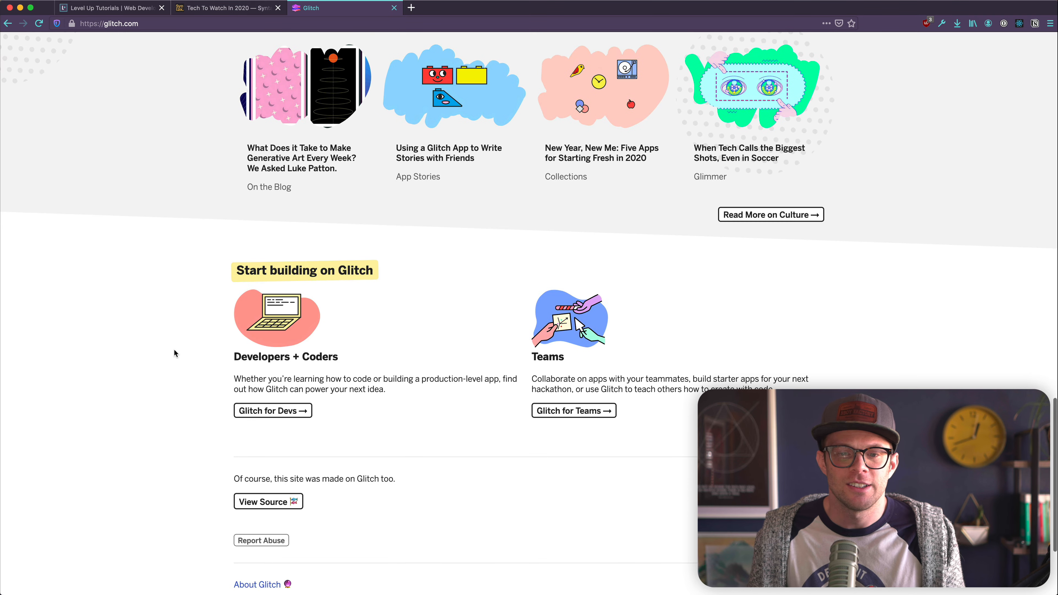
{"action": "scroll", "scroll_direction": "up", "scroll_amount": 3}
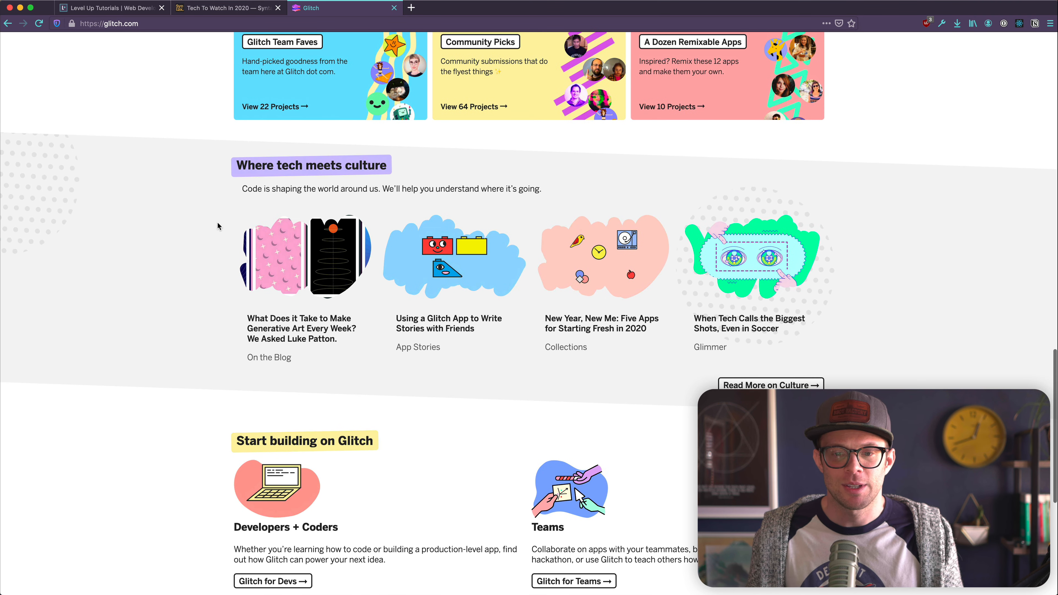
{"action": "scroll", "scroll_direction": "down", "scroll_amount": 3}
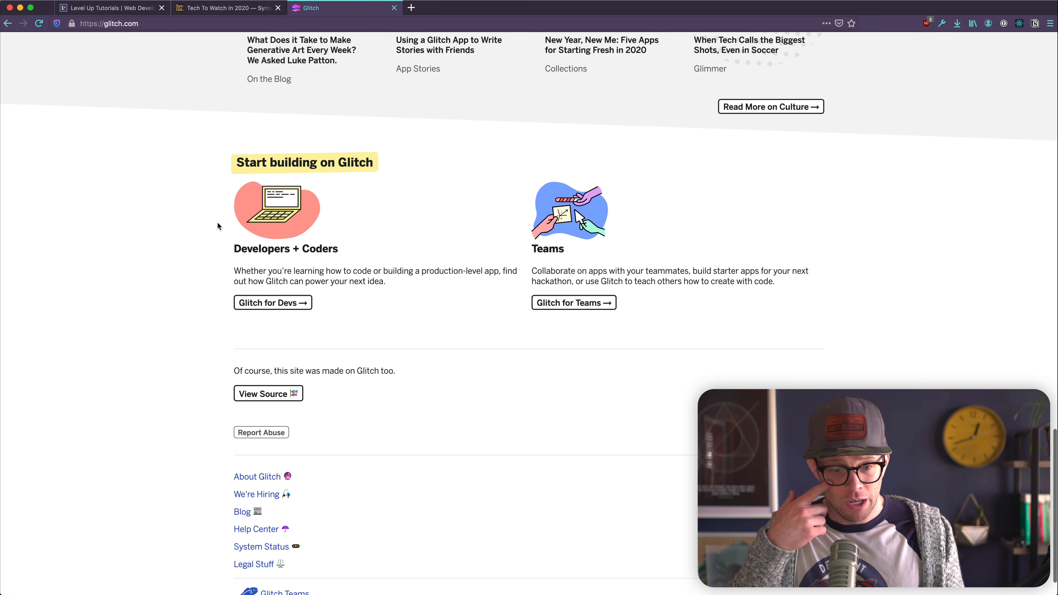
{"action": "scroll", "scroll_direction": "down", "scroll_amount": 3}
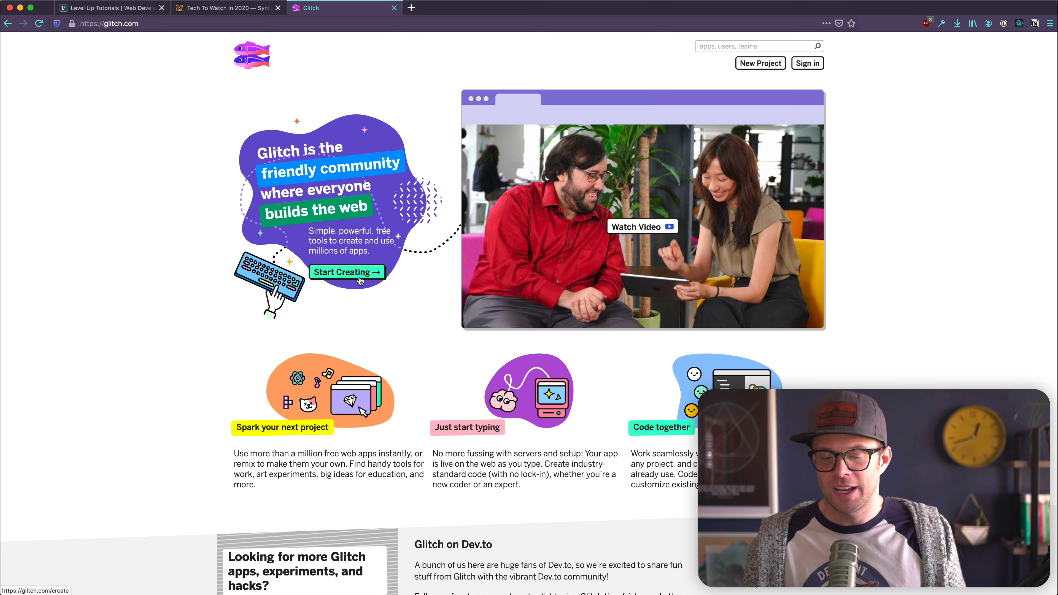
{"action": "scroll", "scroll_direction": "down", "scroll_amount": 3}
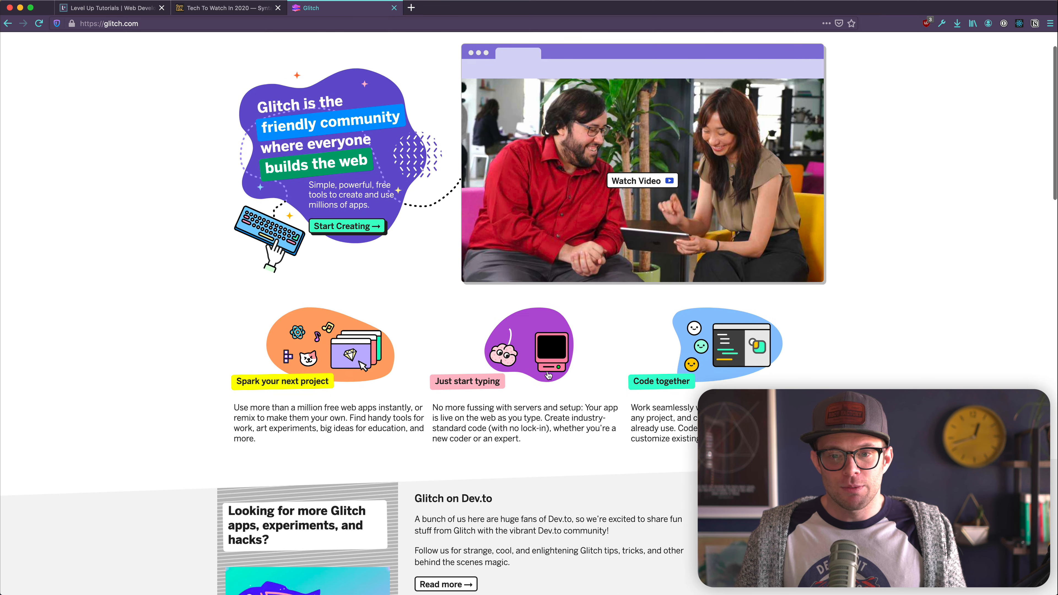
{"action": "scroll", "scroll_direction": "down", "scroll_amount": 3}
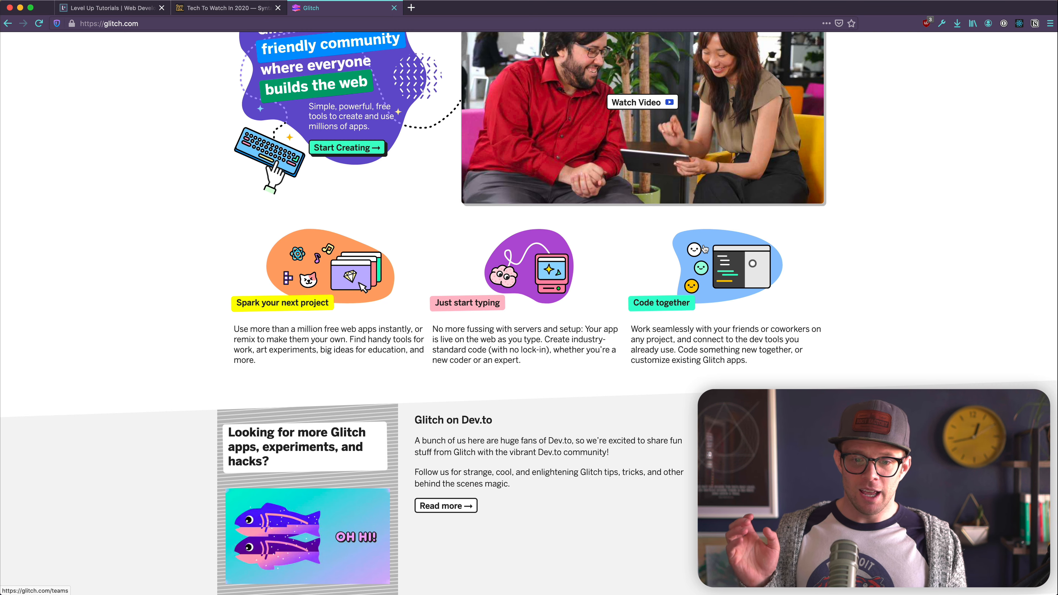
{"action": "scroll", "scroll_direction": "down", "scroll_amount": 3}
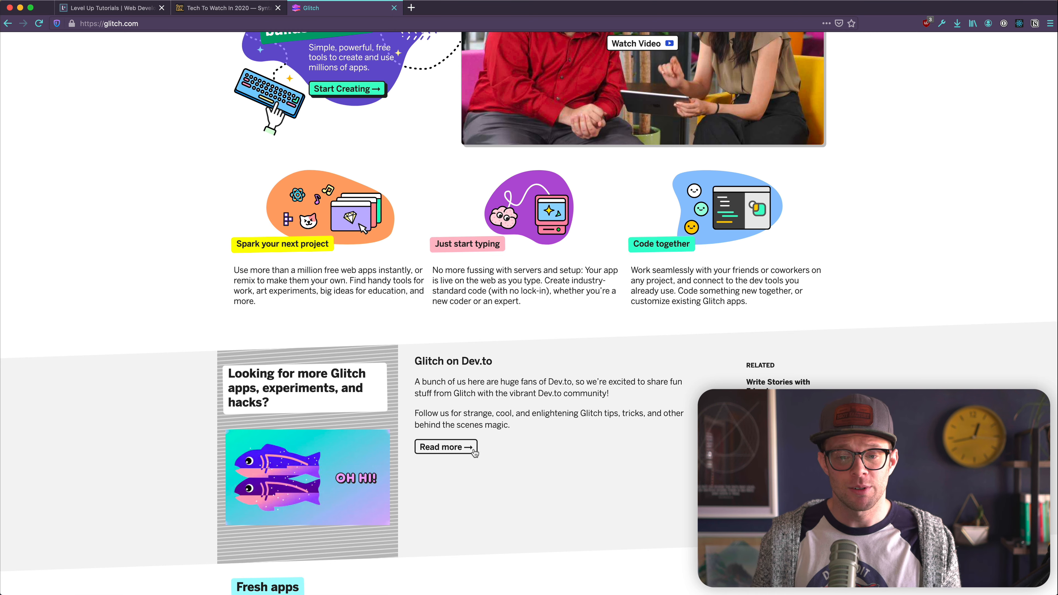
{"action": "scroll", "scroll_direction": "down", "scroll_amount": 3}
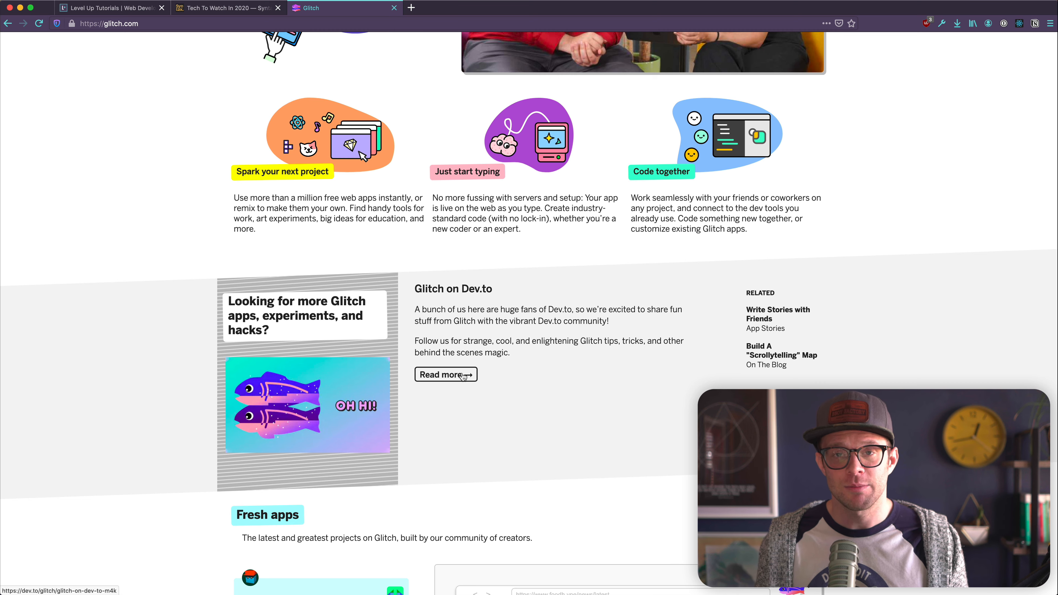
{"action": "scroll", "scroll_direction": "down", "scroll_amount": 3}
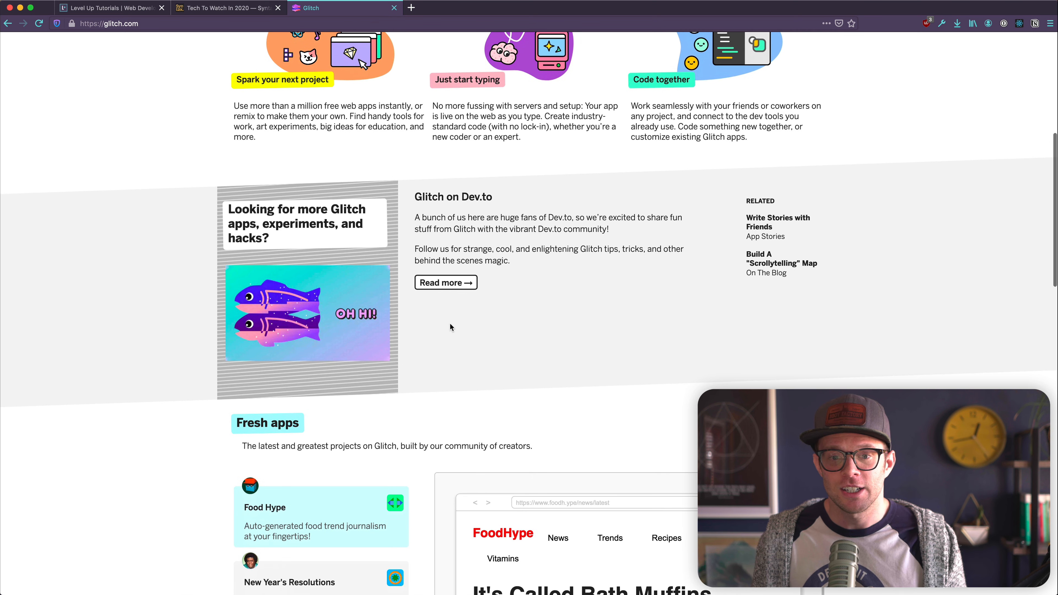
{"action": "left_click_drag", "start_coordinate": [421, 217], "coordinate": [546, 229]}
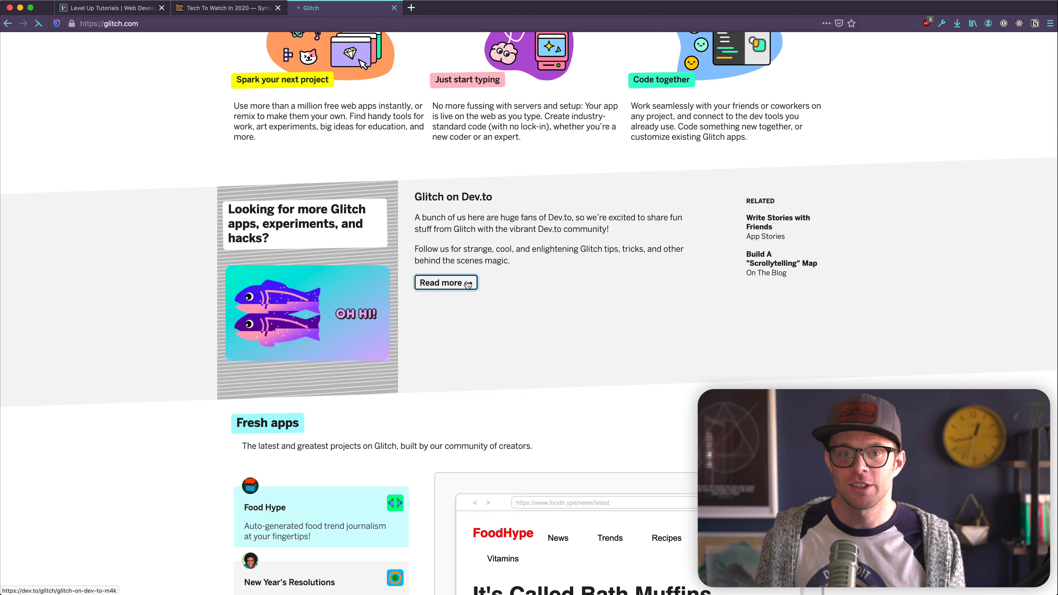
{"action": "left_click", "coordinate": [441, 283]}
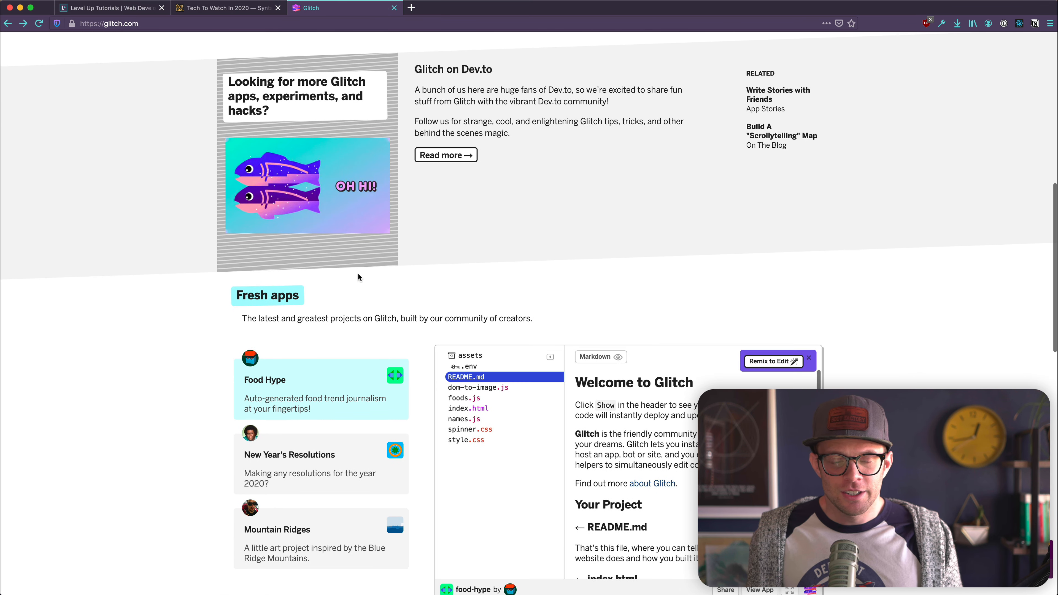
{"action": "scroll", "scroll_direction": "down", "scroll_amount": 3}
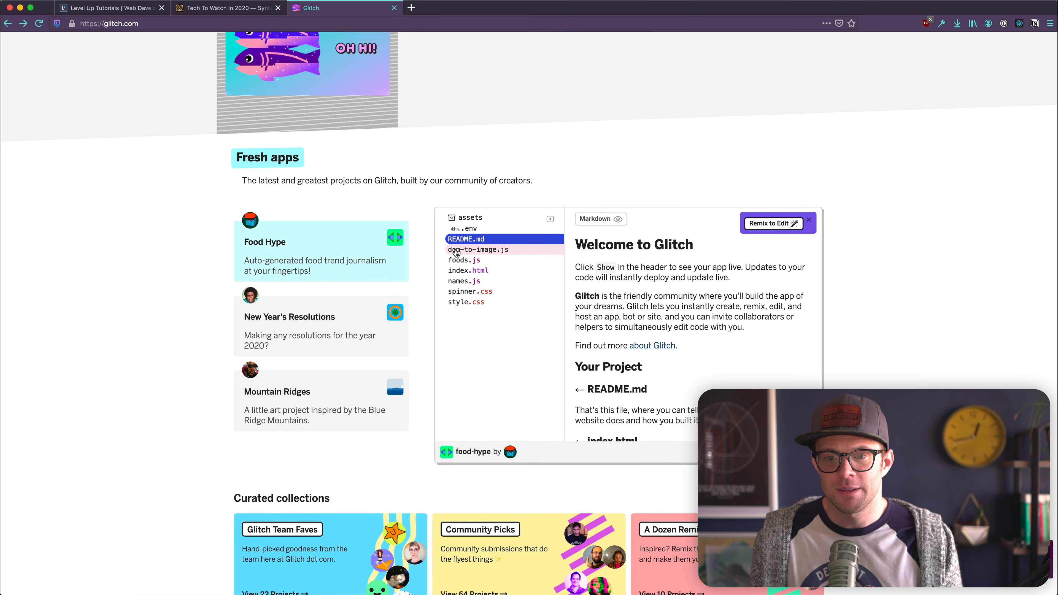
{"action": "mouse_move", "coordinate": [319, 270]}
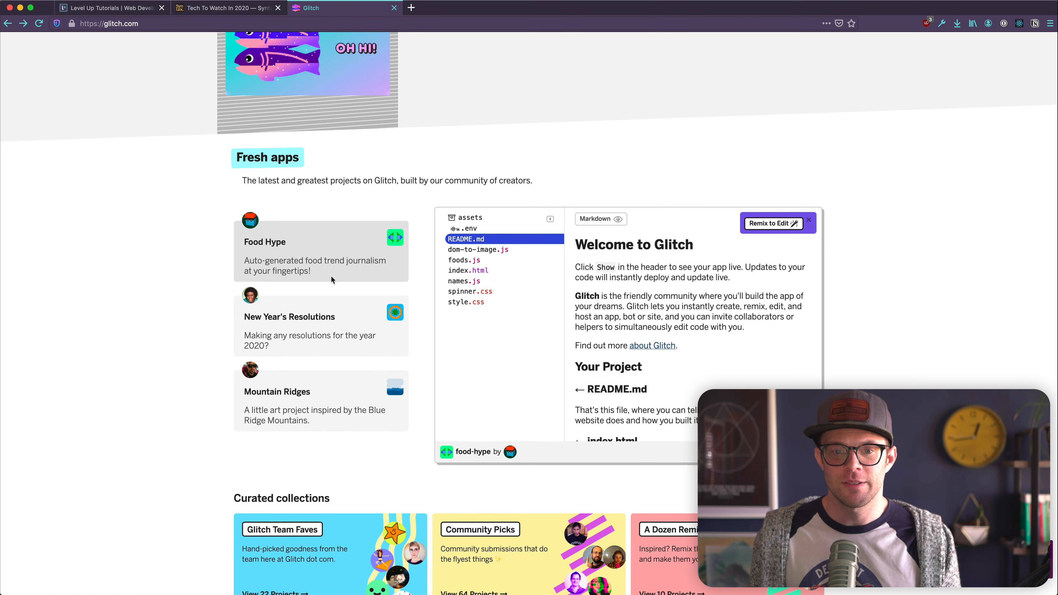
{"action": "mouse_move", "coordinate": [262, 240]}
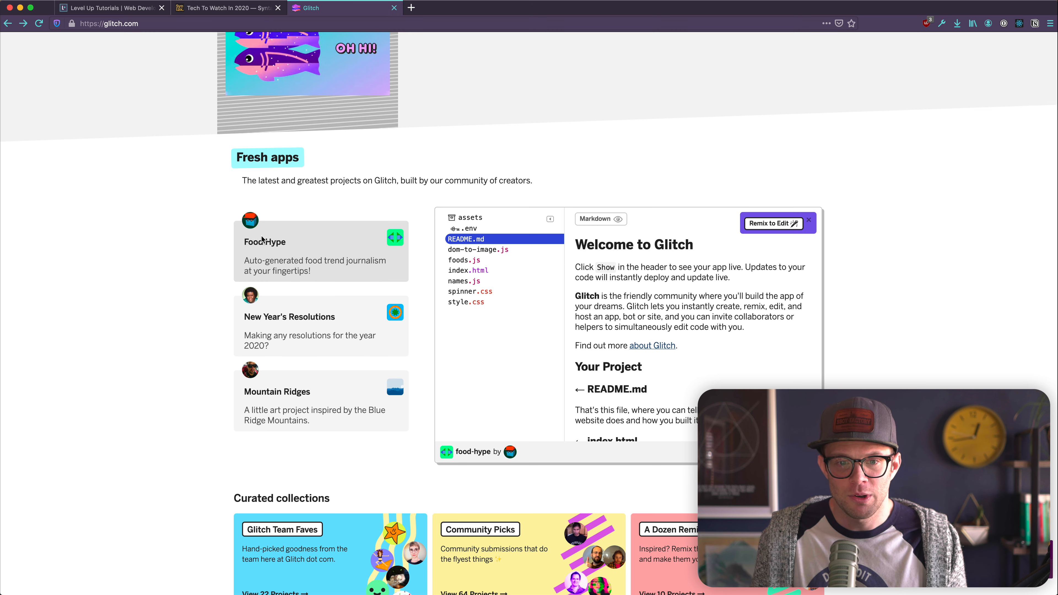
{"action": "mouse_move", "coordinate": [250, 220]}
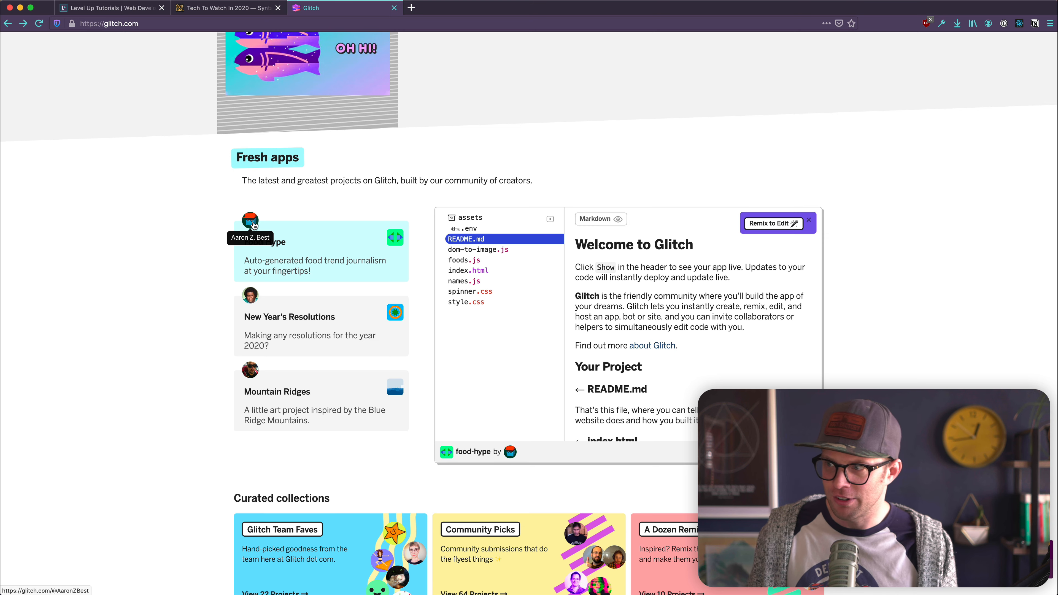
{"action": "mouse_move", "coordinate": [232, 288]}
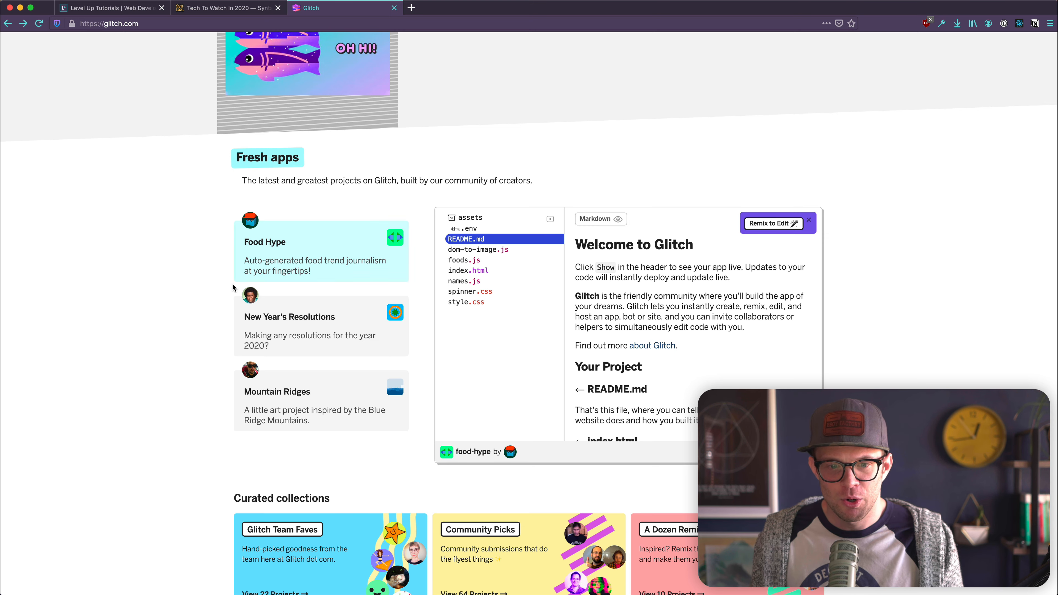
Step: Preview New Year's Resolutions, peek at its index.html and style.css, and return to README.md
{"action": "left_click", "coordinate": [289, 318]}
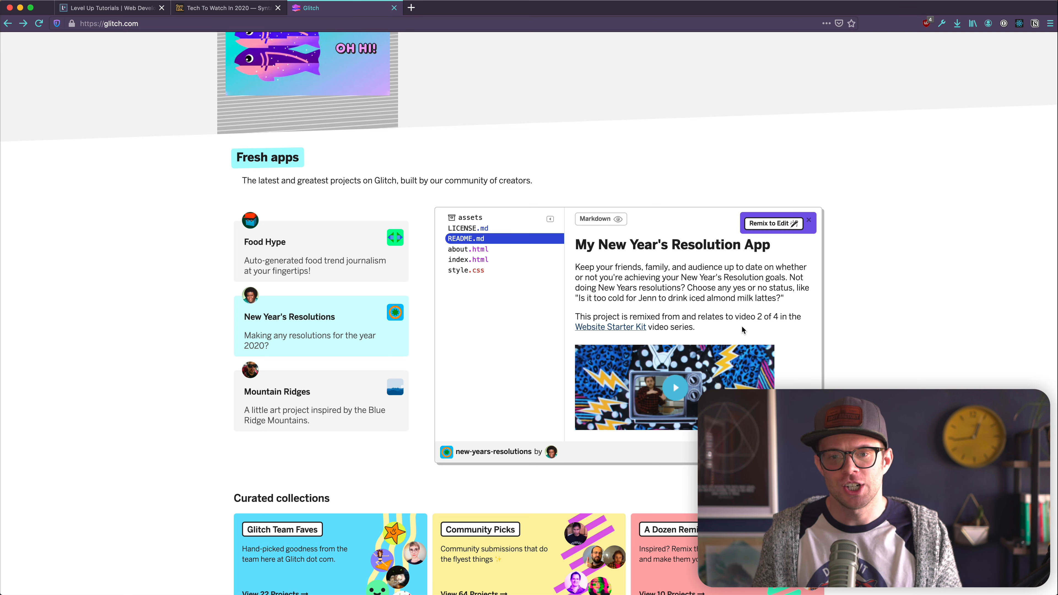
{"action": "left_click", "coordinate": [468, 249]}
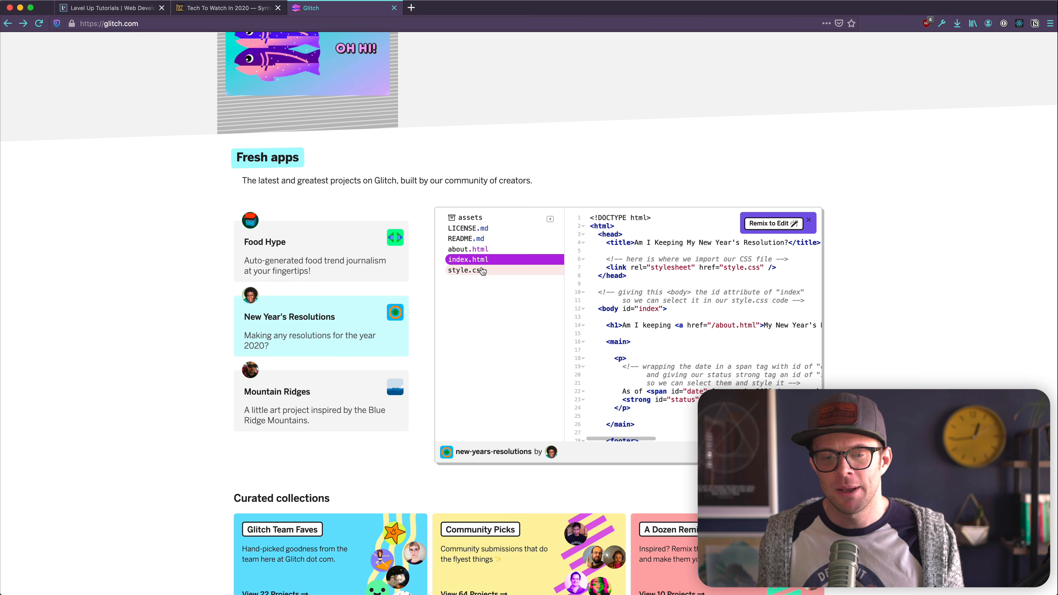
{"action": "left_click", "coordinate": [464, 270]}
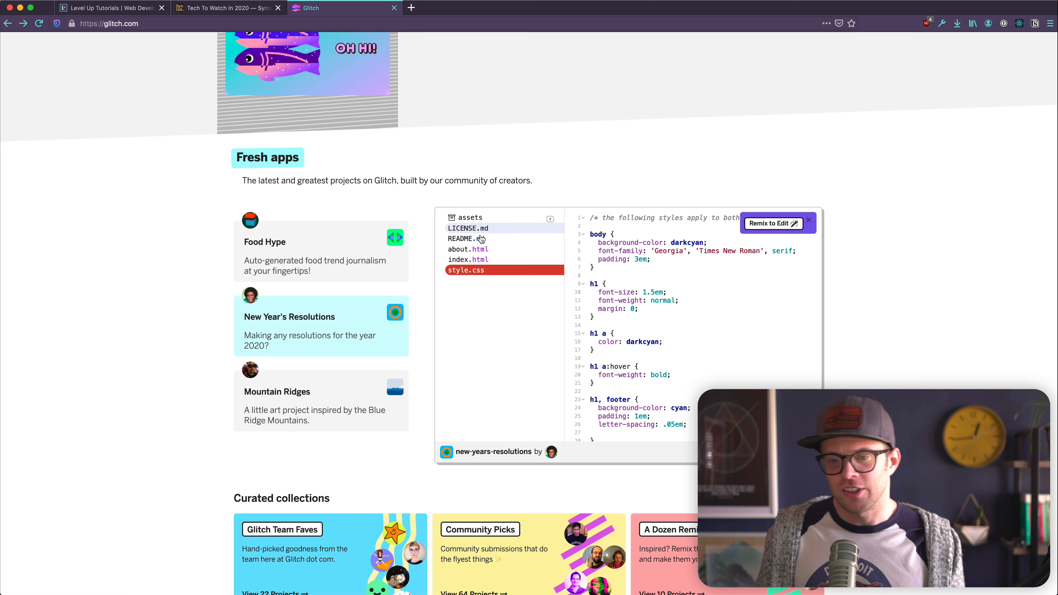
{"action": "left_click", "coordinate": [465, 238]}
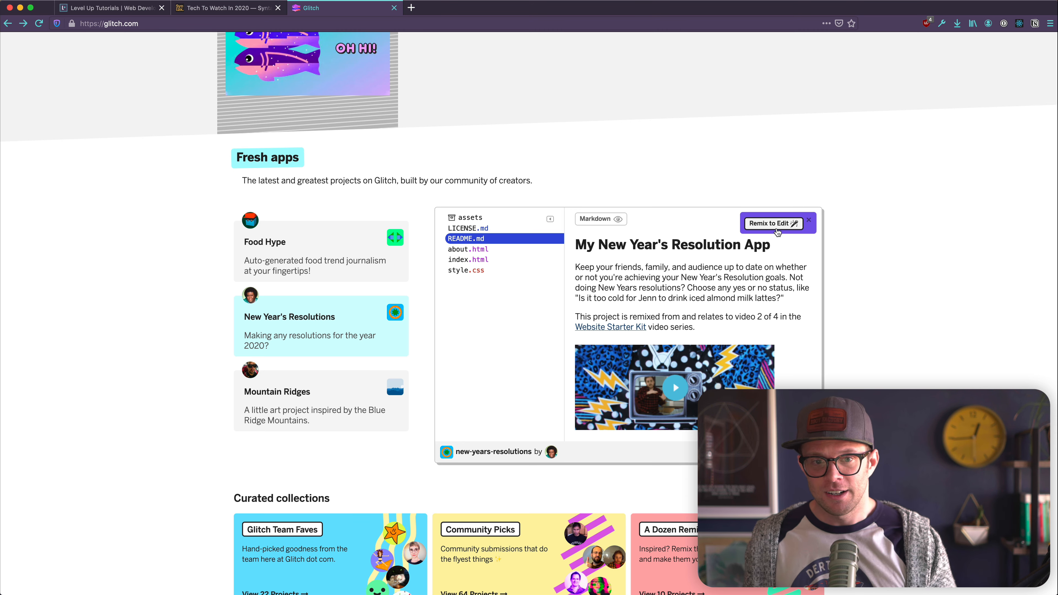
{"action": "mouse_move", "coordinate": [307, 328]}
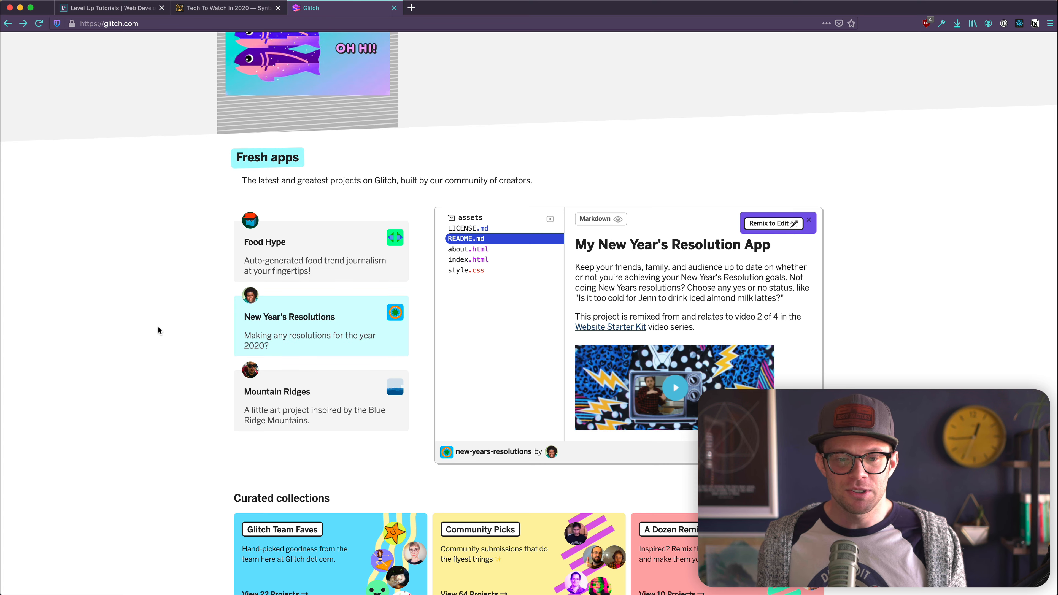
{"action": "scroll", "scroll_direction": "down", "scroll_amount": 3}
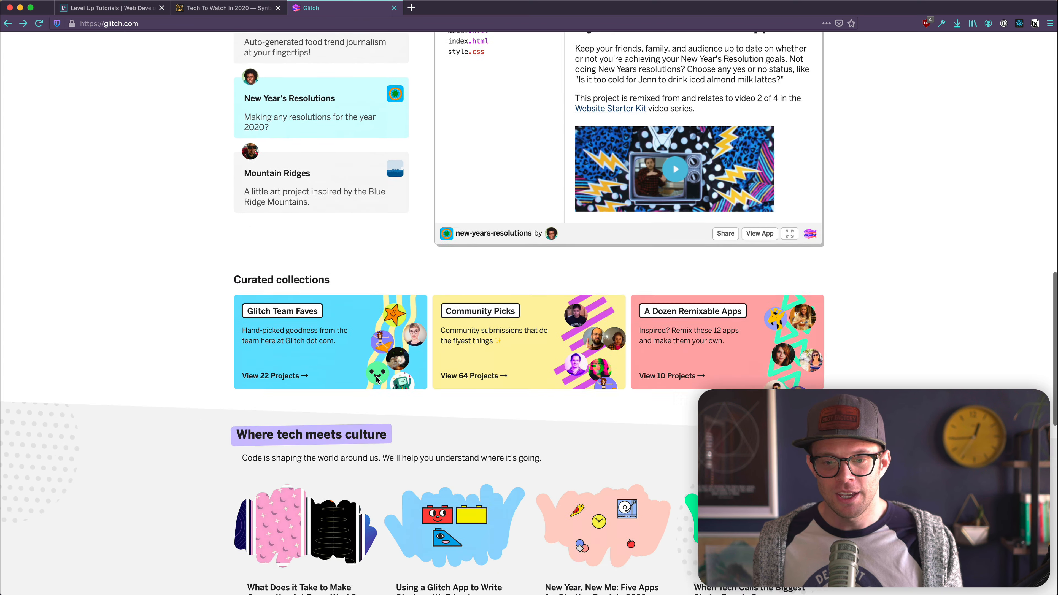
{"action": "scroll", "scroll_direction": "down", "scroll_amount": 3}
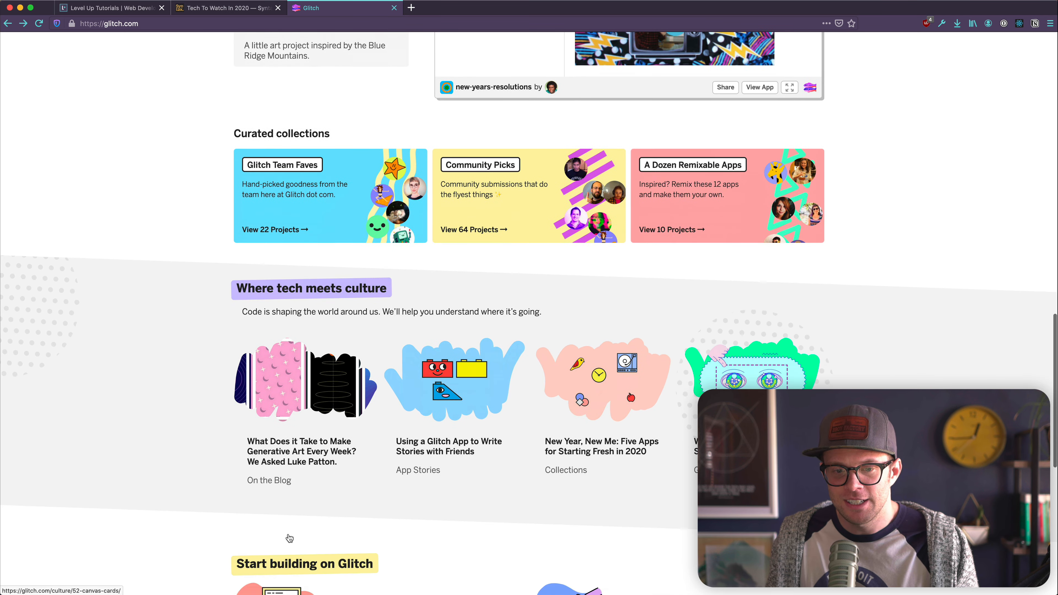
{"action": "scroll", "scroll_direction": "down", "scroll_amount": 3}
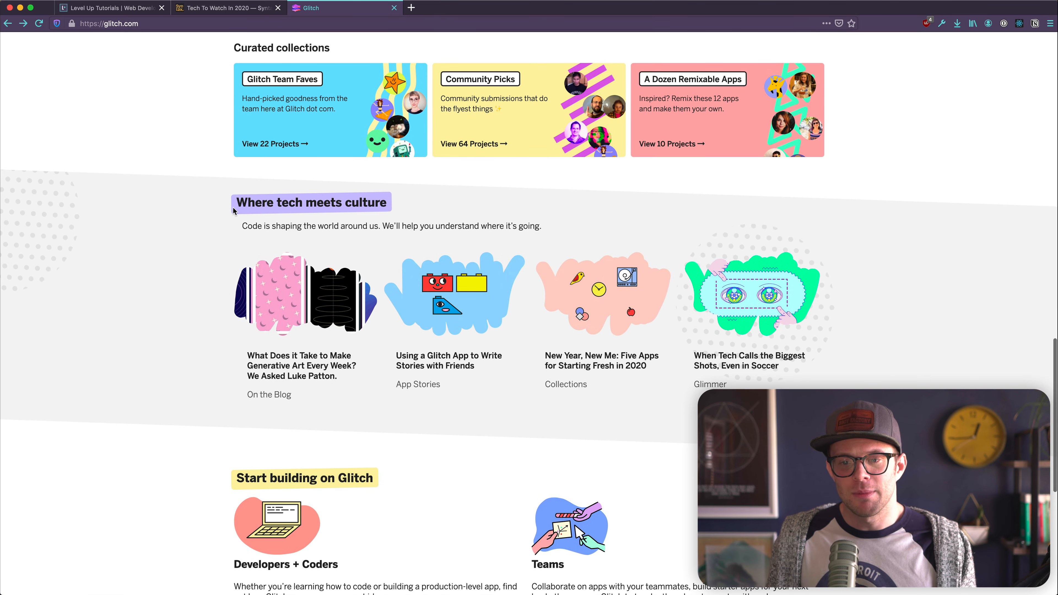
{"action": "scroll", "scroll_direction": "down", "scroll_amount": 3}
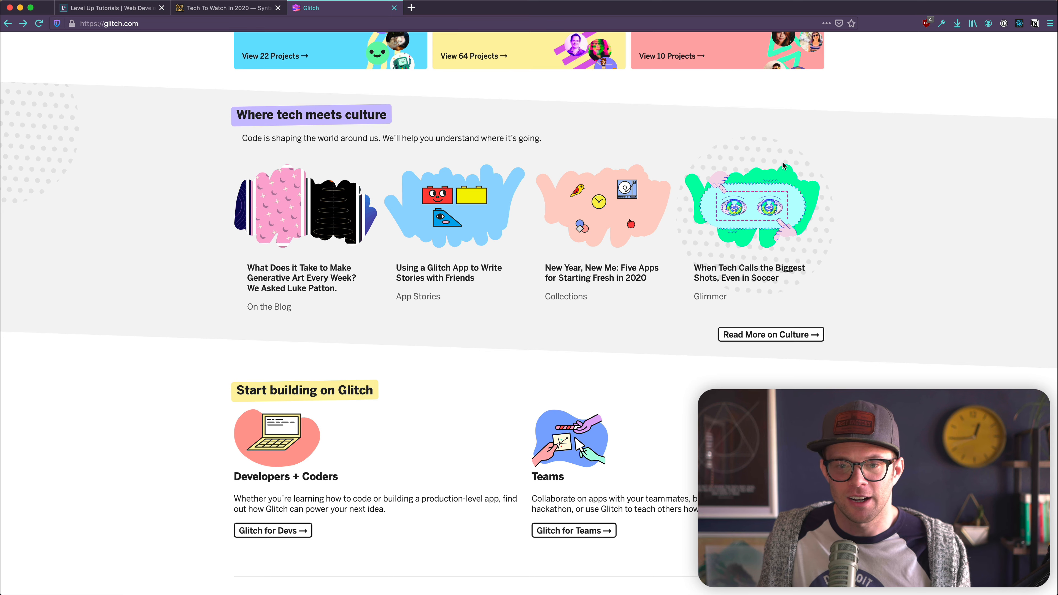
{"action": "scroll", "scroll_direction": "down", "scroll_amount": 3}
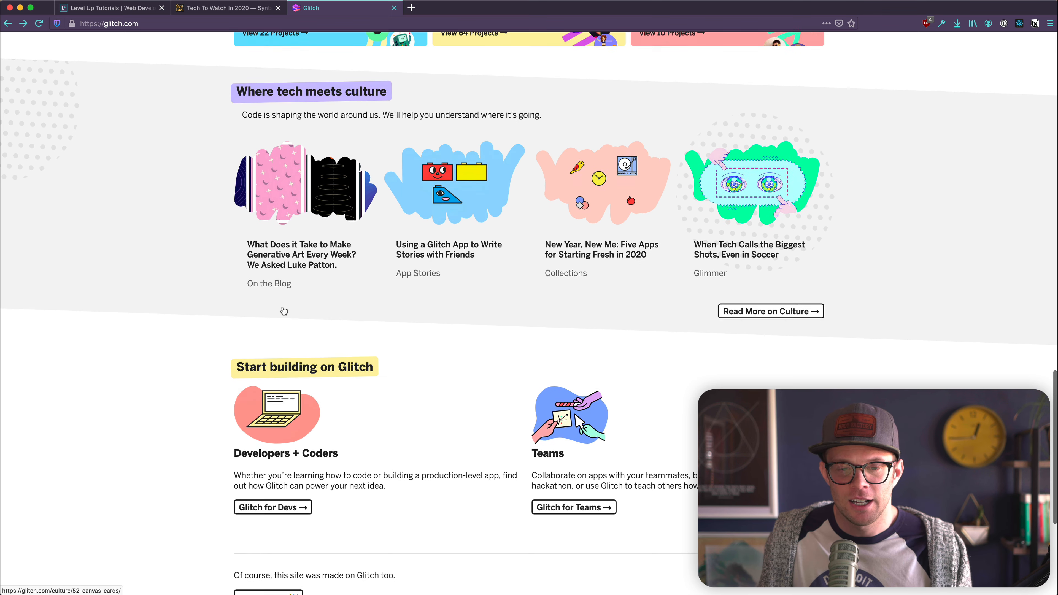
{"action": "scroll", "scroll_direction": "up", "scroll_amount": 3}
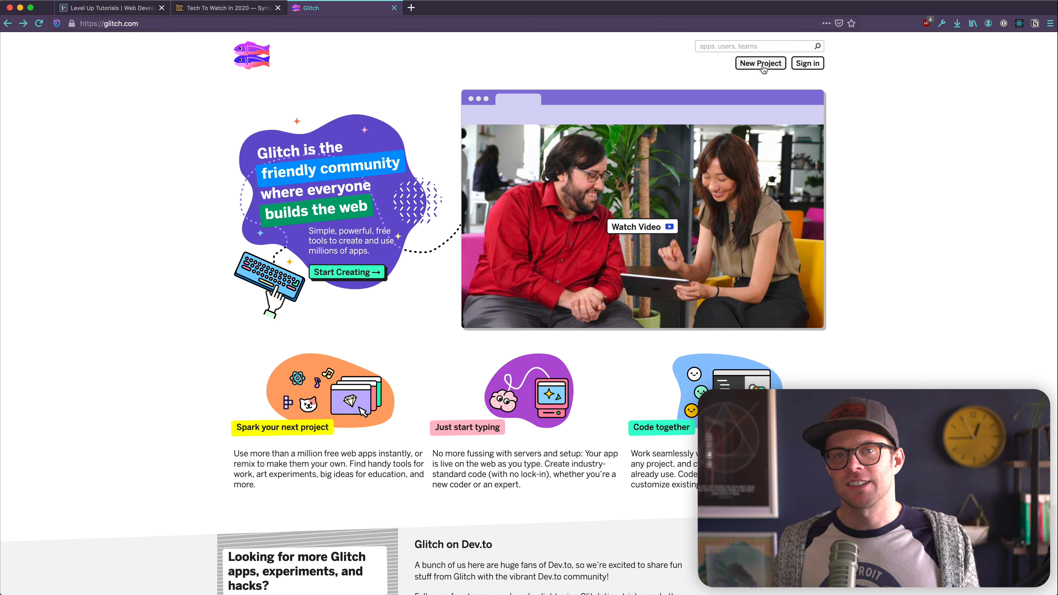
Step: Start a new project from the hello-express starter template
{"action": "left_click", "coordinate": [760, 63]}
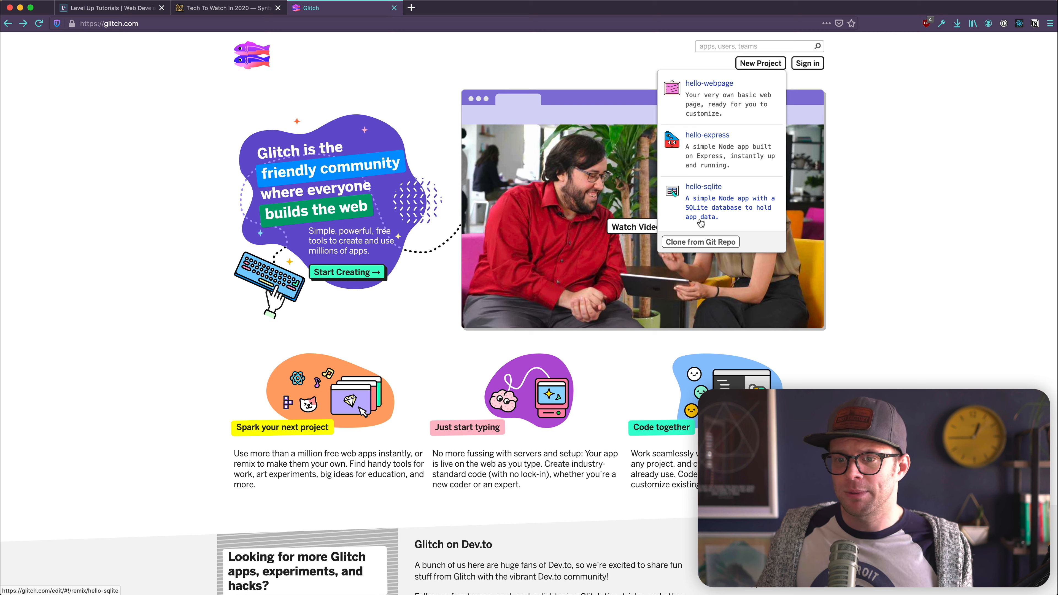
{"action": "mouse_move", "coordinate": [715, 210]}
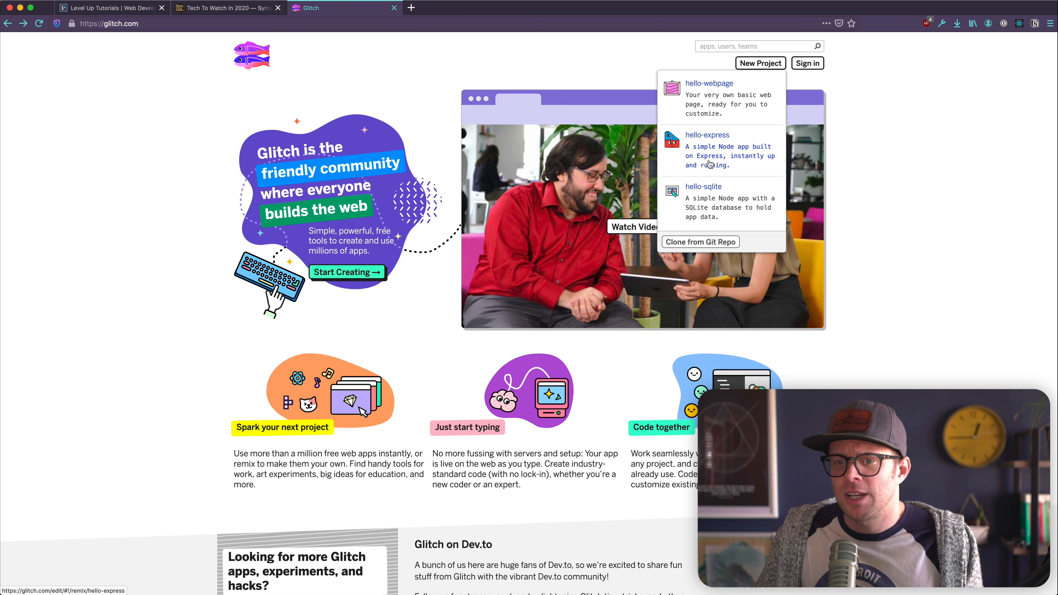
{"action": "left_click", "coordinate": [707, 134]}
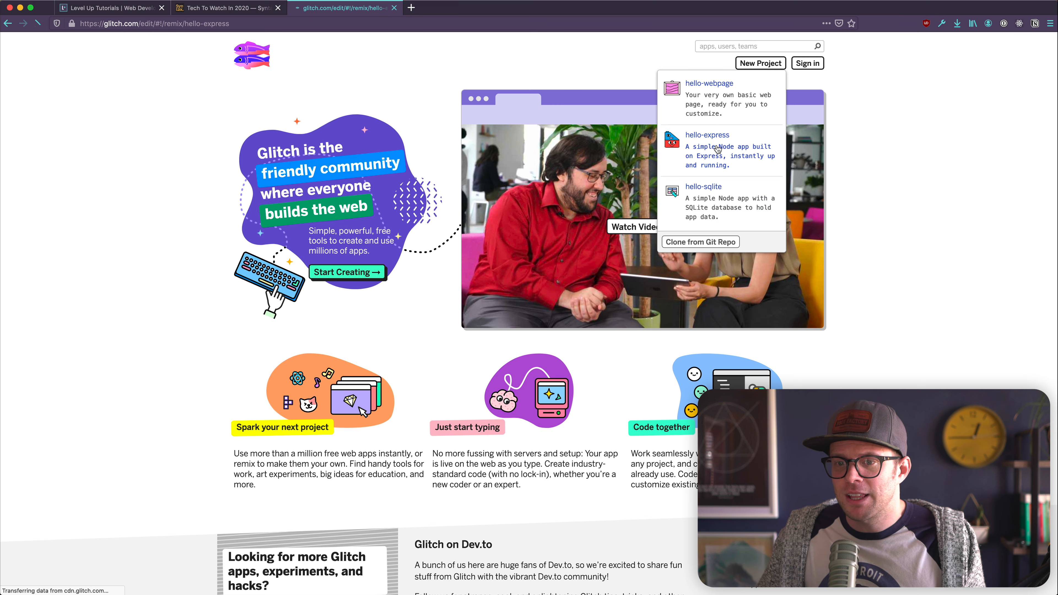
Step: Let the new project nova-wildcat-elxkf3w3rf load in the editor with its README
{"action": "left_click", "coordinate": [707, 134]}
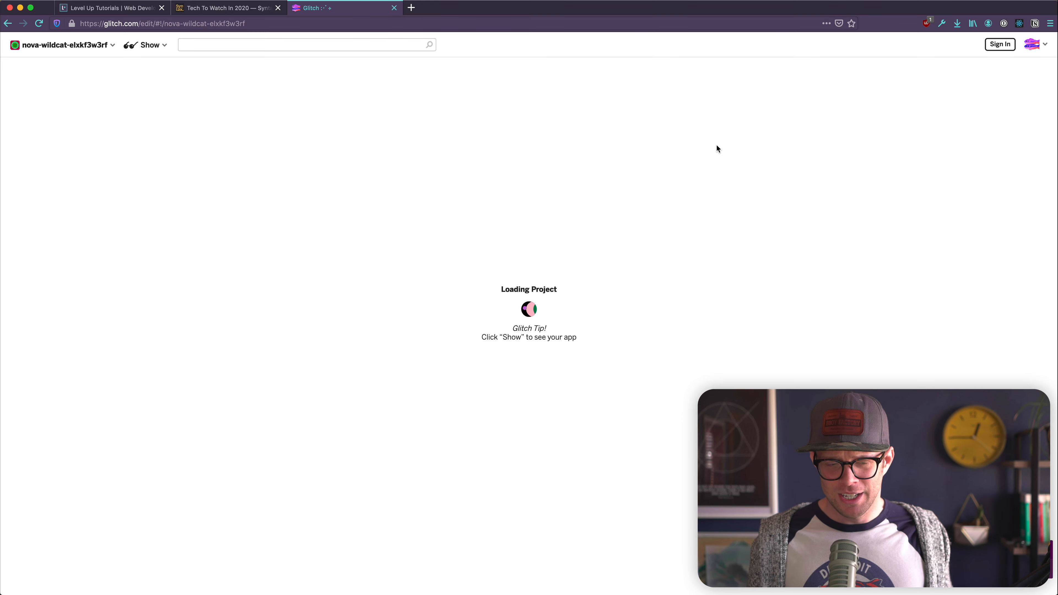
{"action": "mouse_move", "coordinate": [586, 242]}
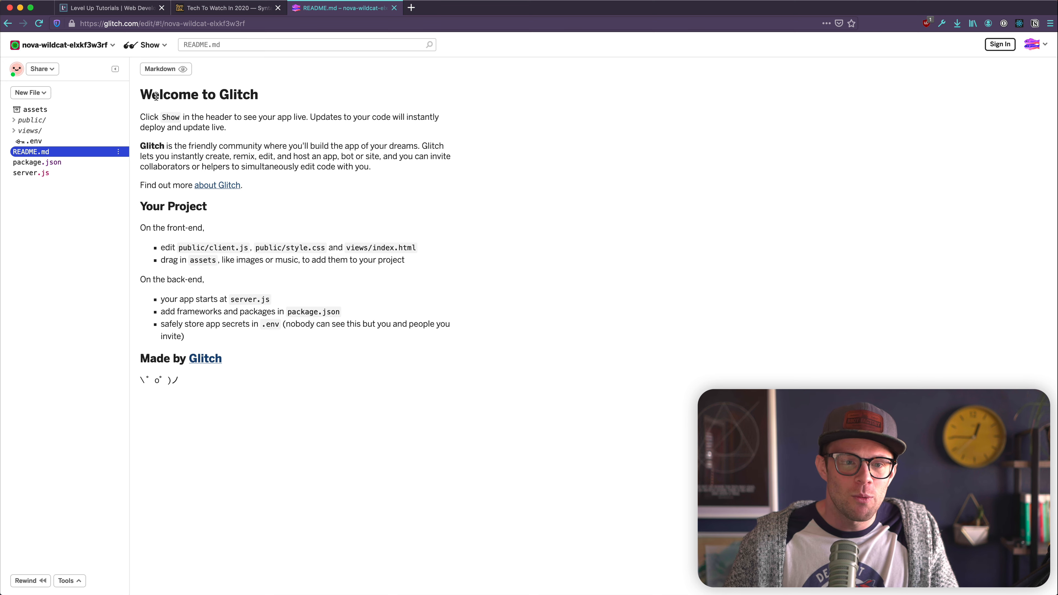
Step: Read the README's Glitch intro paragraph, then look at package.json and server.js
{"action": "double_click", "coordinate": [171, 117]}
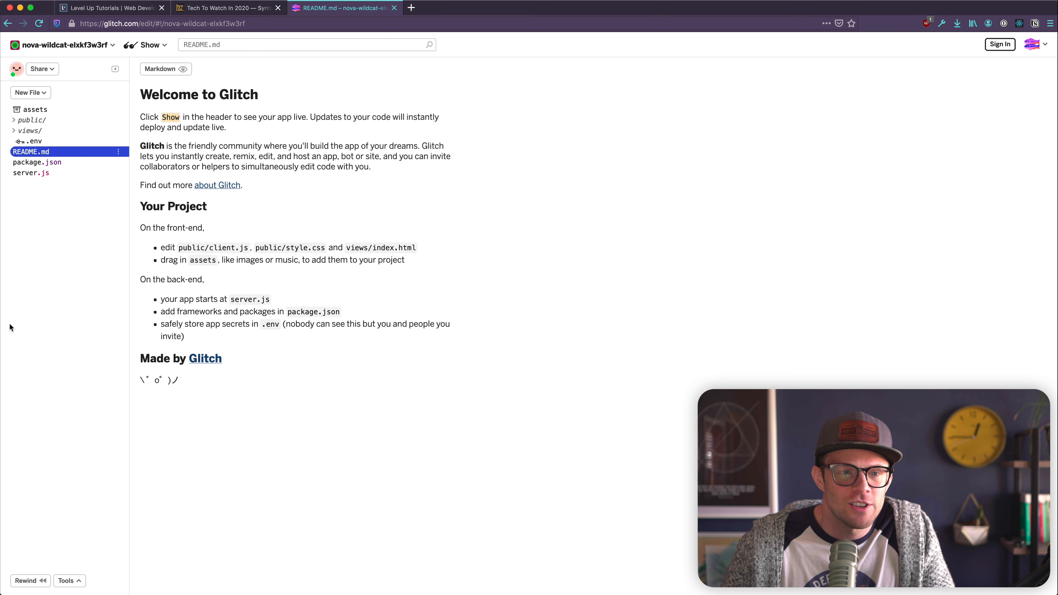
{"action": "mouse_move", "coordinate": [261, 367]}
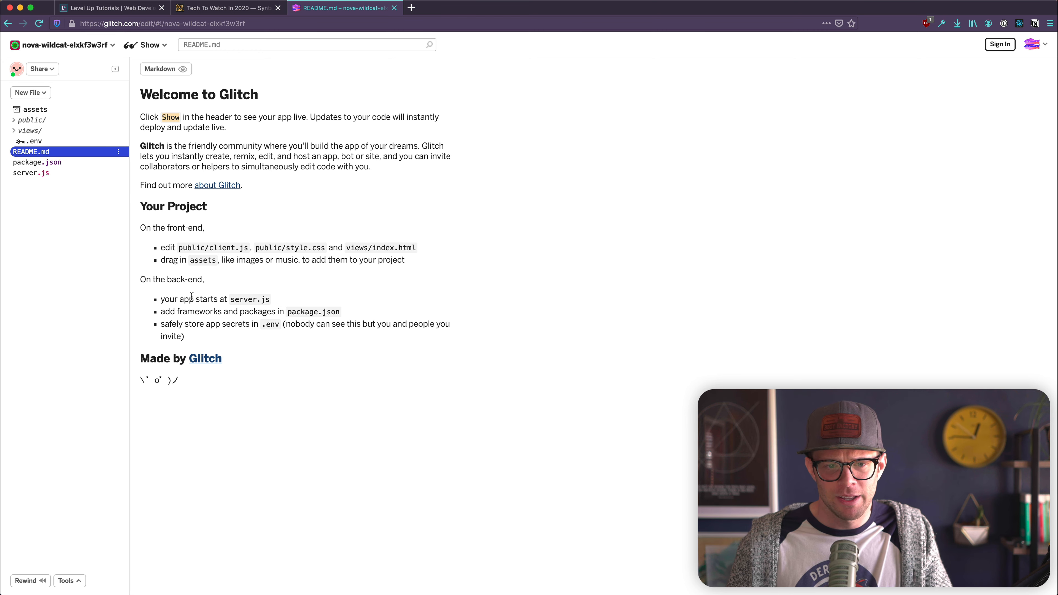
{"action": "left_click_drag", "start_coordinate": [140, 146], "coordinate": [369, 167]}
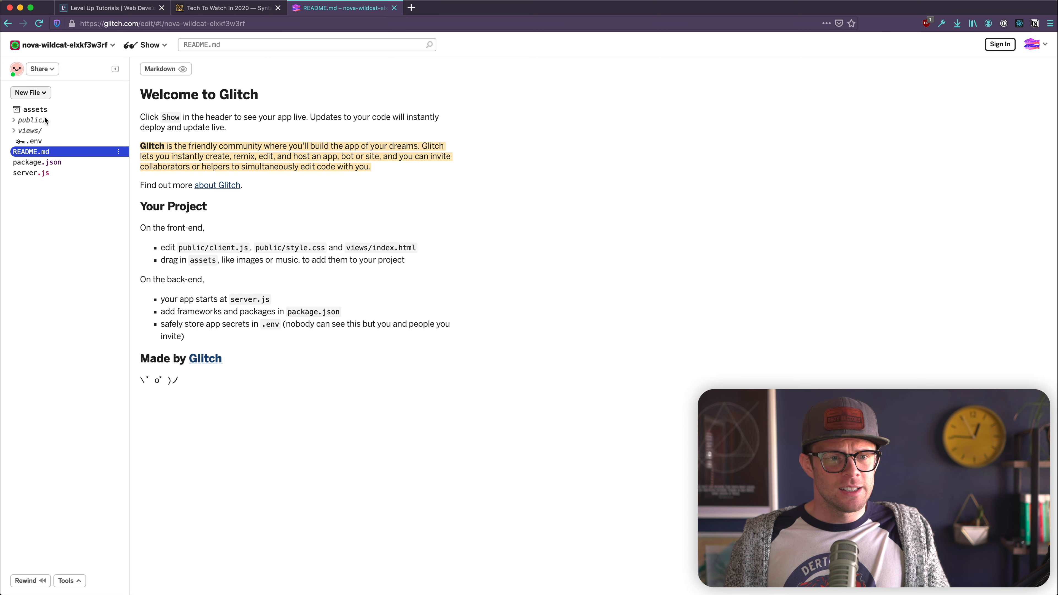
{"action": "left_click", "coordinate": [37, 162]}
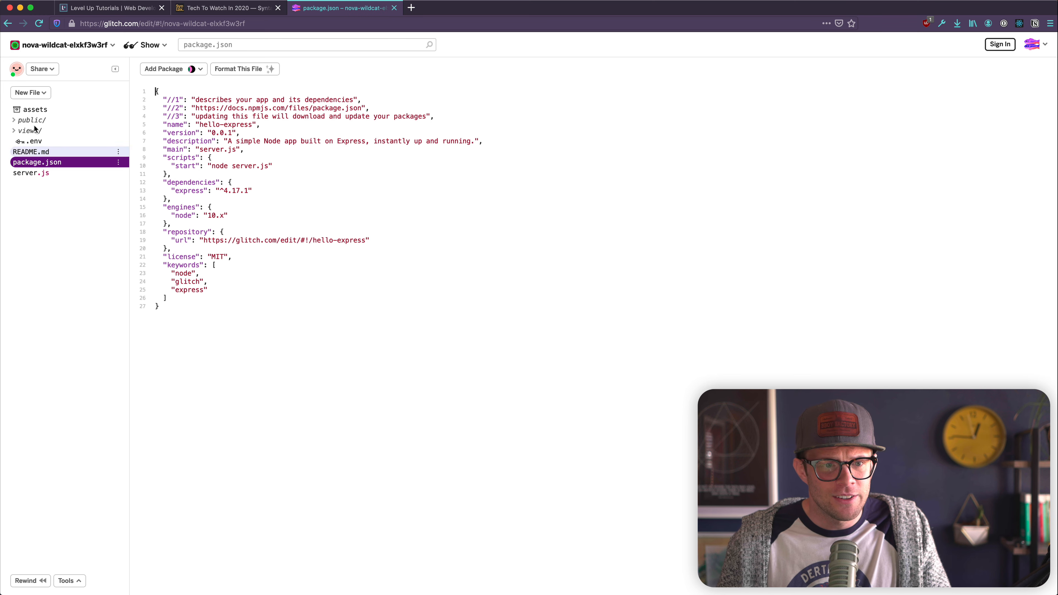
{"action": "left_click", "coordinate": [31, 151]}
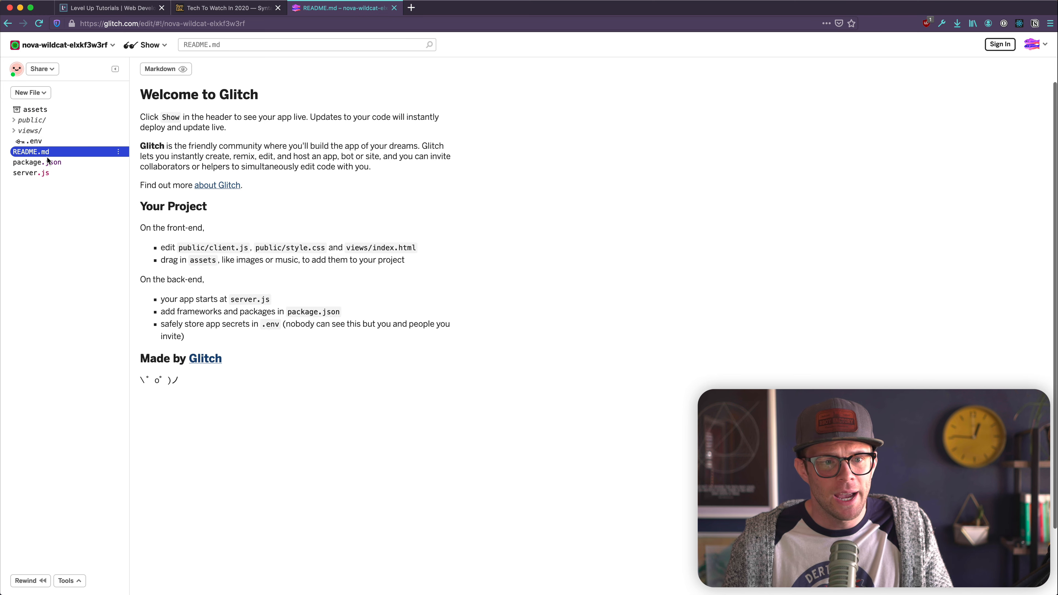
{"action": "left_click", "coordinate": [31, 172]}
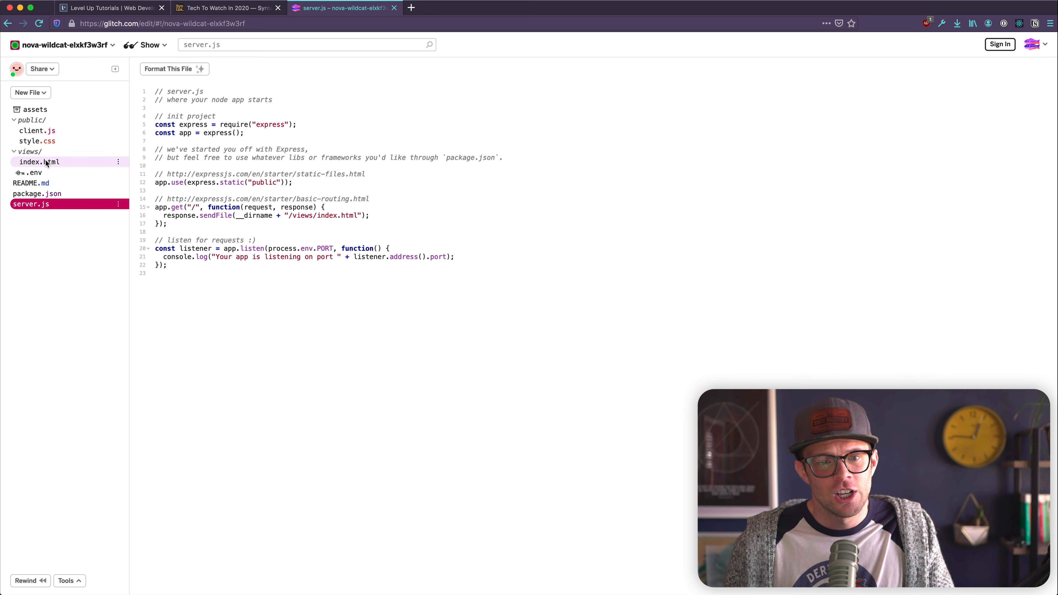
Step: Look through views/index.html, client.js and style.css, ending on server.js
{"action": "left_click", "coordinate": [39, 162]}
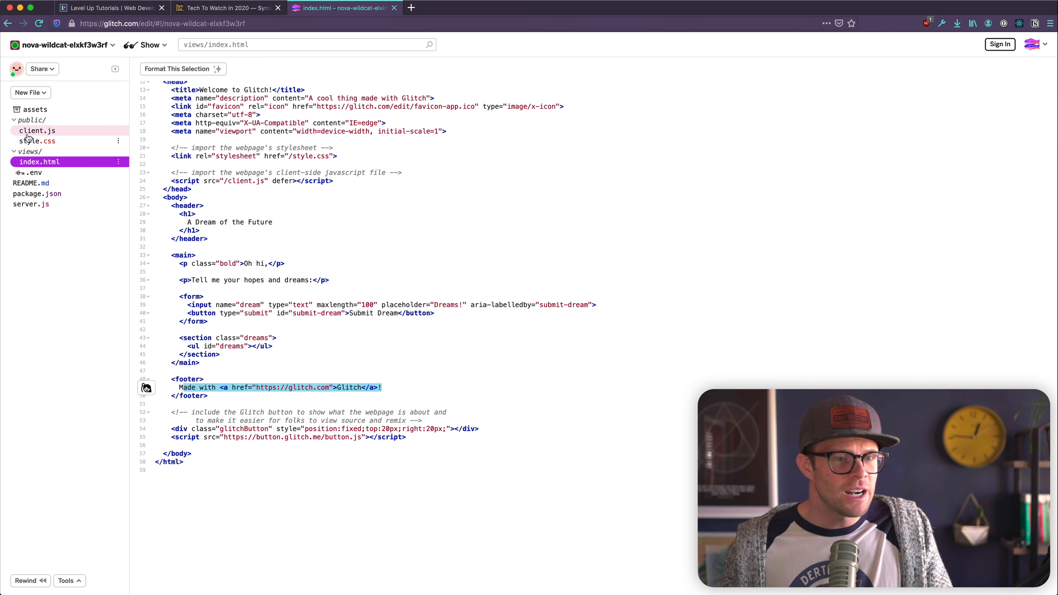
{"action": "left_click", "coordinate": [37, 130]}
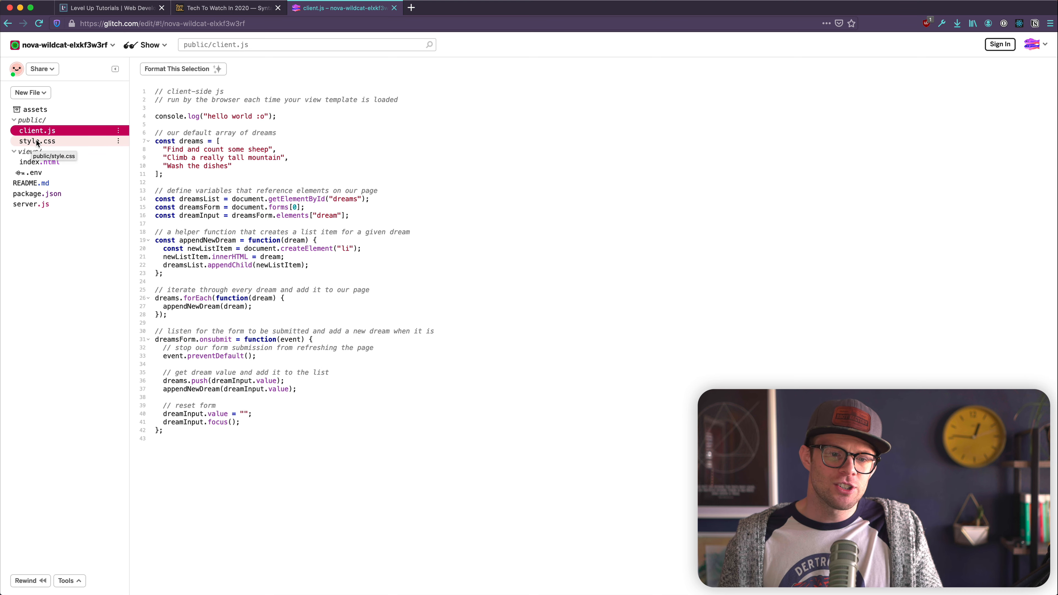
{"action": "left_click", "coordinate": [37, 141]}
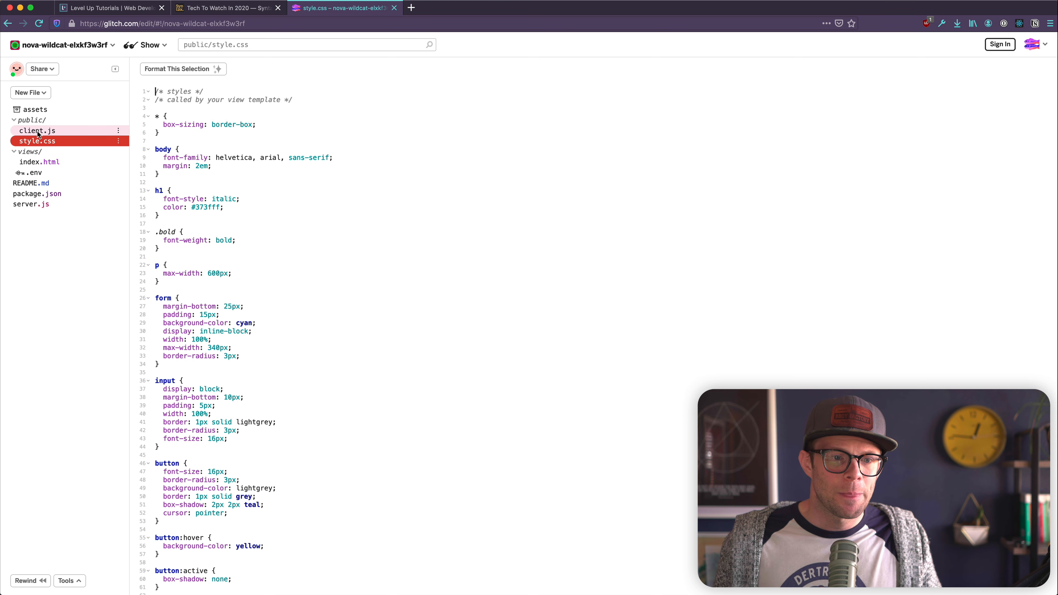
{"action": "left_click", "coordinate": [37, 130]}
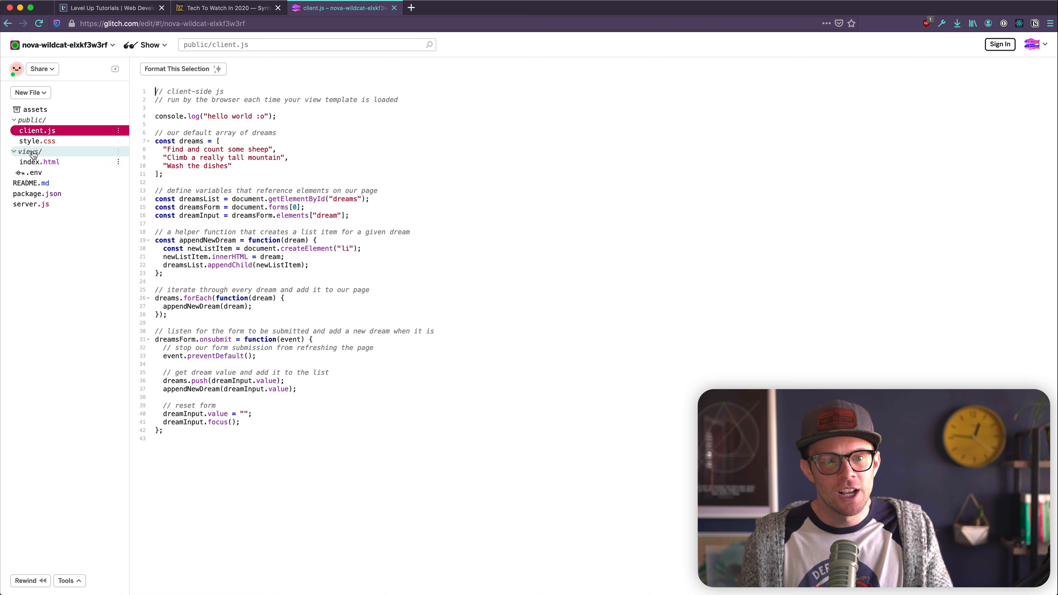
{"action": "left_click", "coordinate": [31, 204]}
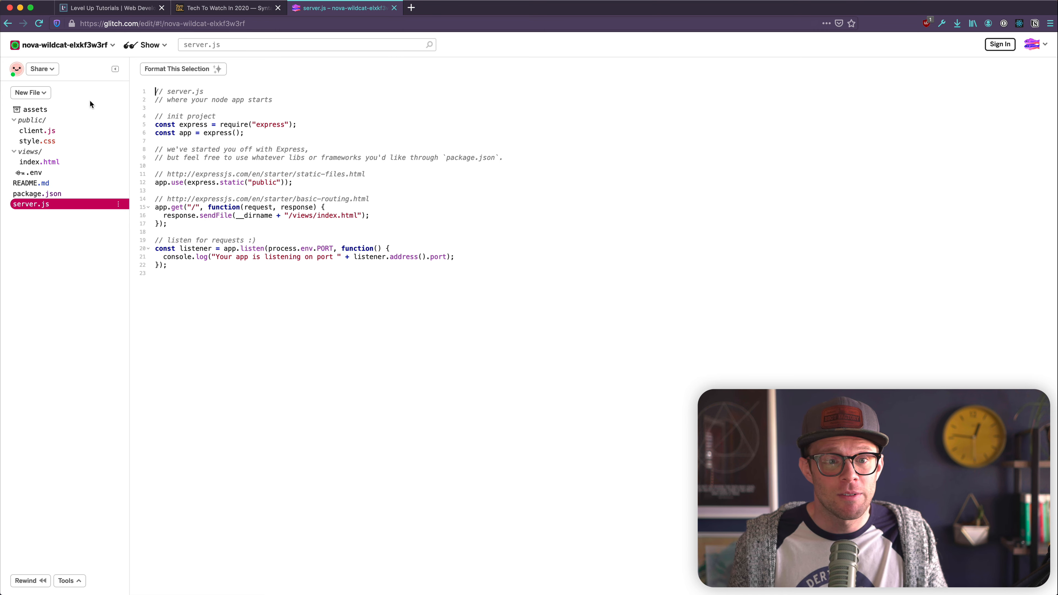
Step: Show the live app preview next to the code with client.js open
{"action": "left_click", "coordinate": [149, 45]}
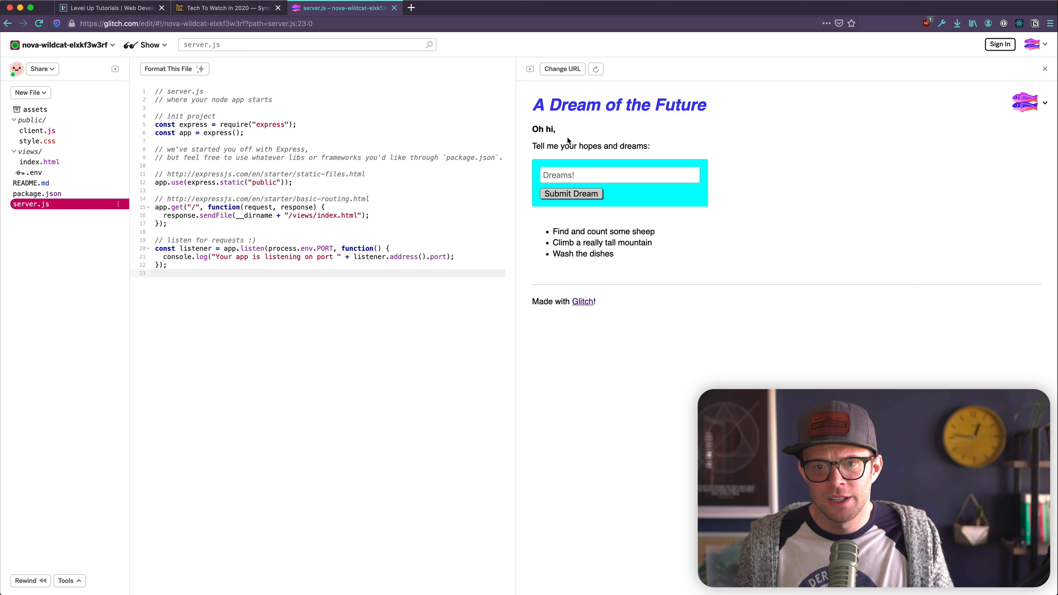
{"action": "mouse_move", "coordinate": [4, 141]}
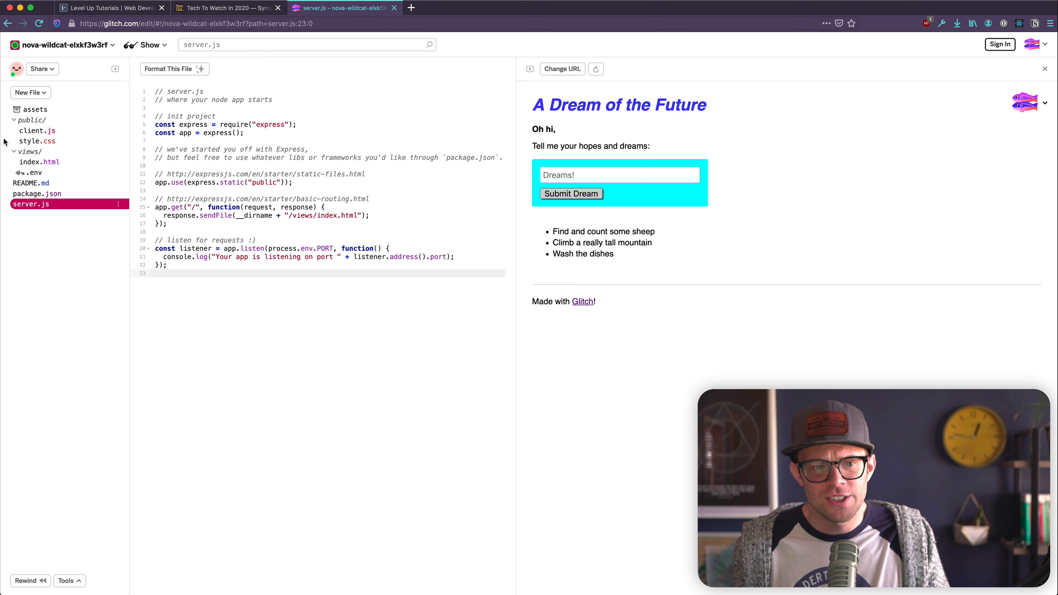
{"action": "left_click", "coordinate": [39, 130]}
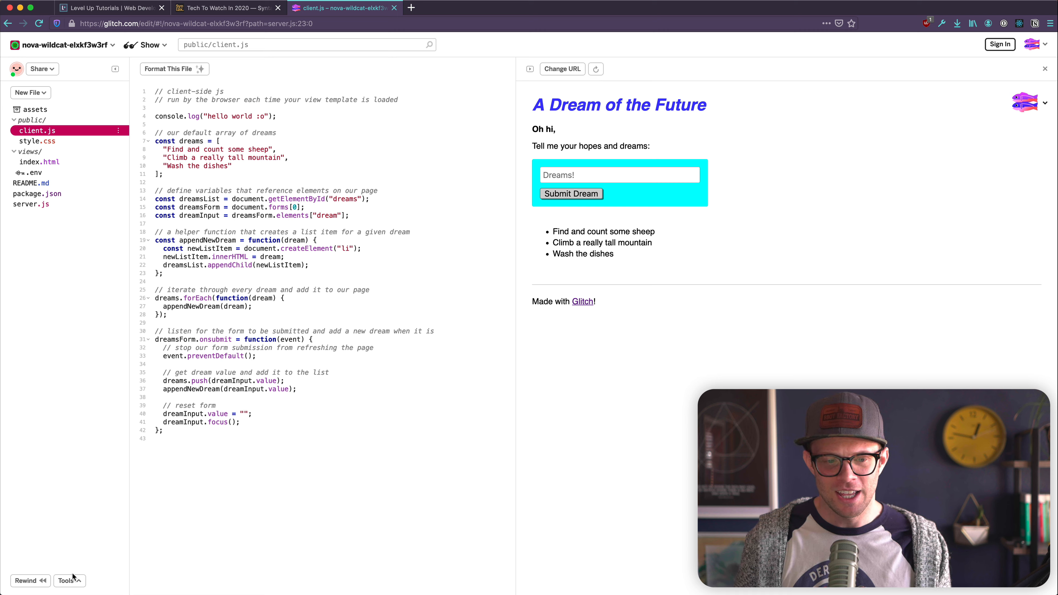
Step: Glance at the container tools and project options, then collapse the views folder
{"action": "left_click", "coordinate": [69, 580]}
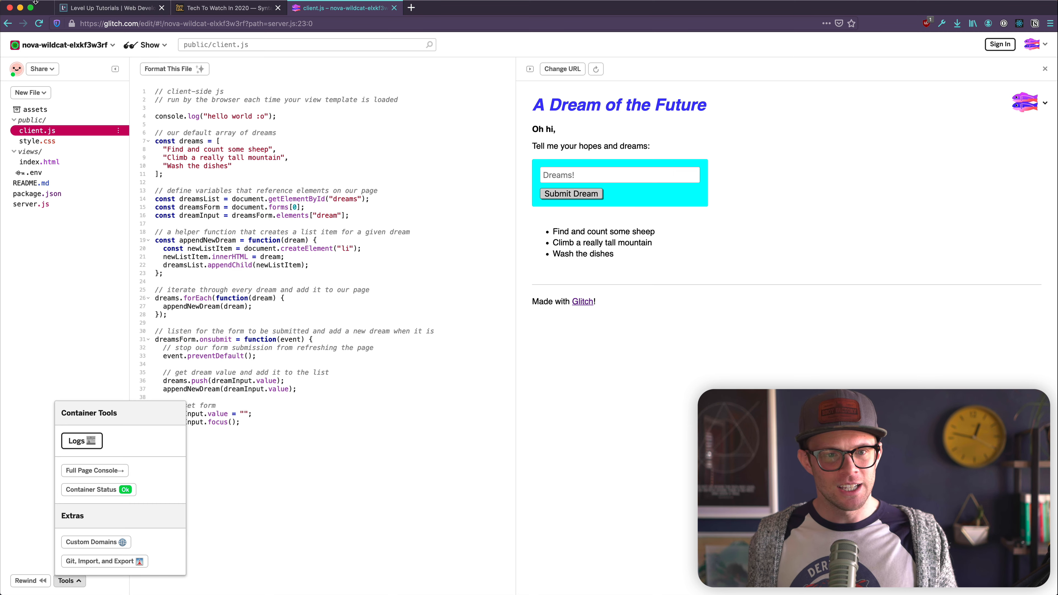
{"action": "mouse_move", "coordinate": [145, 44]}
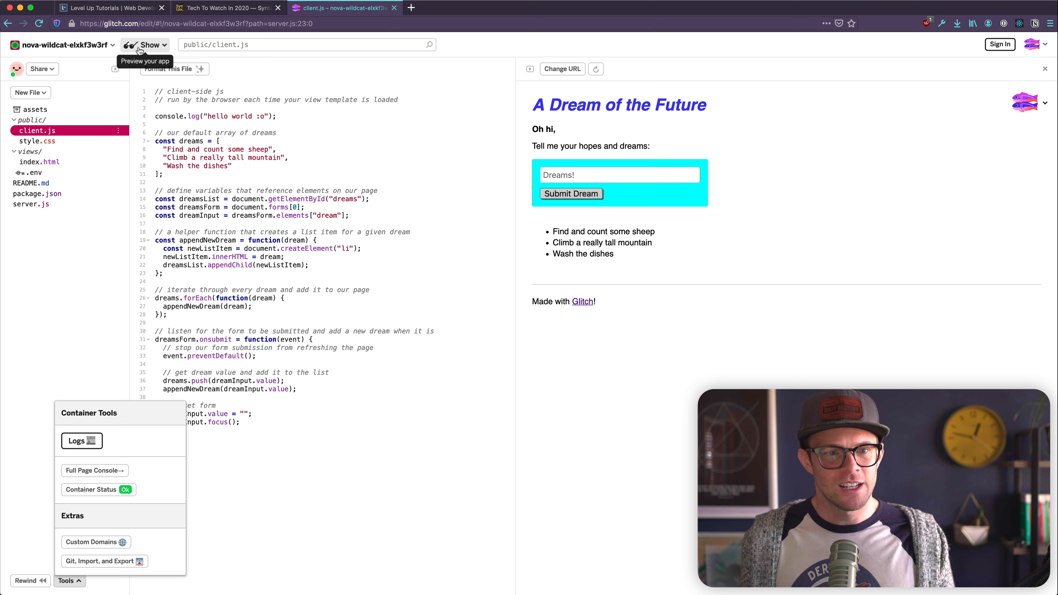
{"action": "left_click", "coordinate": [62, 45]}
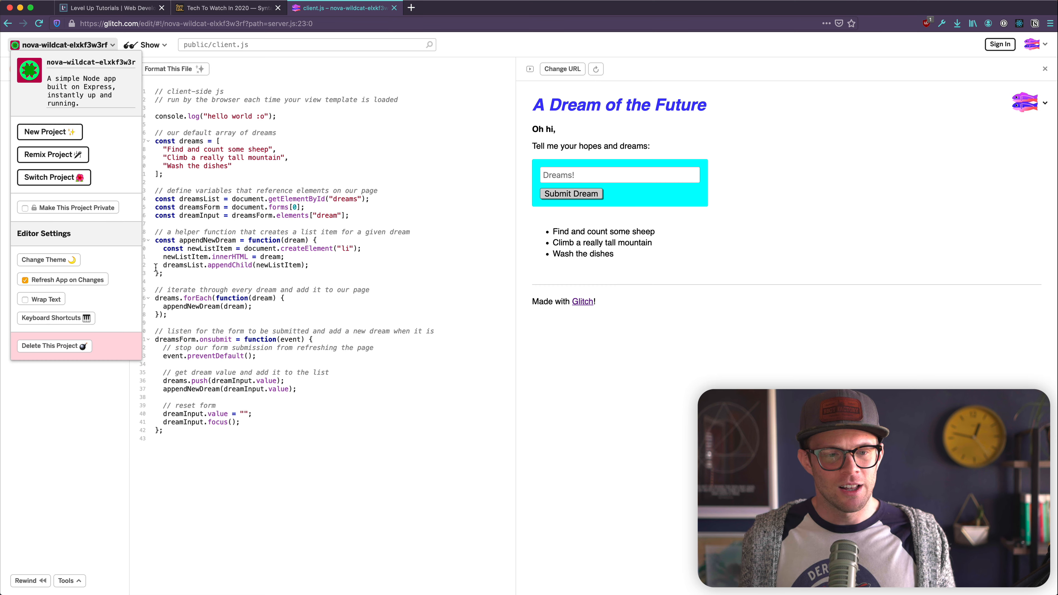
{"action": "mouse_move", "coordinate": [103, 302]}
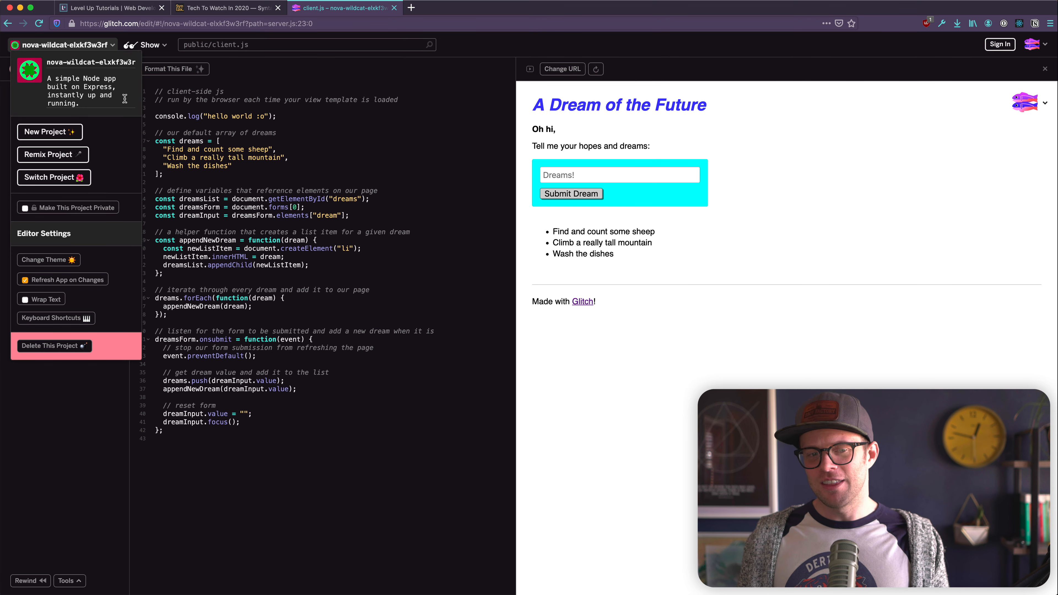
{"action": "mouse_move", "coordinate": [40, 298]}
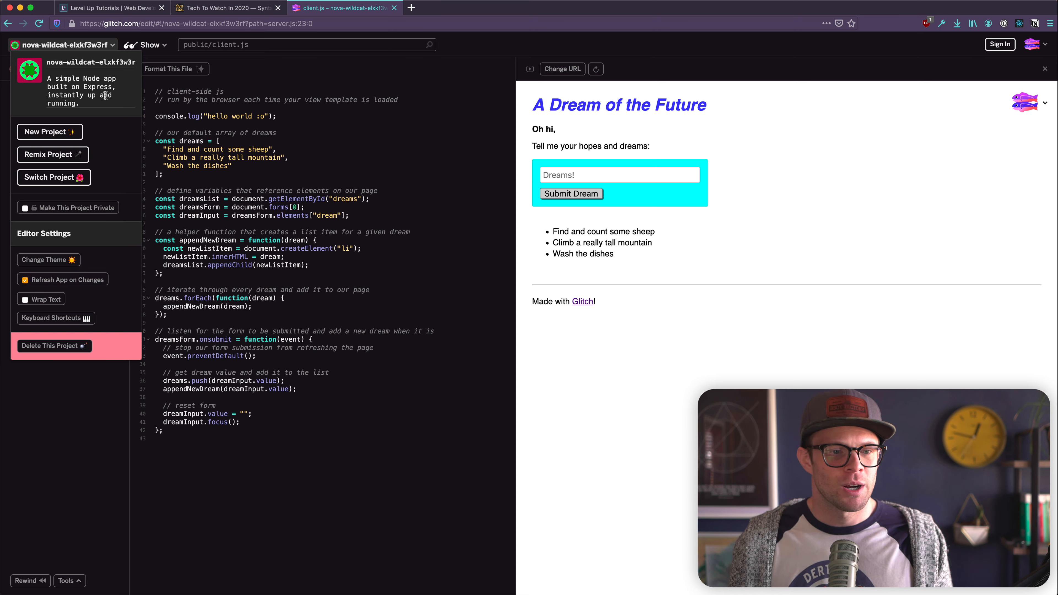
{"action": "left_click", "coordinate": [64, 45]}
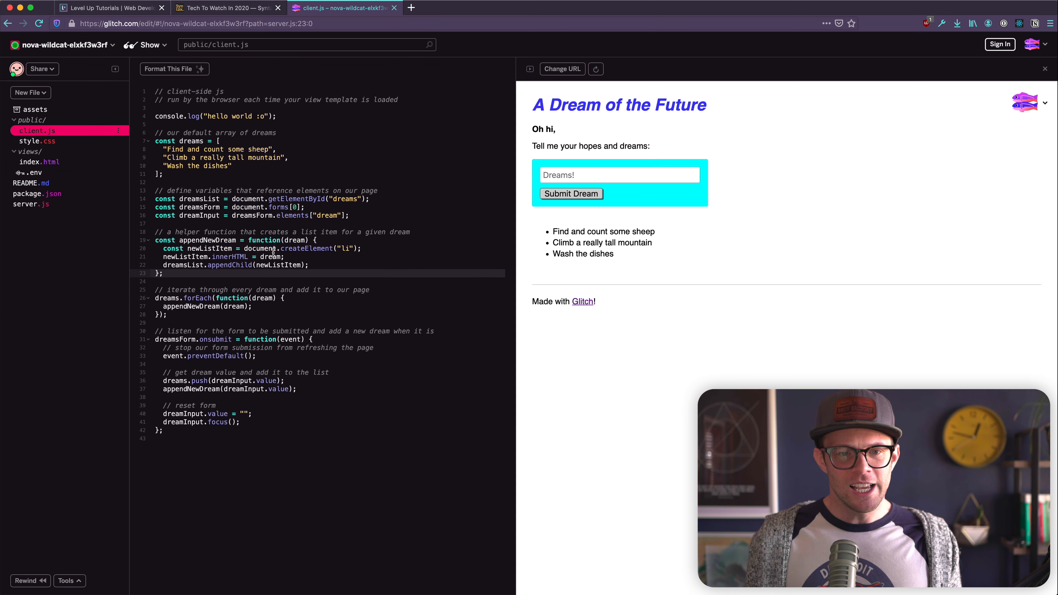
{"action": "mouse_move", "coordinate": [188, 286]}
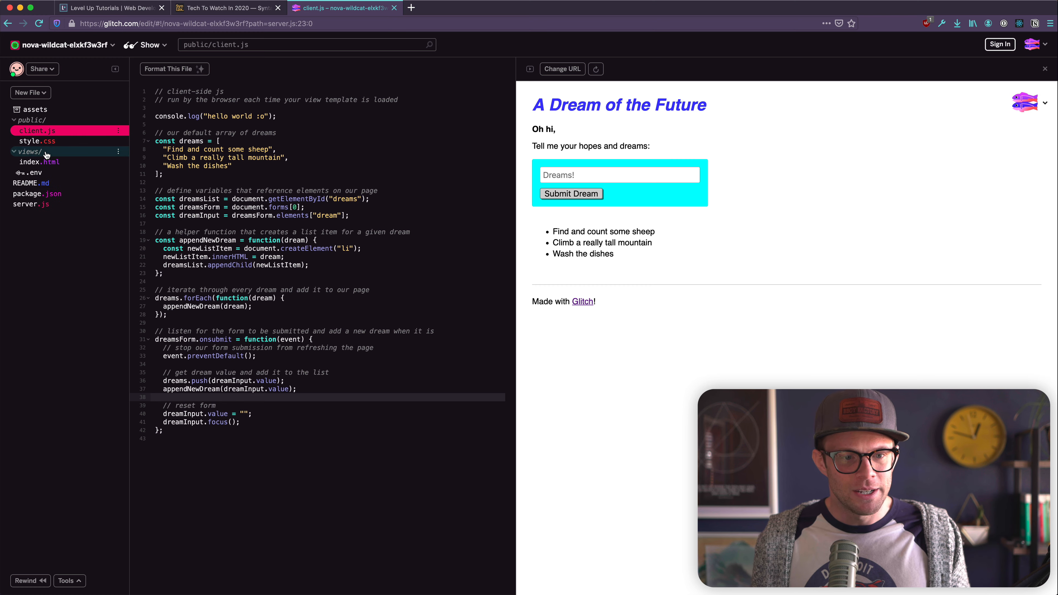
{"action": "left_click", "coordinate": [42, 161]}
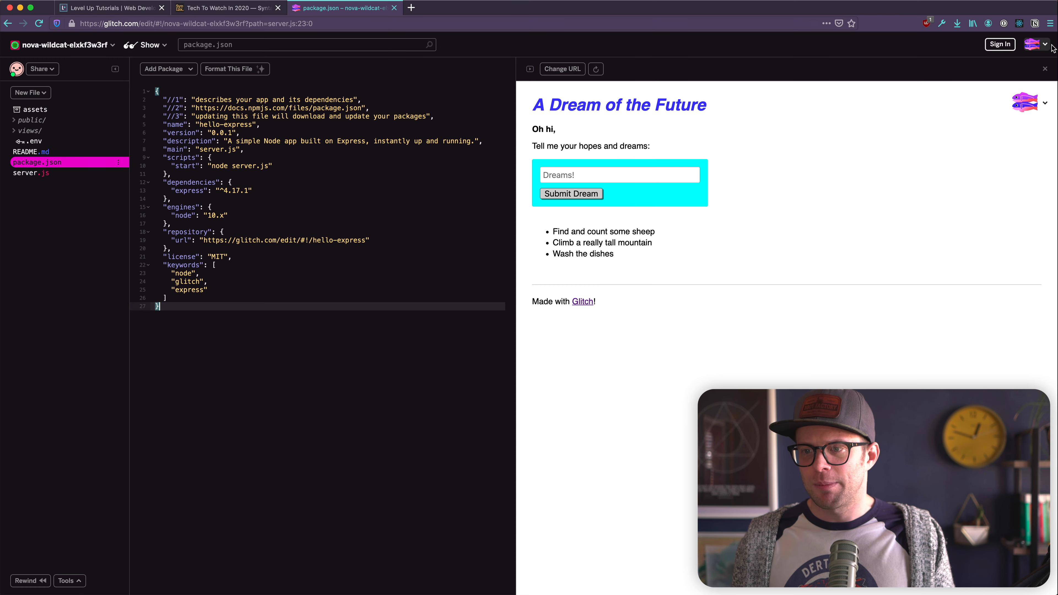
Step: Sign in through GitHub, authorize Glitch, and bring up the top-right Glitch links menu
{"action": "left_click", "coordinate": [1000, 44]}
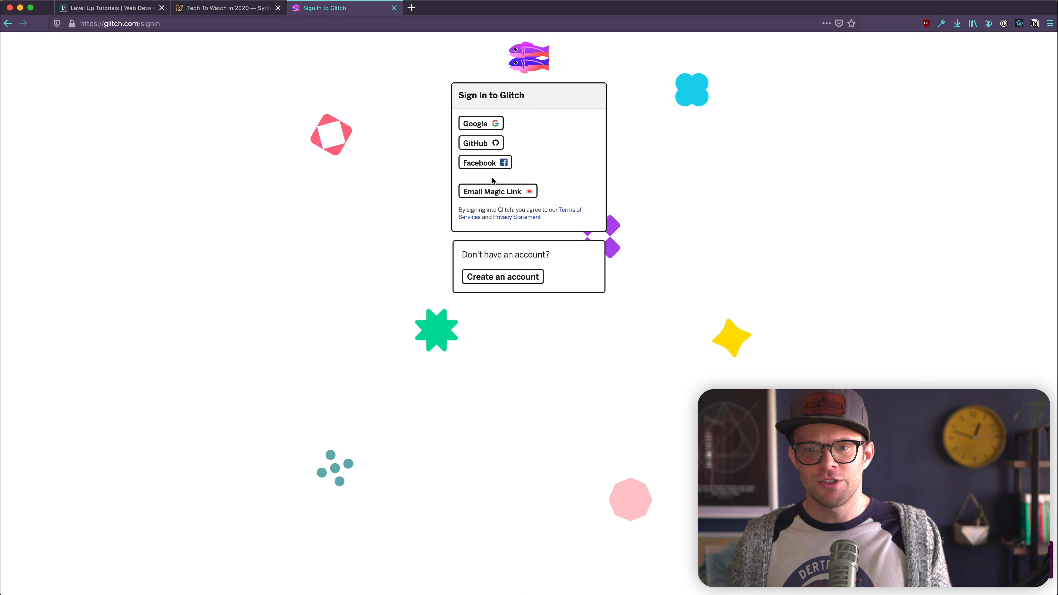
{"action": "left_click", "coordinate": [480, 142]}
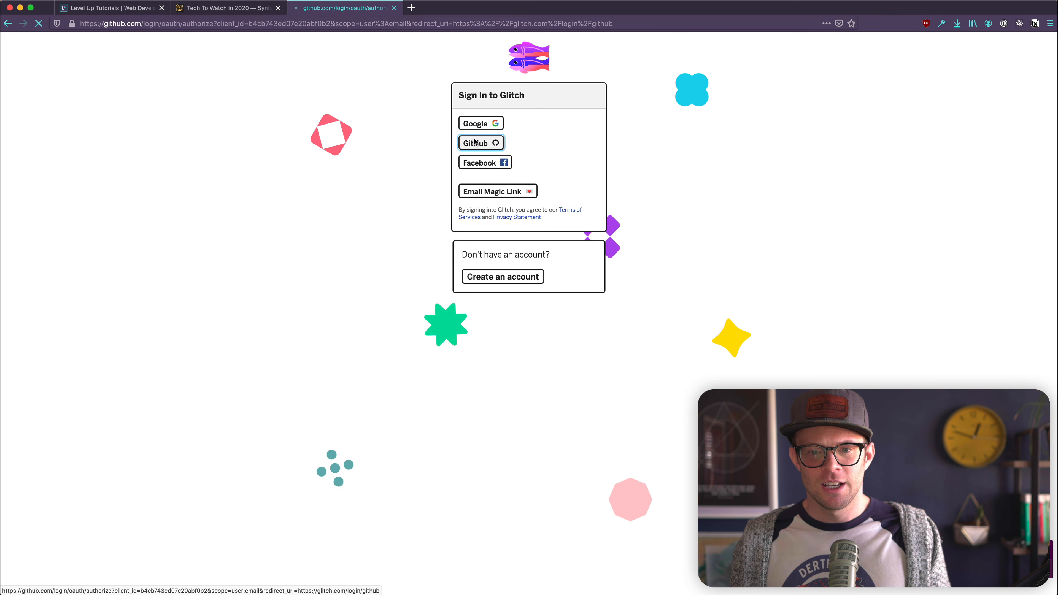
{"action": "left_click", "coordinate": [480, 142]}
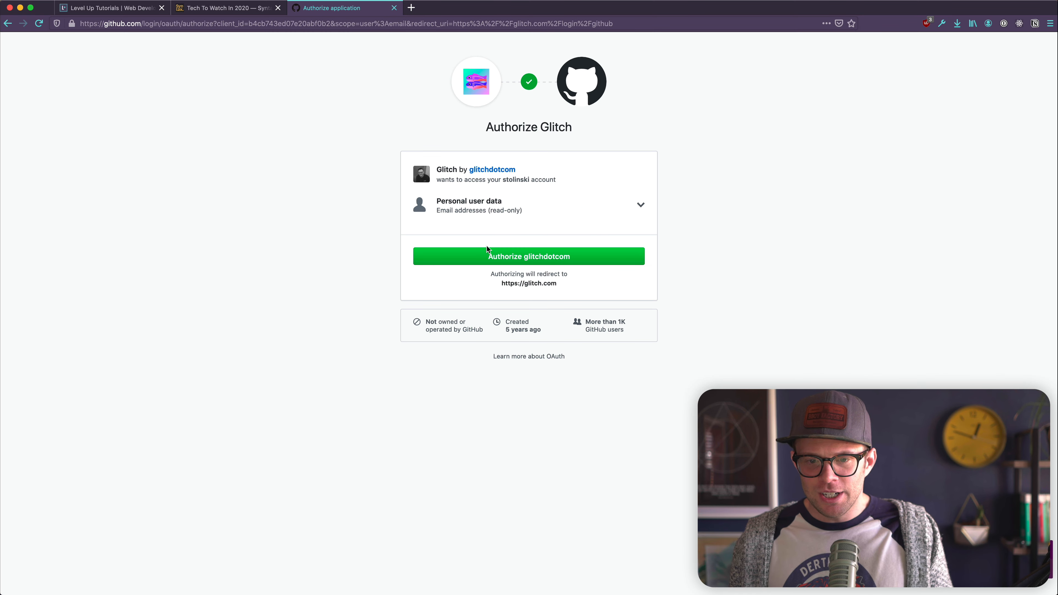
{"action": "left_click", "coordinate": [528, 256]}
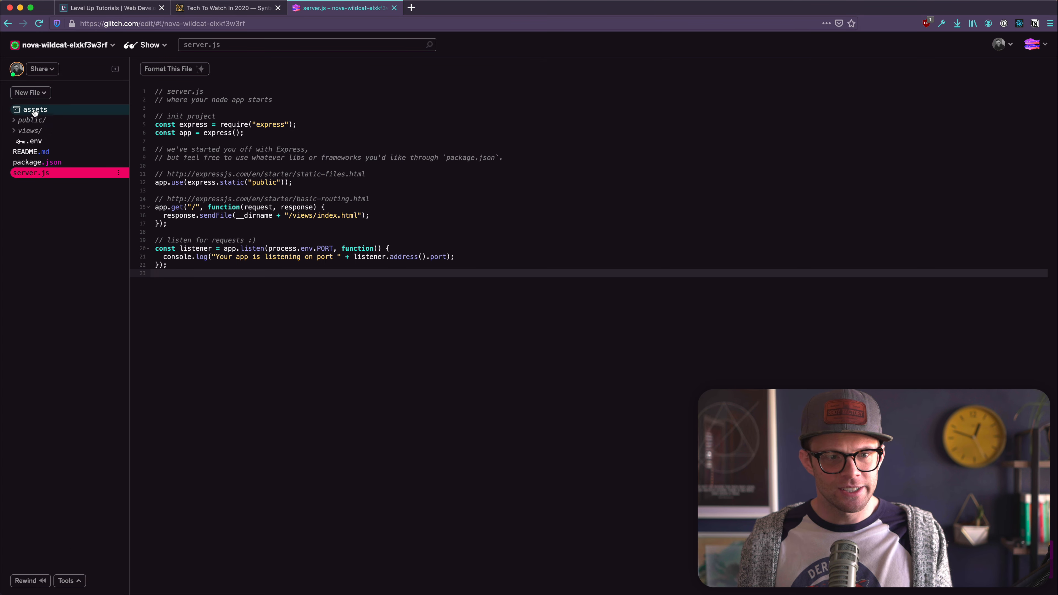
{"action": "mouse_move", "coordinate": [992, 56]}
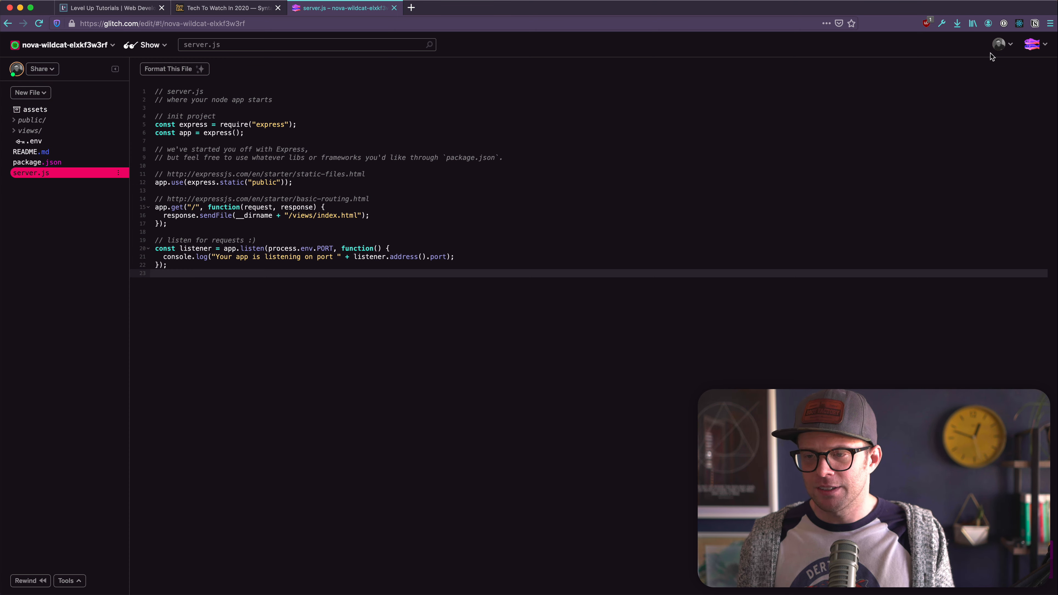
{"action": "left_click", "coordinate": [1040, 44]}
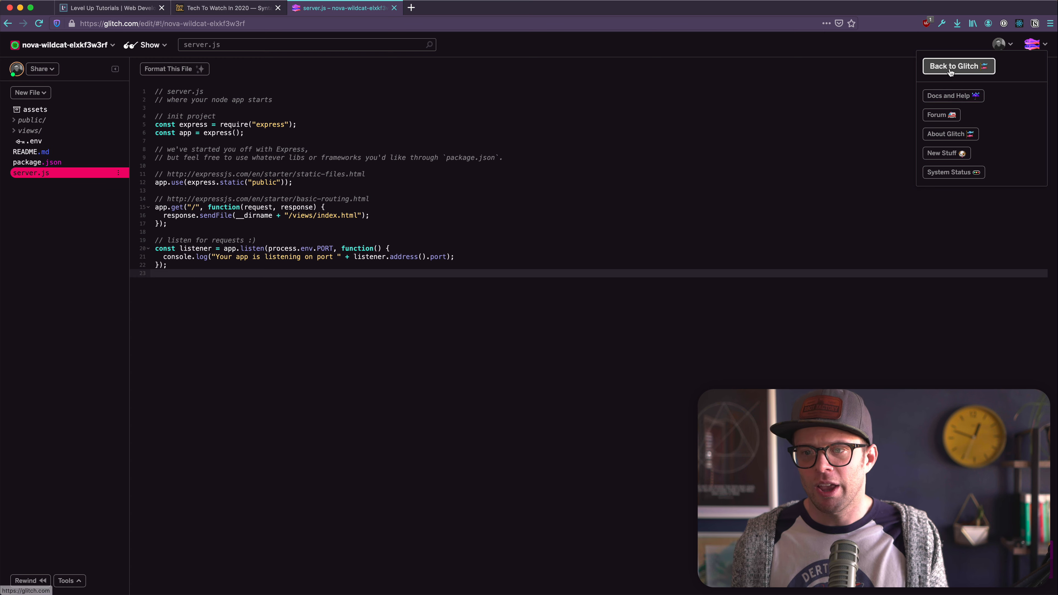
Step: Return to the Glitch home page and scroll down to the Fresh apps with Food Hype
{"action": "left_click", "coordinate": [957, 66]}
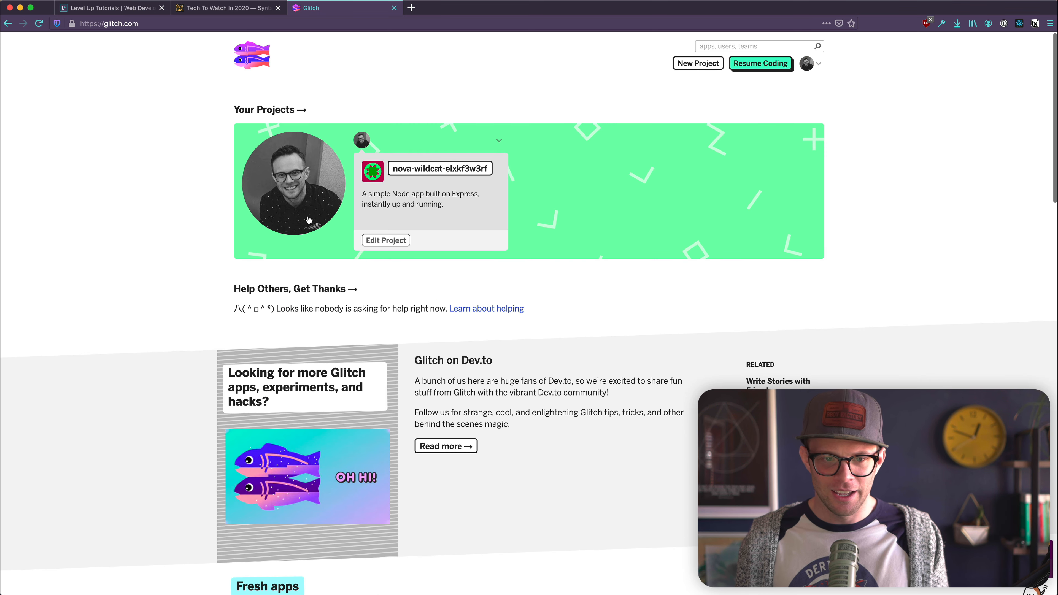
{"action": "mouse_move", "coordinate": [200, 240]}
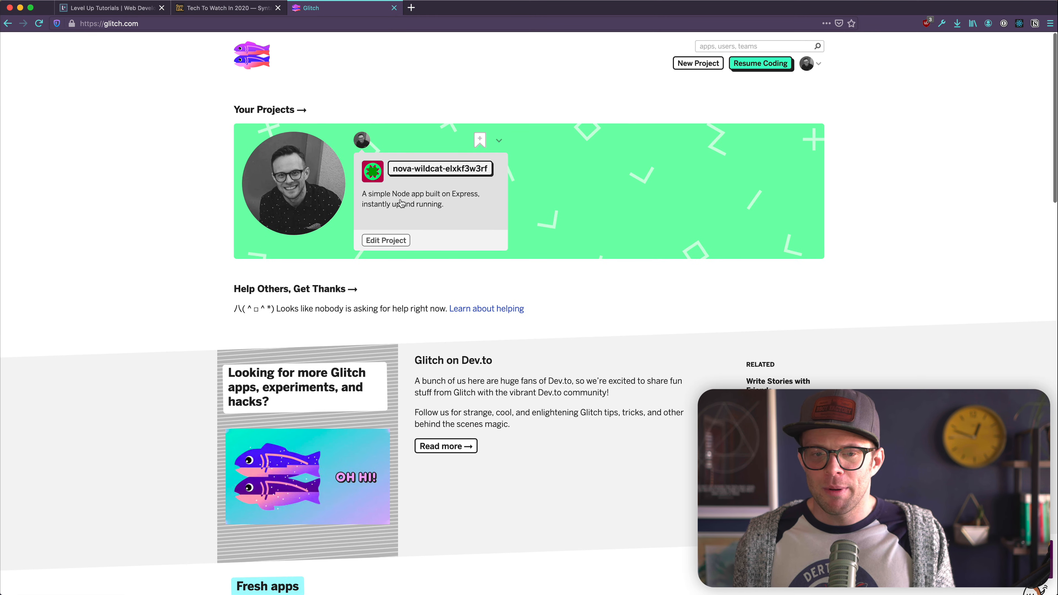
{"action": "scroll", "scroll_direction": "down", "scroll_amount": 3}
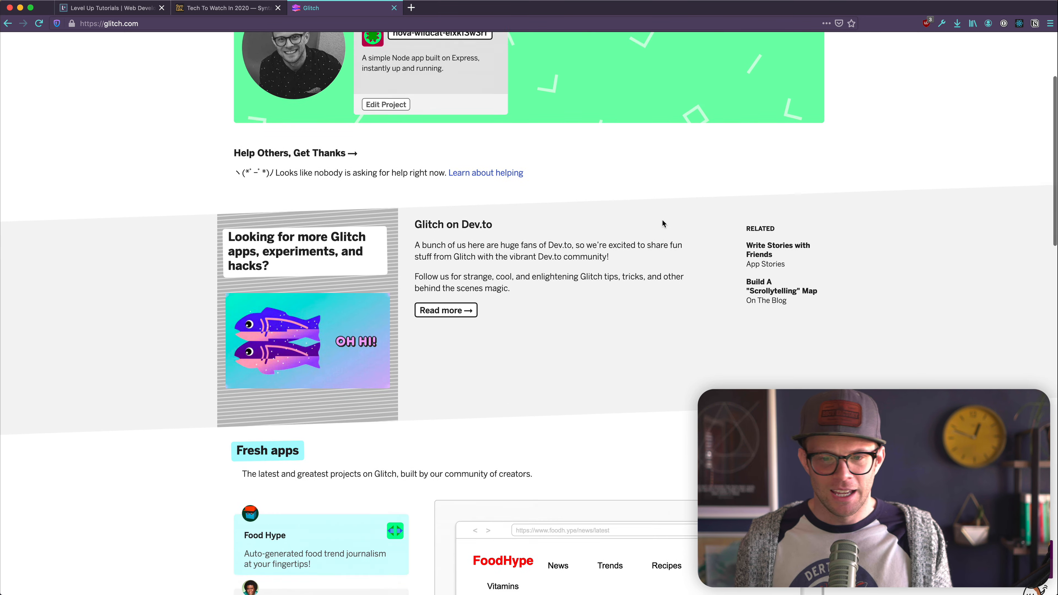
{"action": "scroll", "scroll_direction": "down", "scroll_amount": 3}
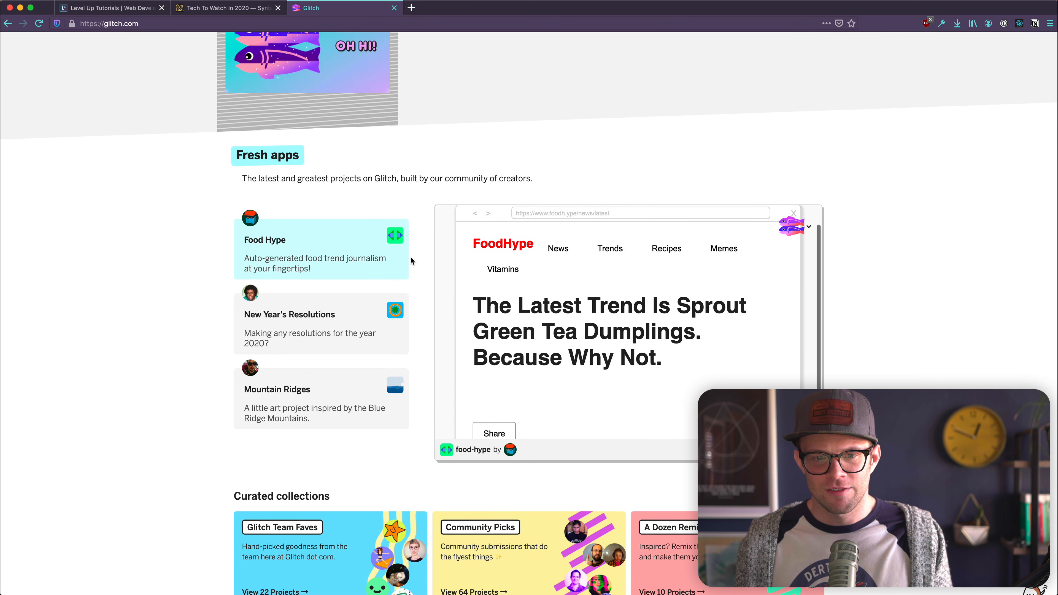
{"action": "scroll", "scroll_direction": "down", "scroll_amount": 3}
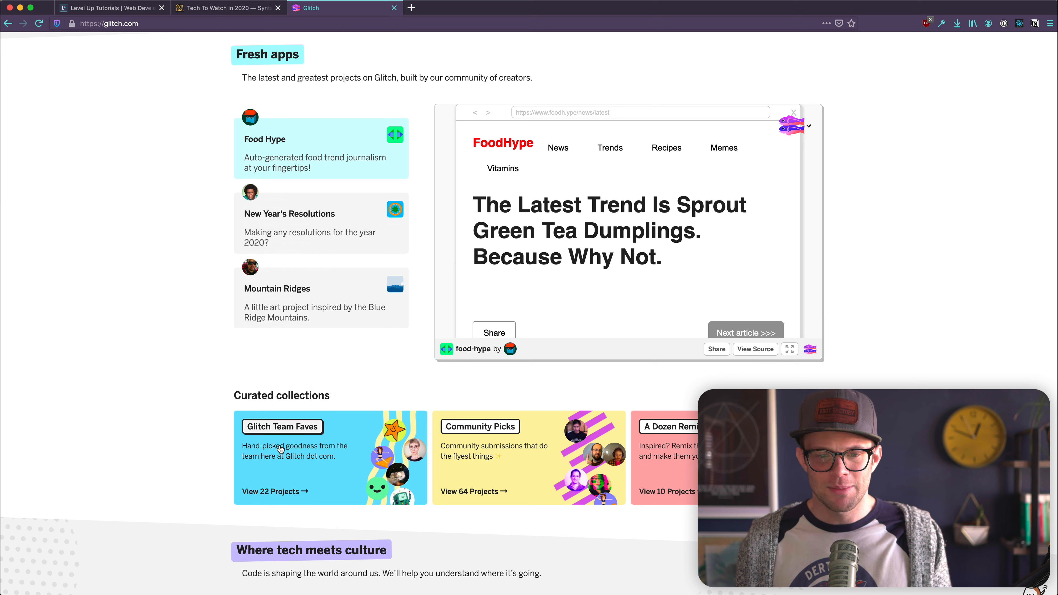
{"action": "scroll", "scroll_direction": "down", "scroll_amount": 3}
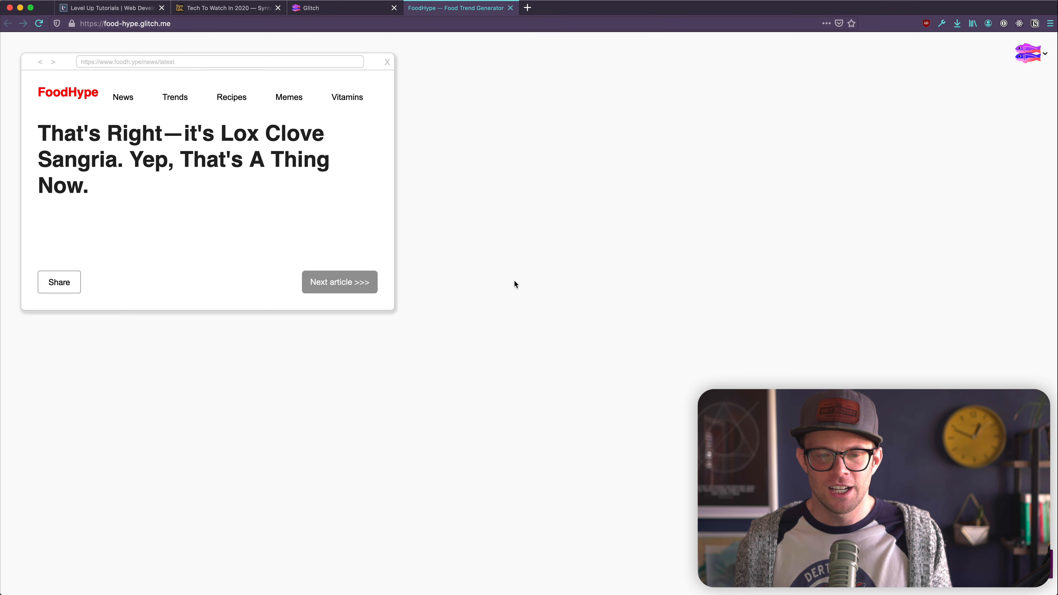
Step: Cycle through several generated Food Hype headlines and bring up its Remix on Glitch options
{"action": "left_click_drag", "start_coordinate": [135, 159], "coordinate": [88, 185]}
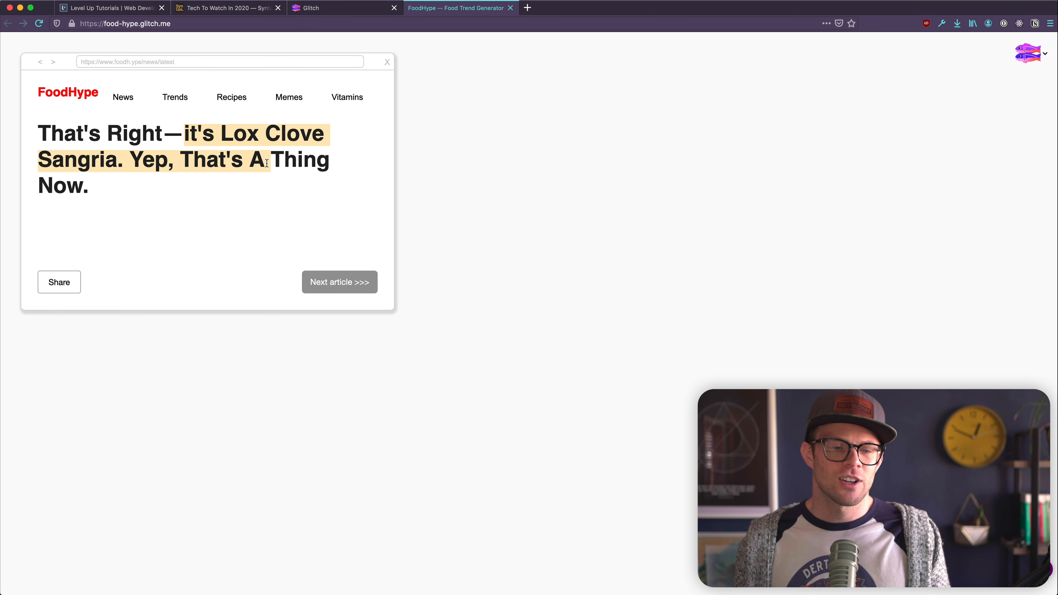
{"action": "left_click", "coordinate": [339, 282]}
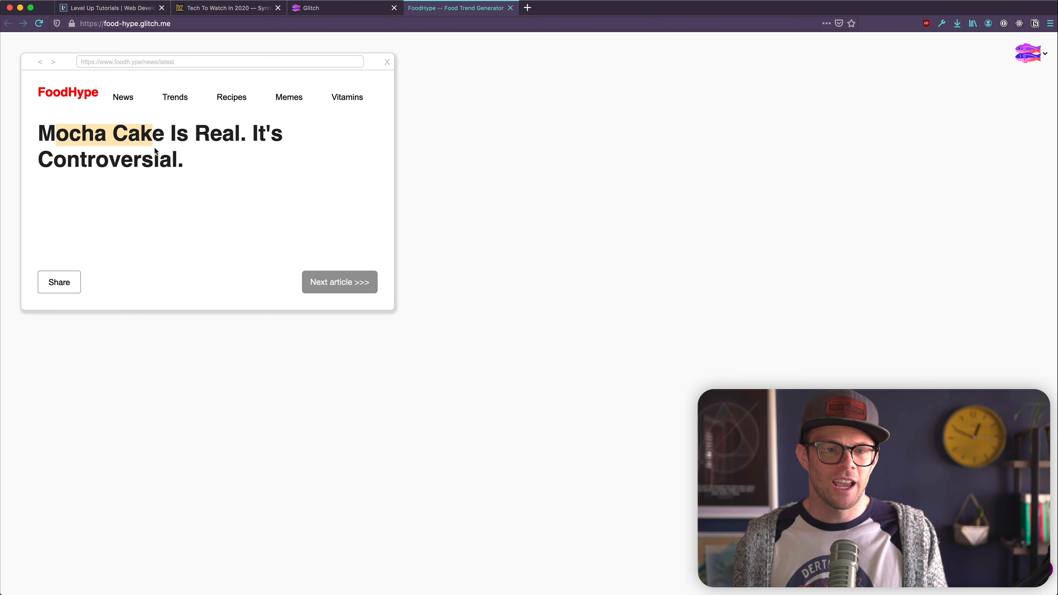
{"action": "left_click", "coordinate": [340, 282]}
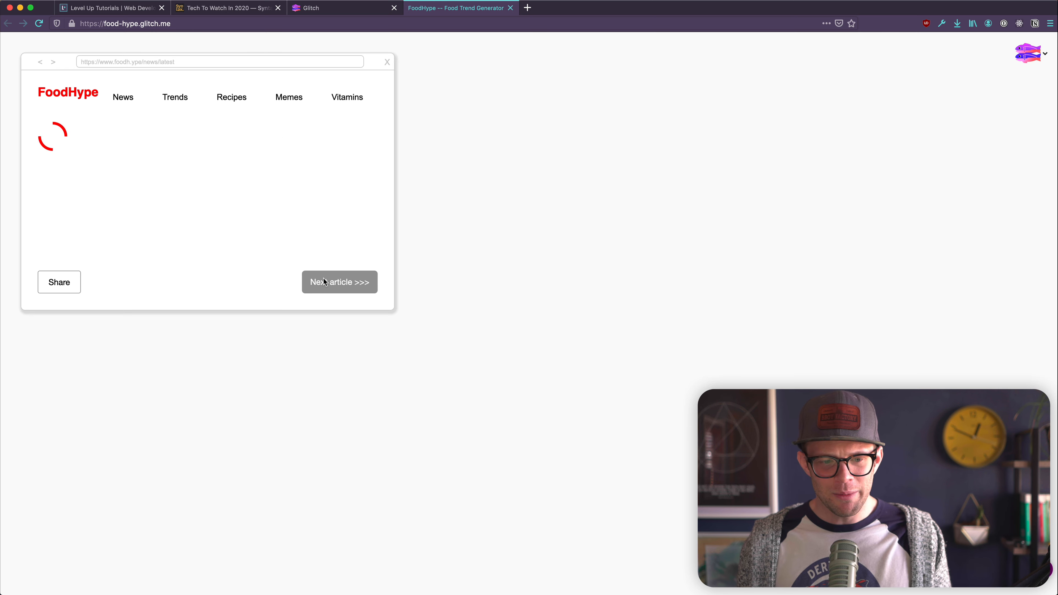
{"action": "left_click", "coordinate": [338, 281]}
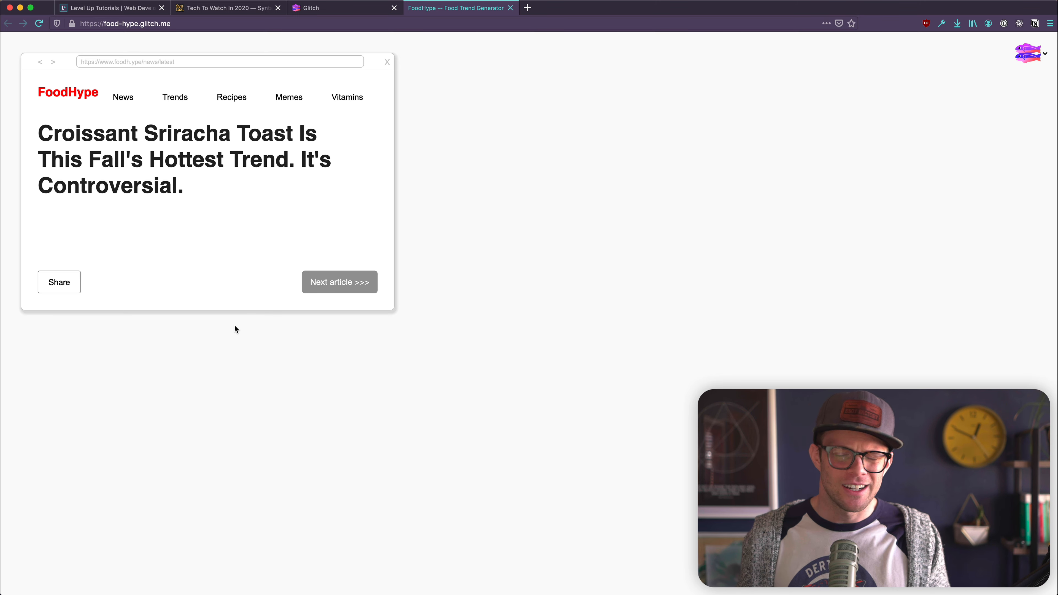
{"action": "mouse_move", "coordinate": [200, 450]}
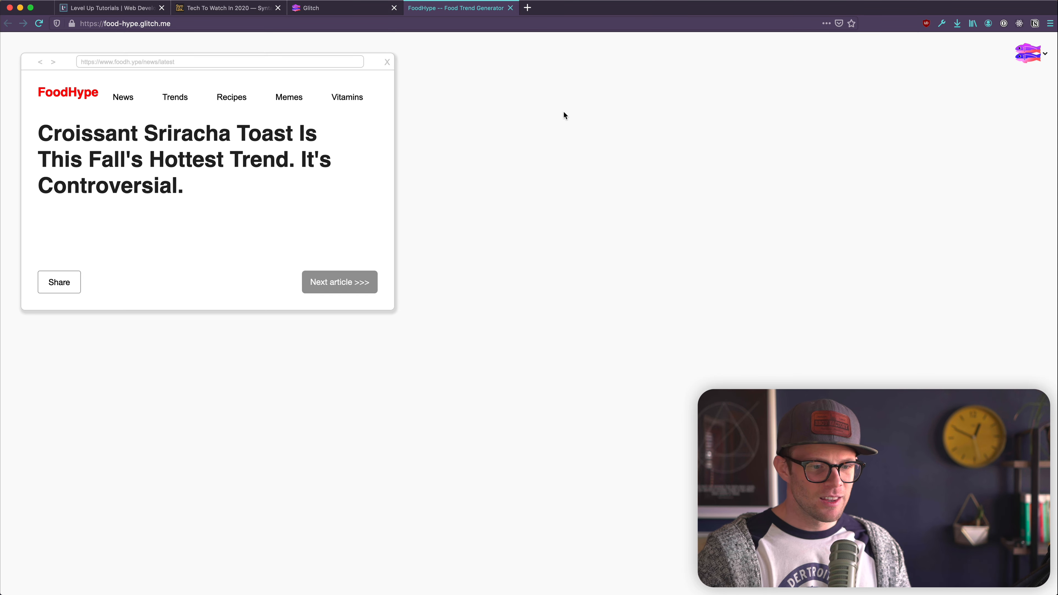
{"action": "mouse_move", "coordinate": [493, 327]}
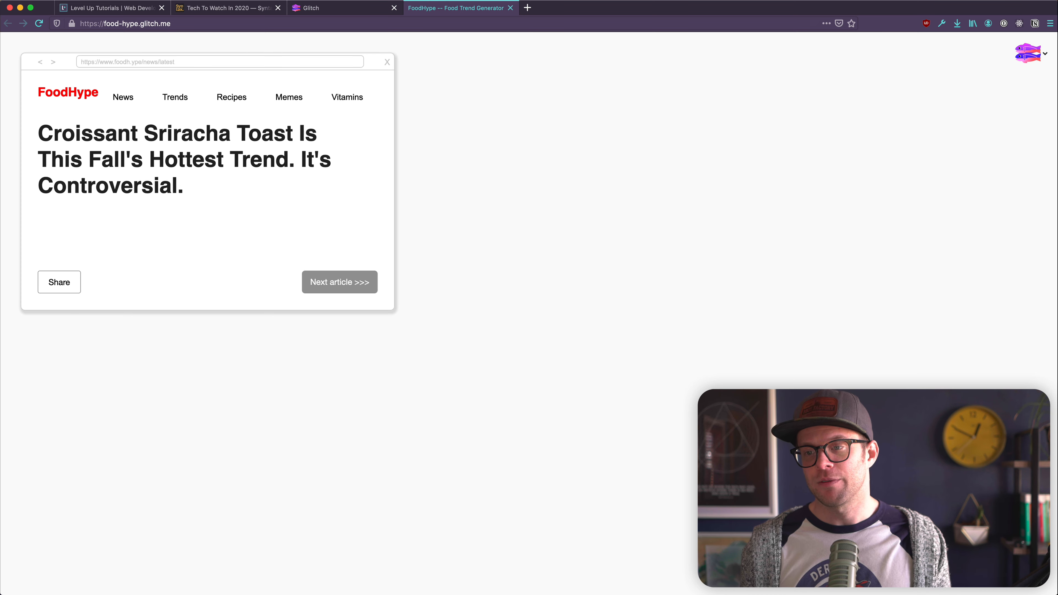
{"action": "left_click", "coordinate": [1027, 53]}
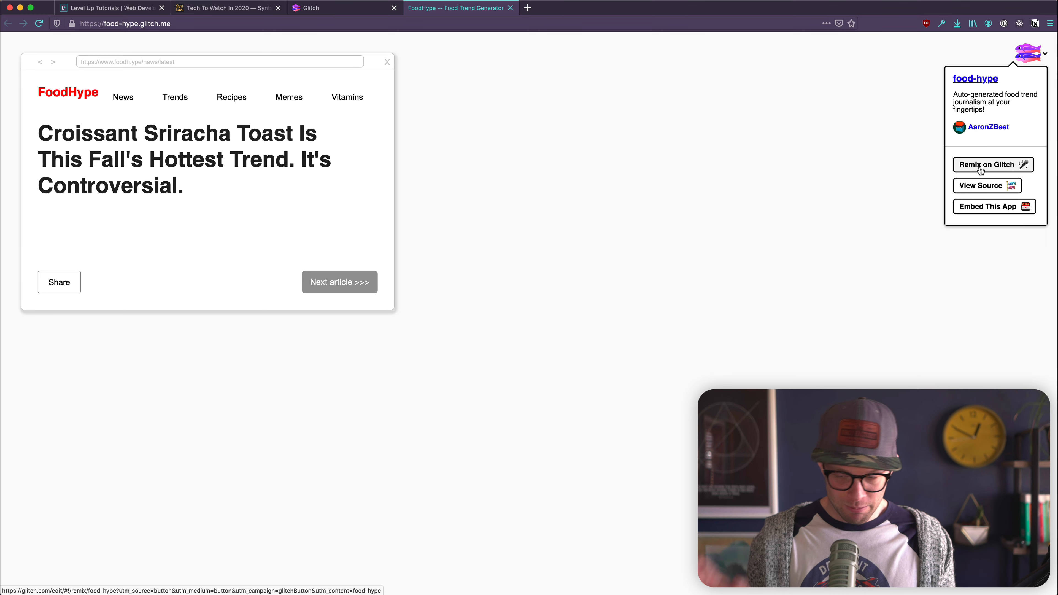
Step: Remix Food Hype into your own copy, ruddy-candytuft, and look over its README
{"action": "left_click", "coordinate": [987, 165]}
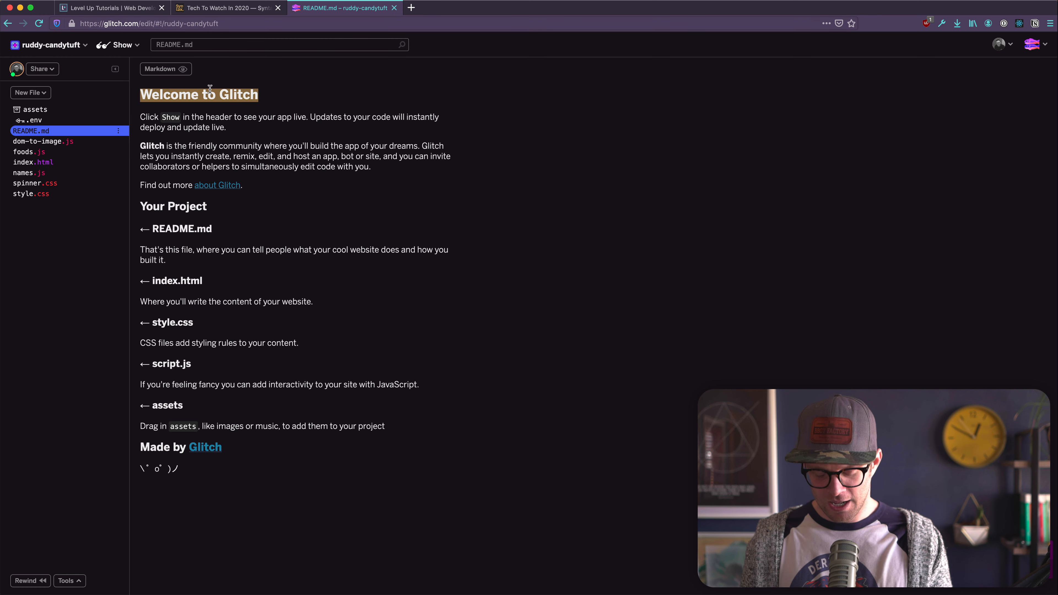
{"action": "scroll", "scroll_direction": "down", "scroll_amount": 3}
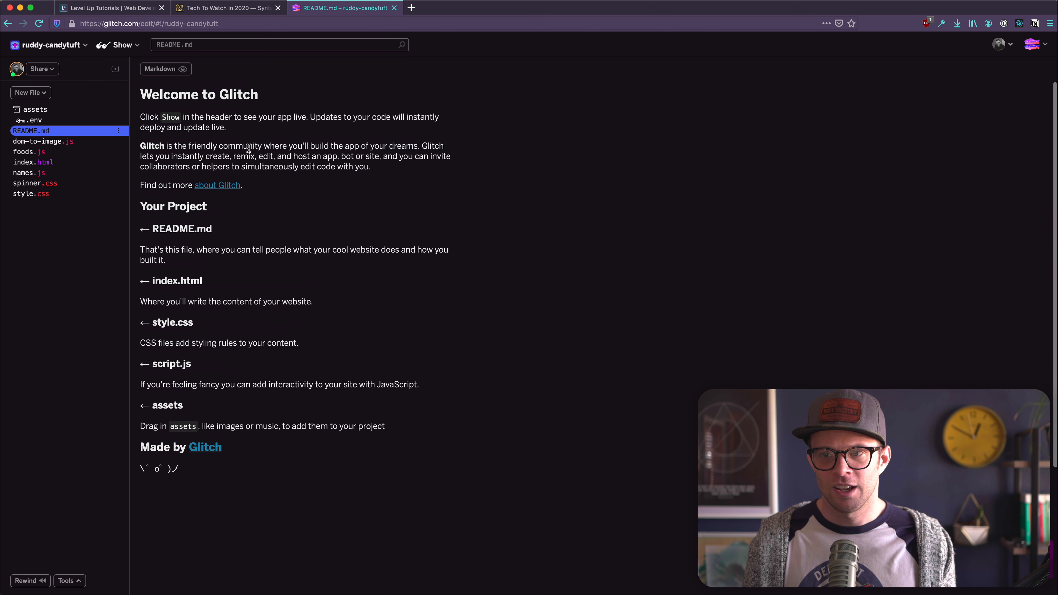
{"action": "double_click", "coordinate": [198, 95]}
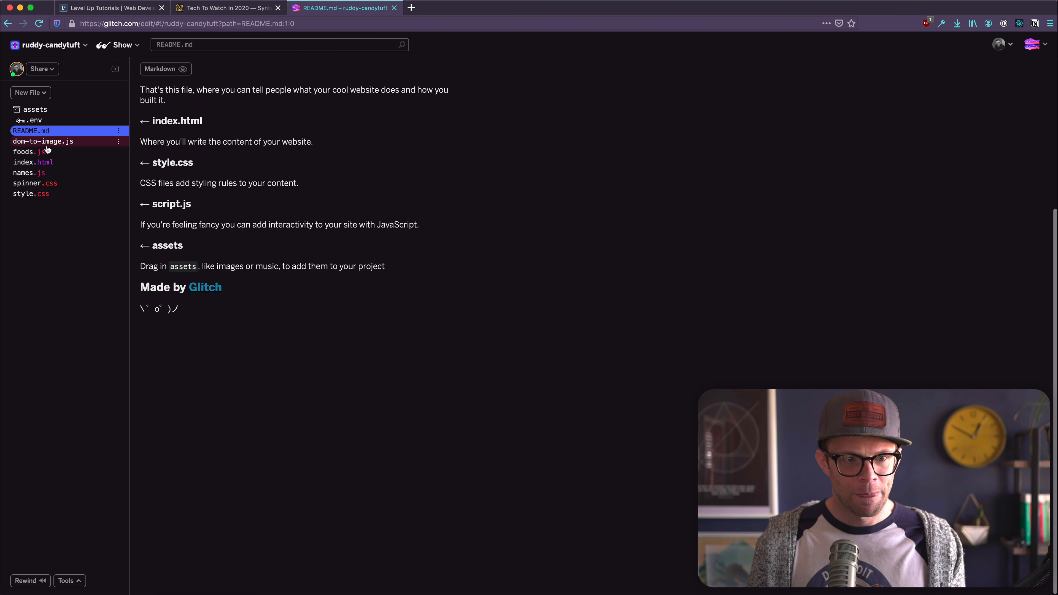
{"action": "left_click", "coordinate": [117, 130]}
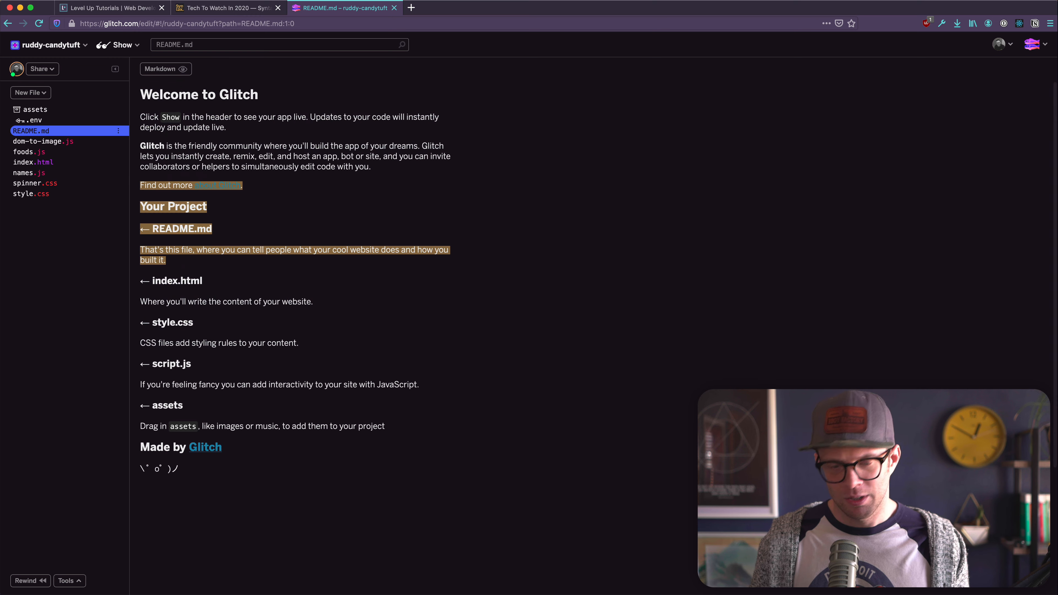
Step: Peek at the foods.js word lists and return to README.md
{"action": "left_click", "coordinate": [28, 152]}
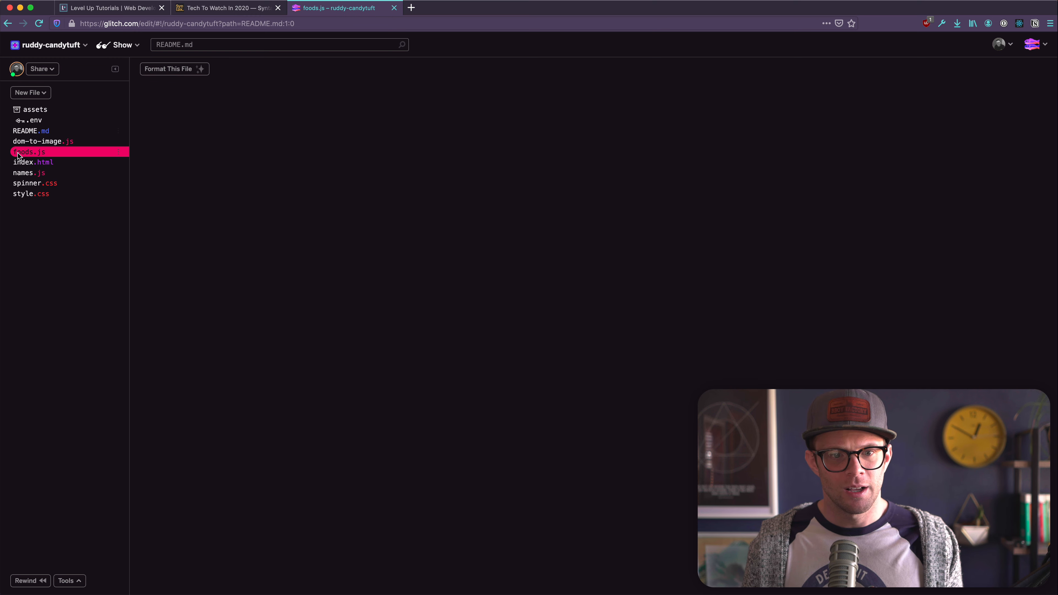
{"action": "left_click", "coordinate": [30, 152]}
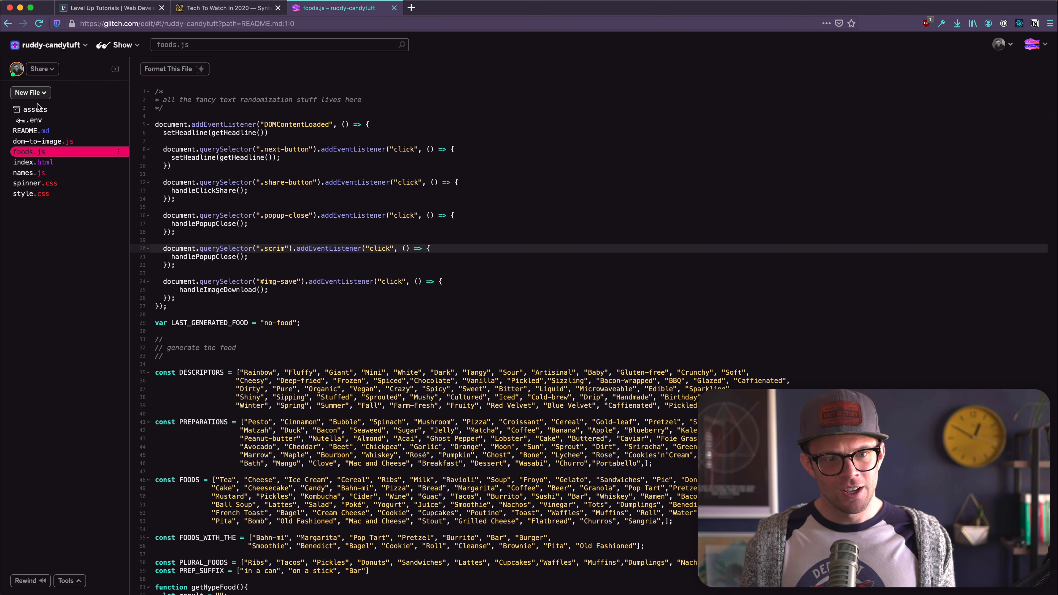
{"action": "left_click", "coordinate": [30, 130]}
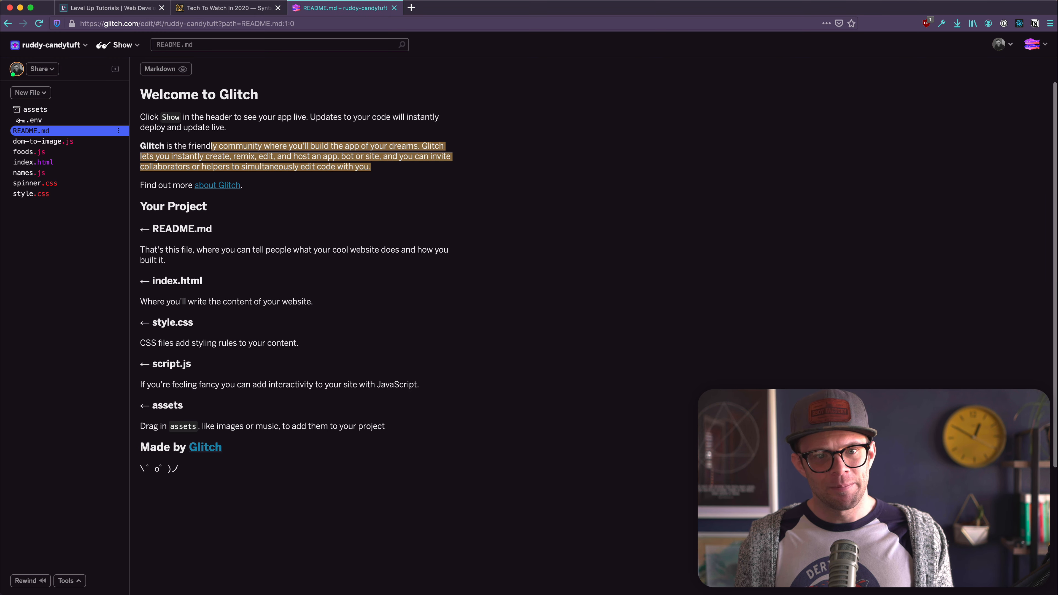
Step: Retitle the README heading to 'Scott Tries Glitch' and view it rendered as Markdown
{"action": "left_click", "coordinate": [161, 69]}
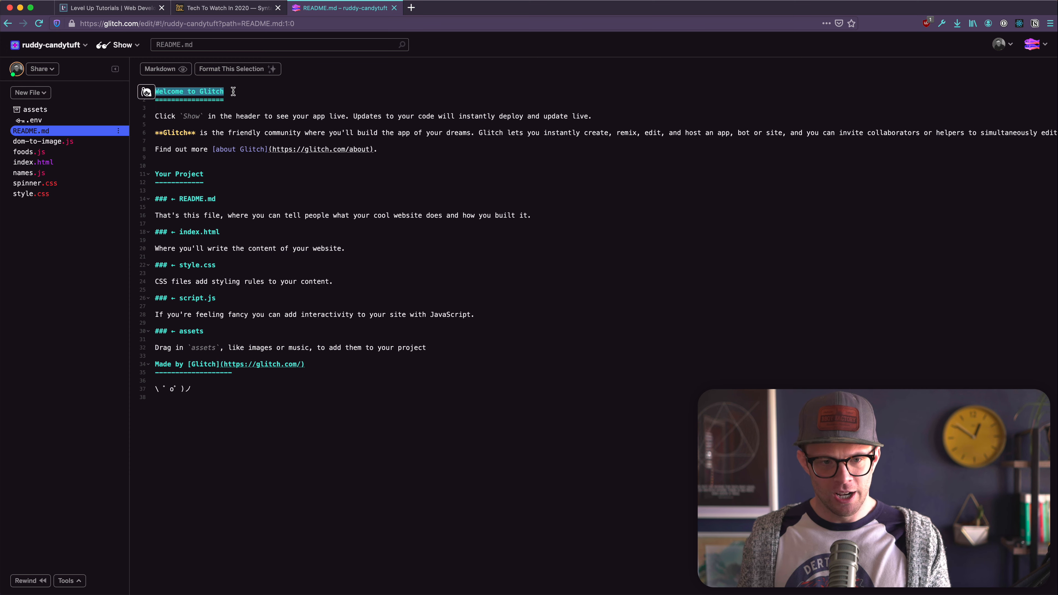
{"action": "type", "text": "SCot"}
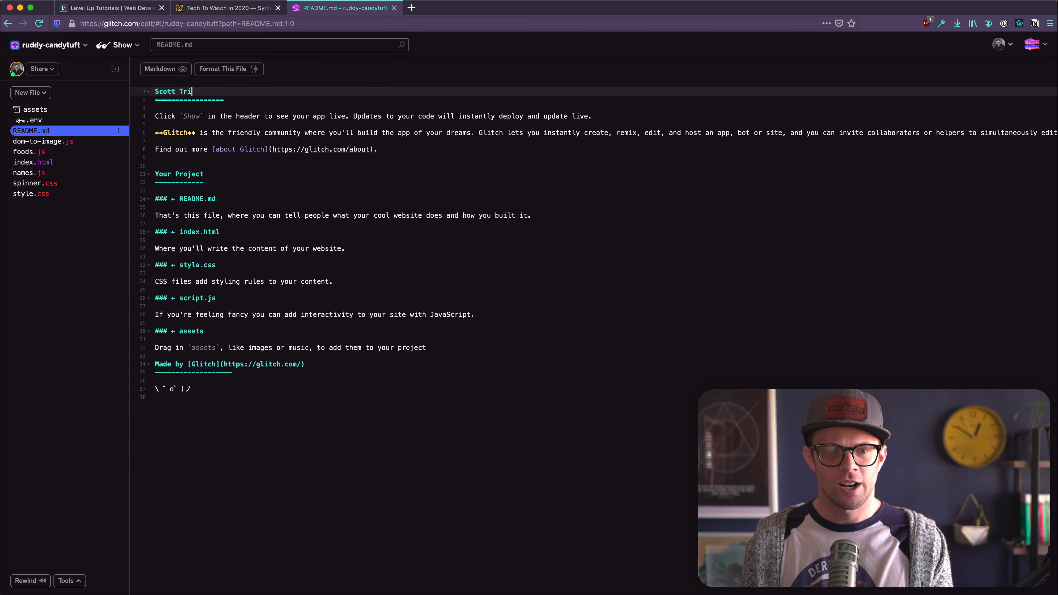
{"action": "type", "text": "es Glitch"}
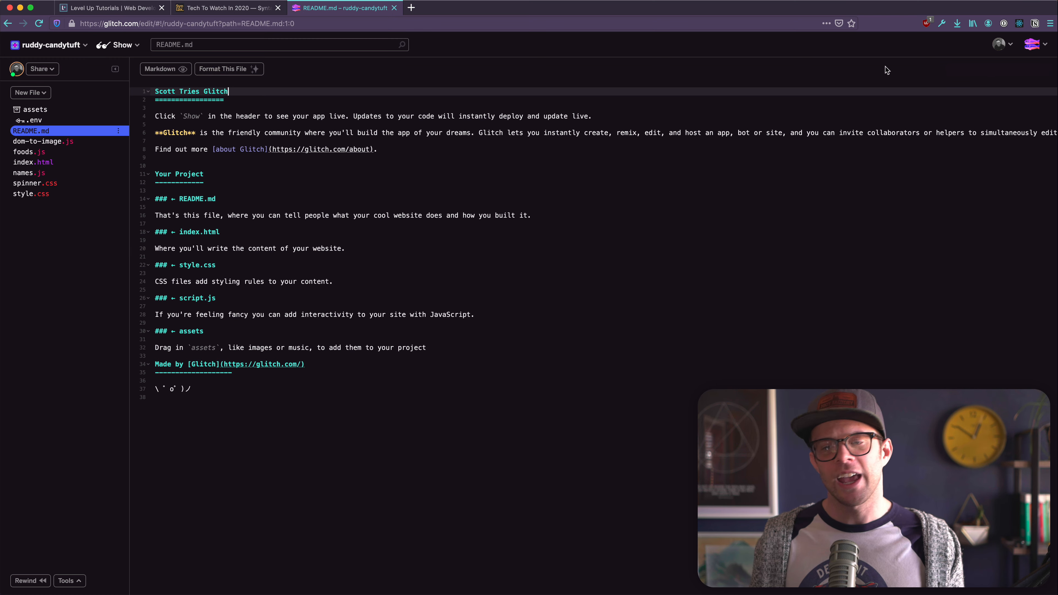
{"action": "left_click", "coordinate": [162, 69]}
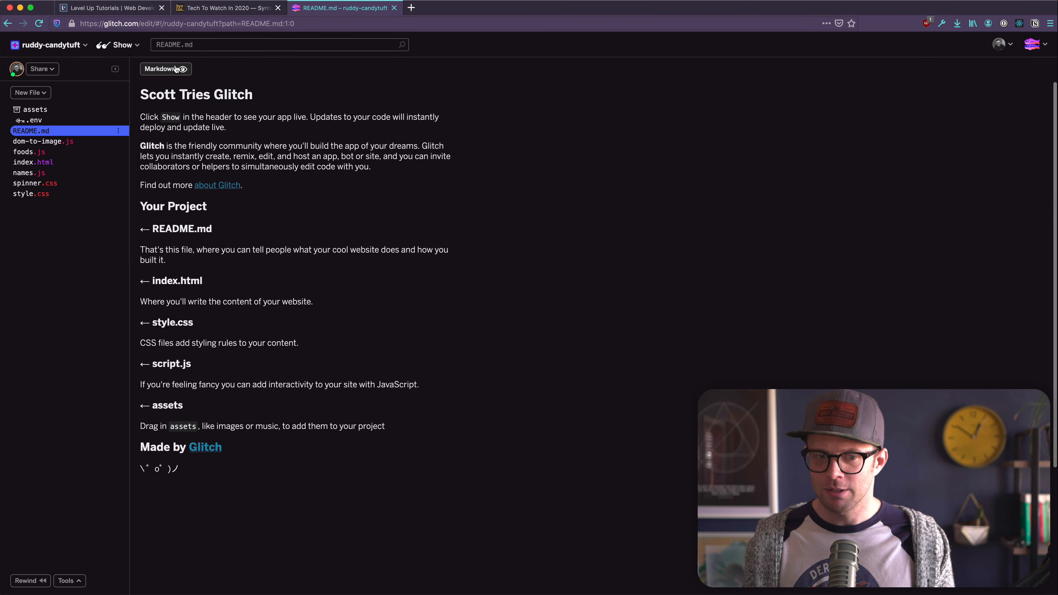
{"action": "mouse_move", "coordinate": [67, 152]}
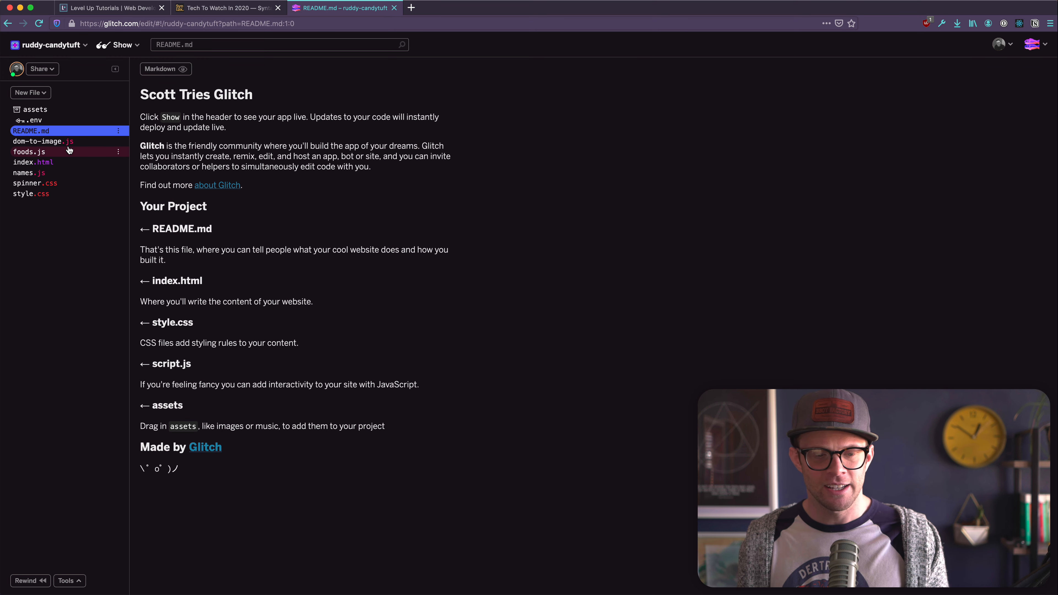
{"action": "mouse_move", "coordinate": [47, 100]}
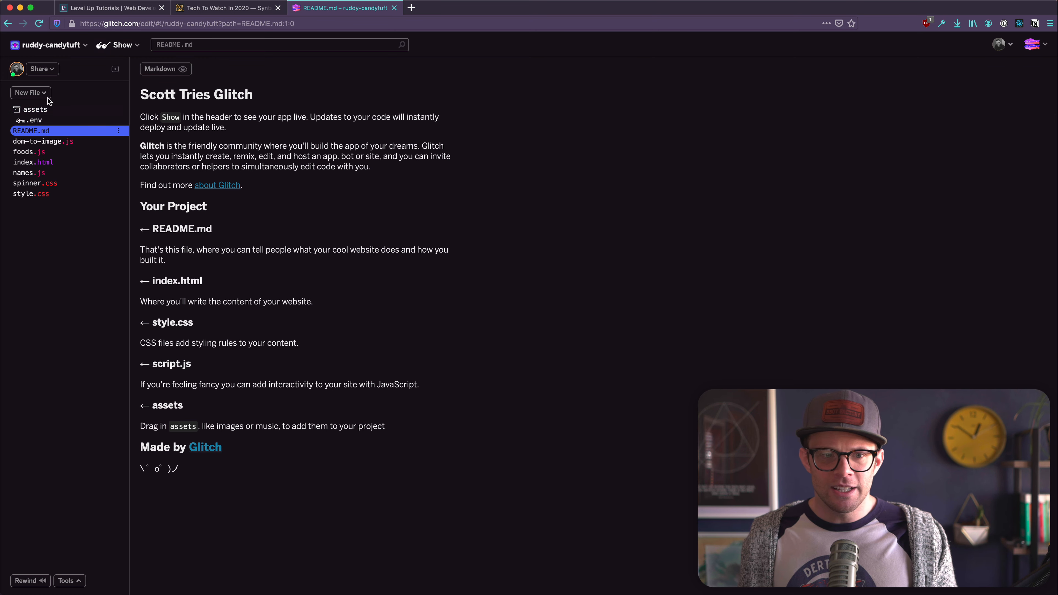
Step: Show the live app next to the code, glance at names.js, and open style.css
{"action": "left_click", "coordinate": [122, 45]}
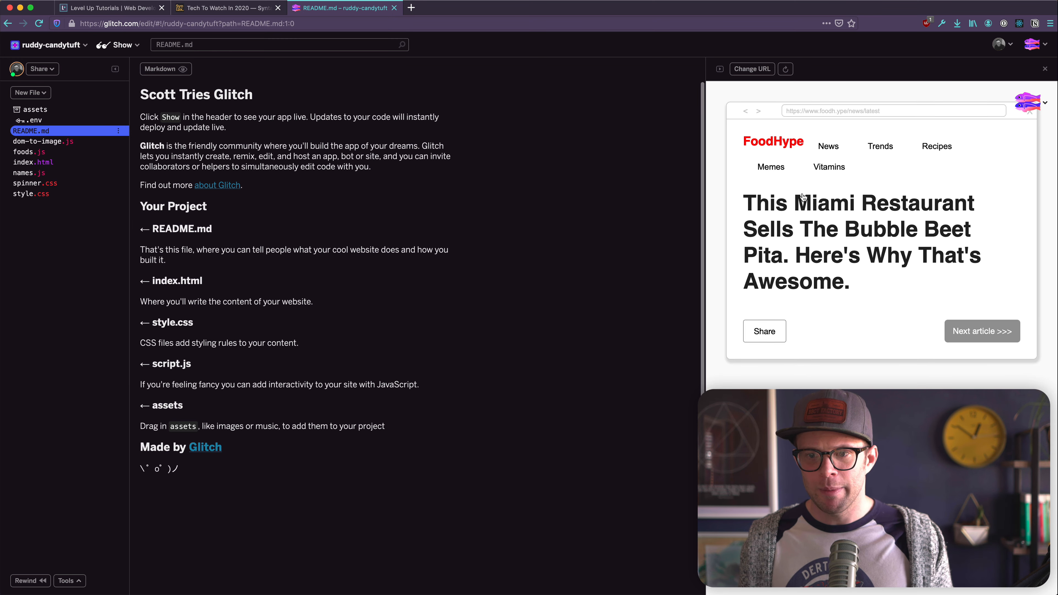
{"action": "left_click", "coordinate": [28, 173]}
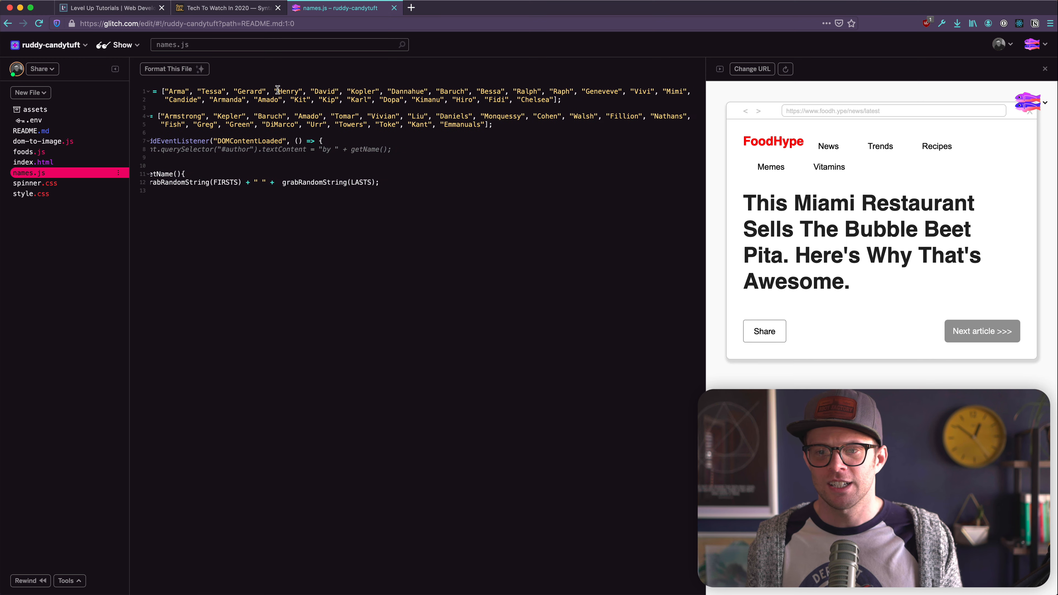
{"action": "left_click", "coordinate": [169, 69]}
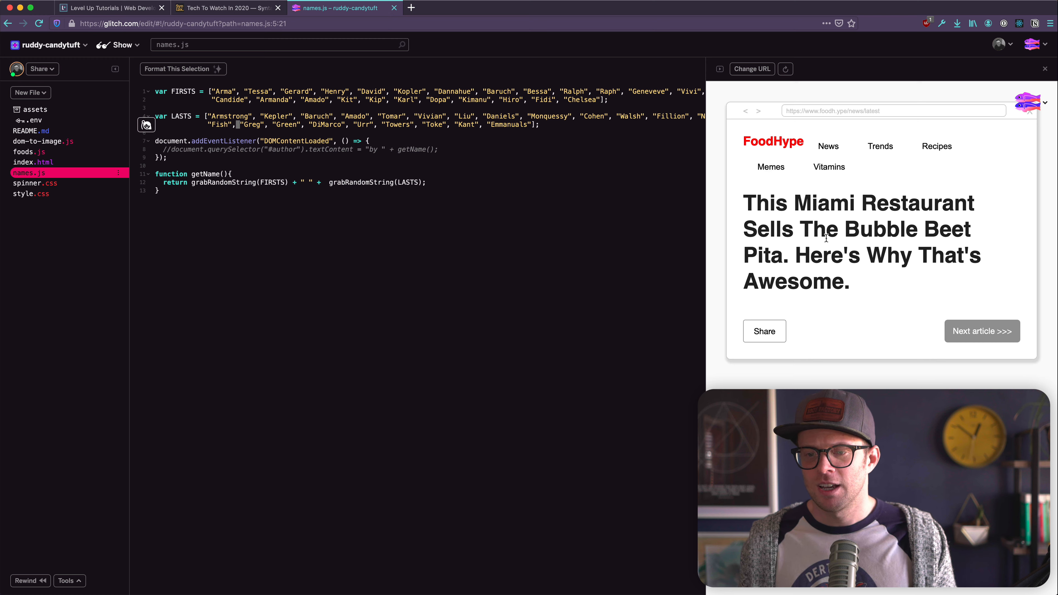
{"action": "left_click_drag", "start_coordinate": [831, 229], "coordinate": [850, 282]}
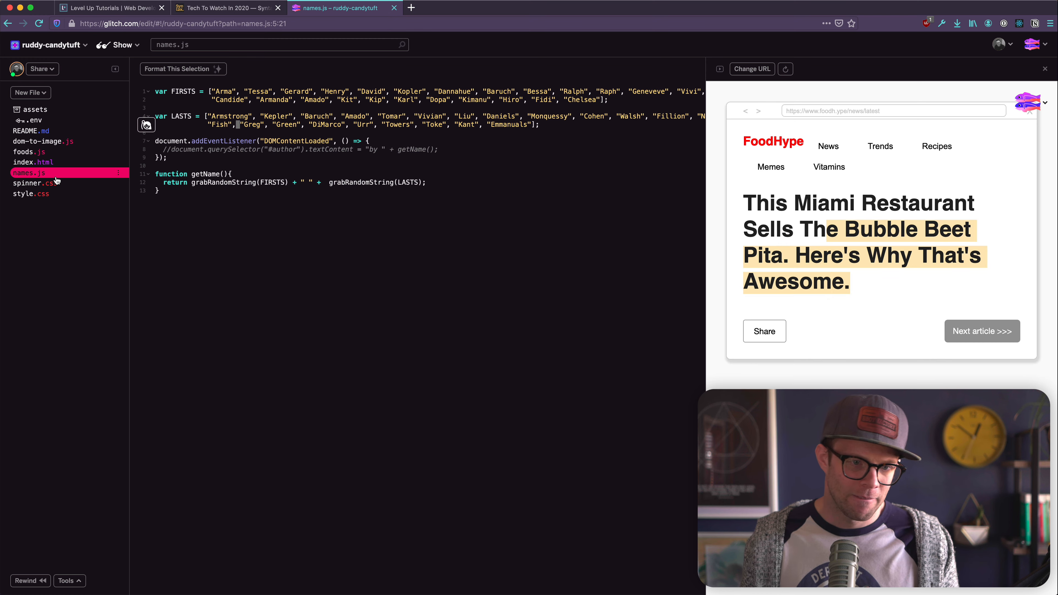
{"action": "left_click", "coordinate": [30, 193]}
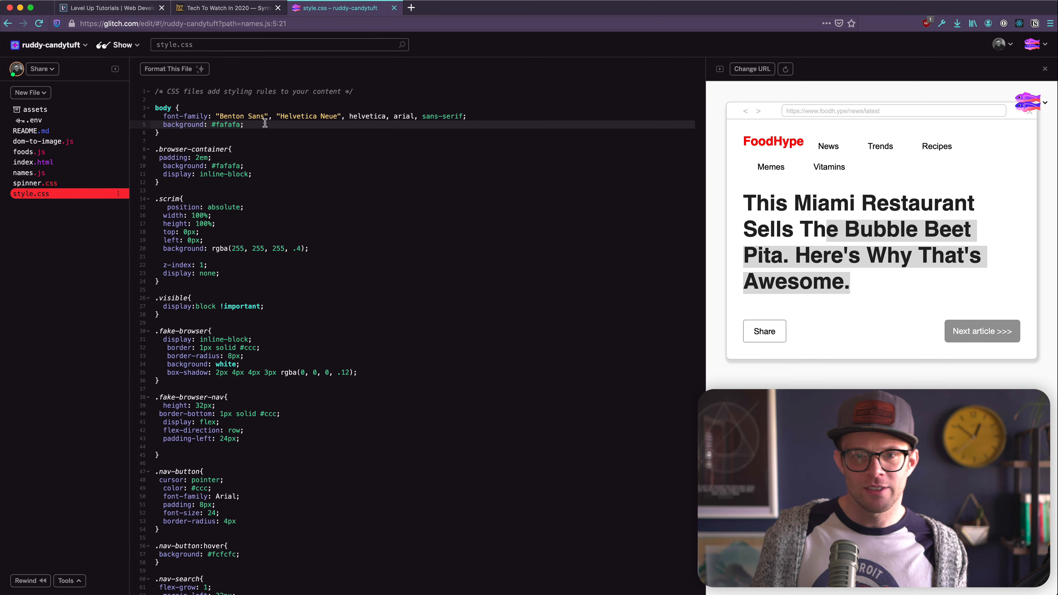
Step: Change the body background from #fafafa through blue and red to green, watching the preview update
{"action": "key", "text": "enter"}
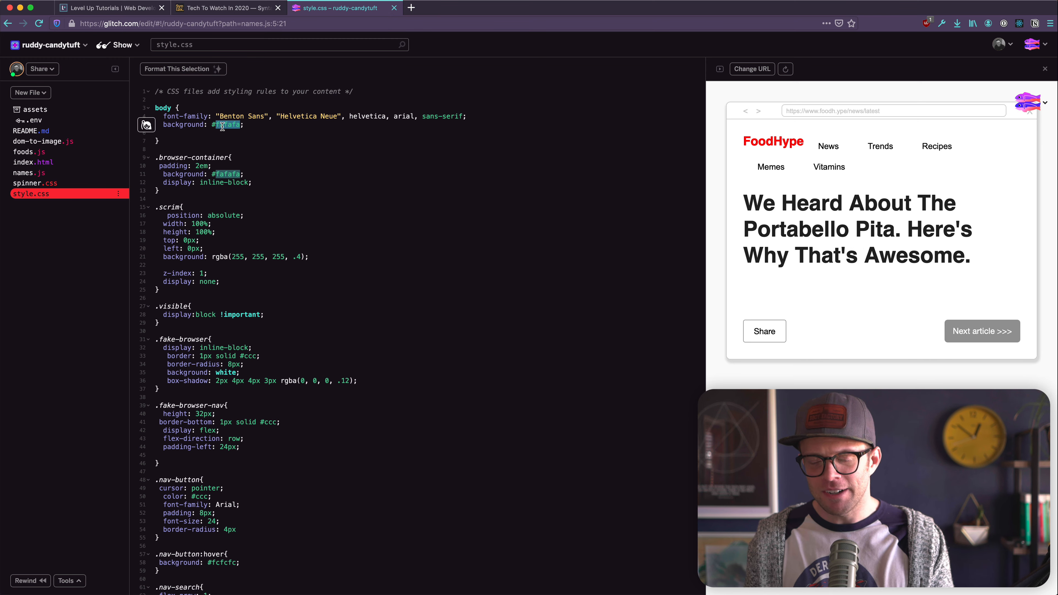
{"action": "type", "text": "blue"}
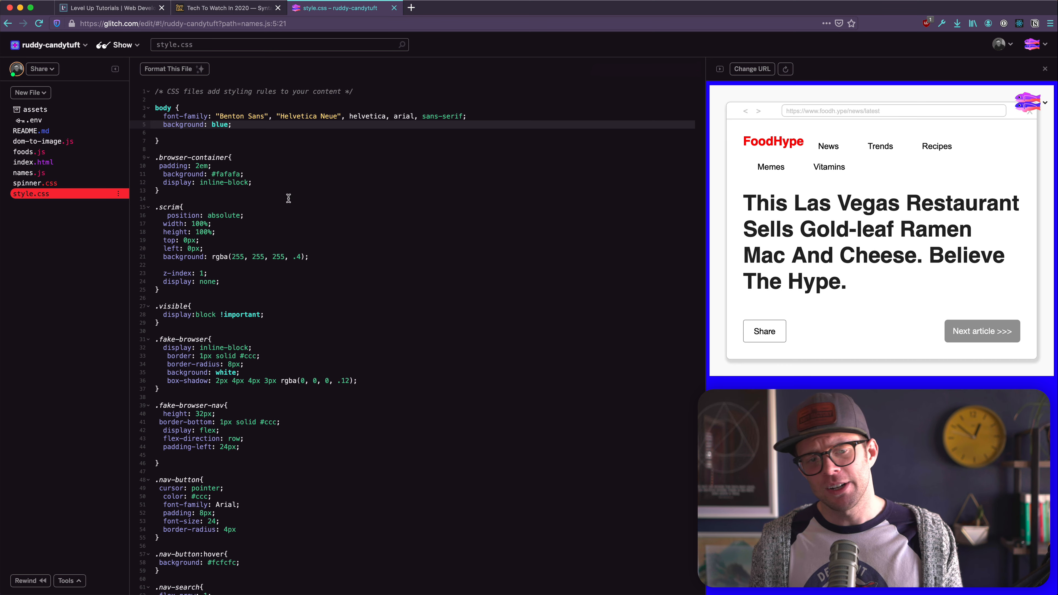
{"action": "double_click", "coordinate": [218, 125]}
{"action": "type", "text": "red"}
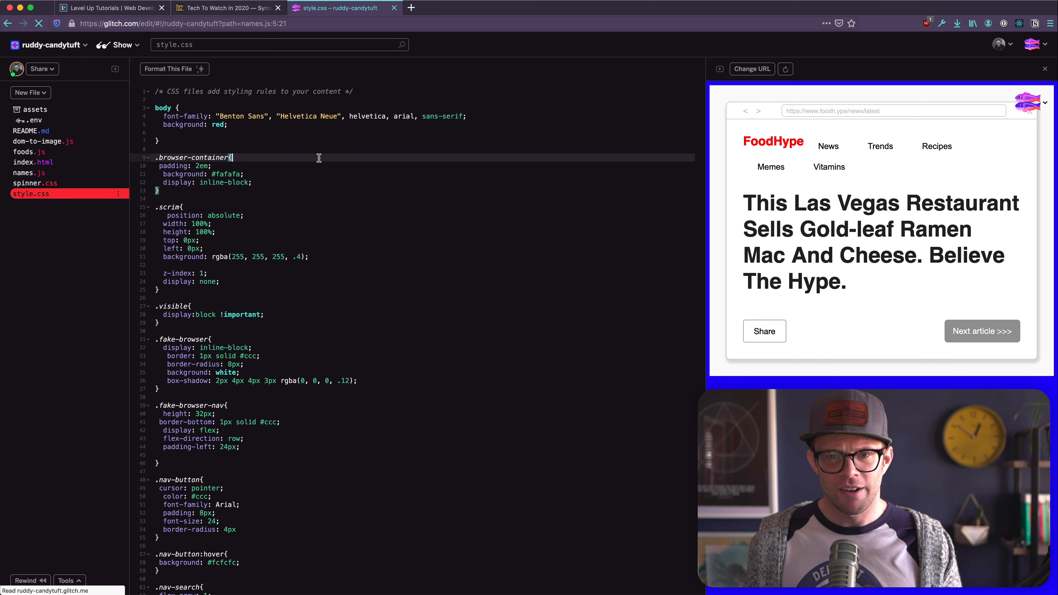
{"action": "left_click", "coordinate": [982, 331]}
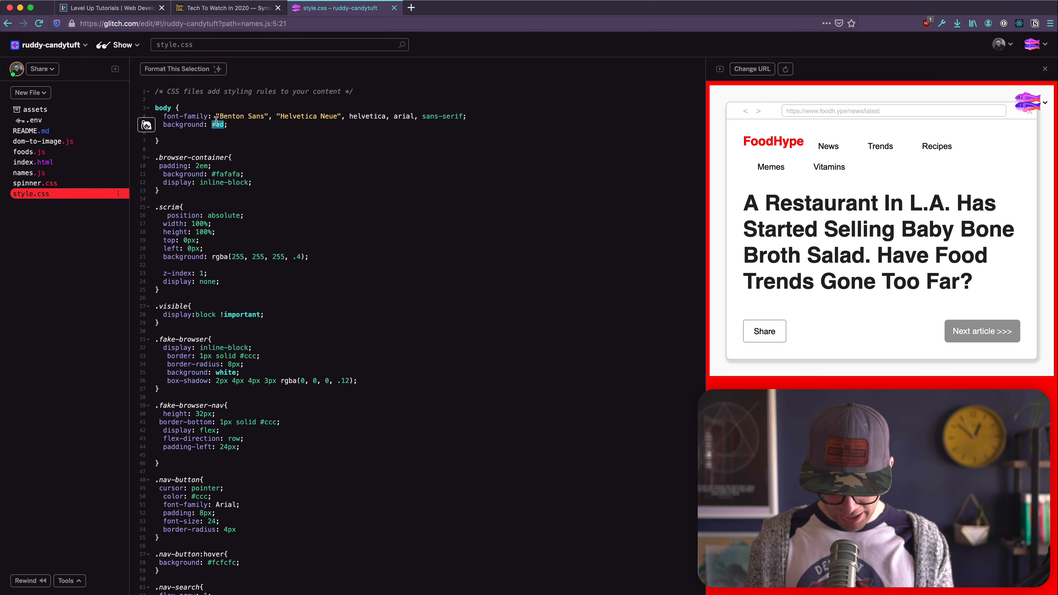
{"action": "type", "text": "green"}
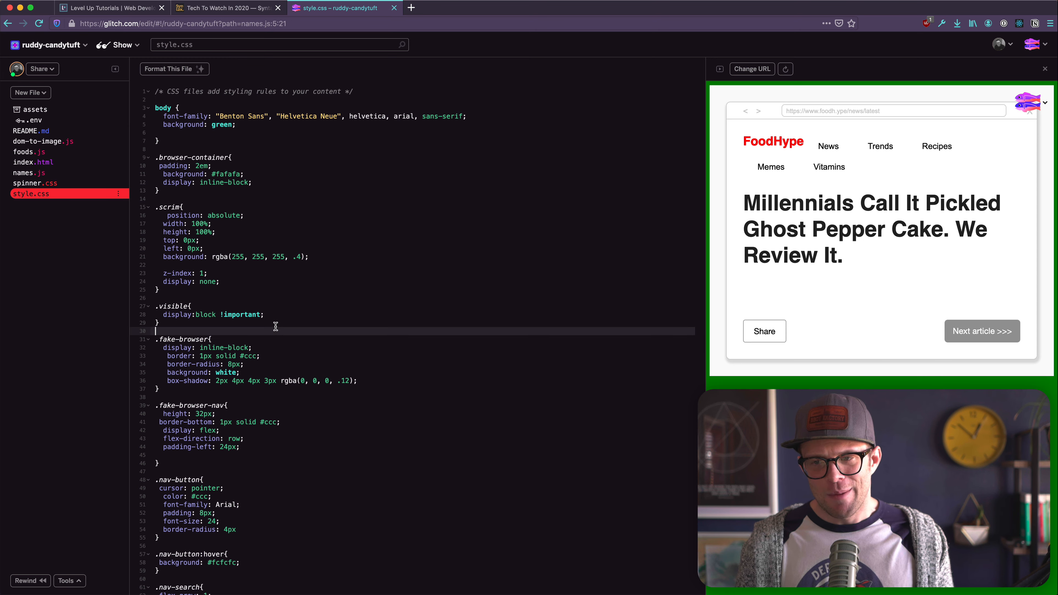
{"action": "scroll", "scroll_direction": "down", "scroll_amount": 3}
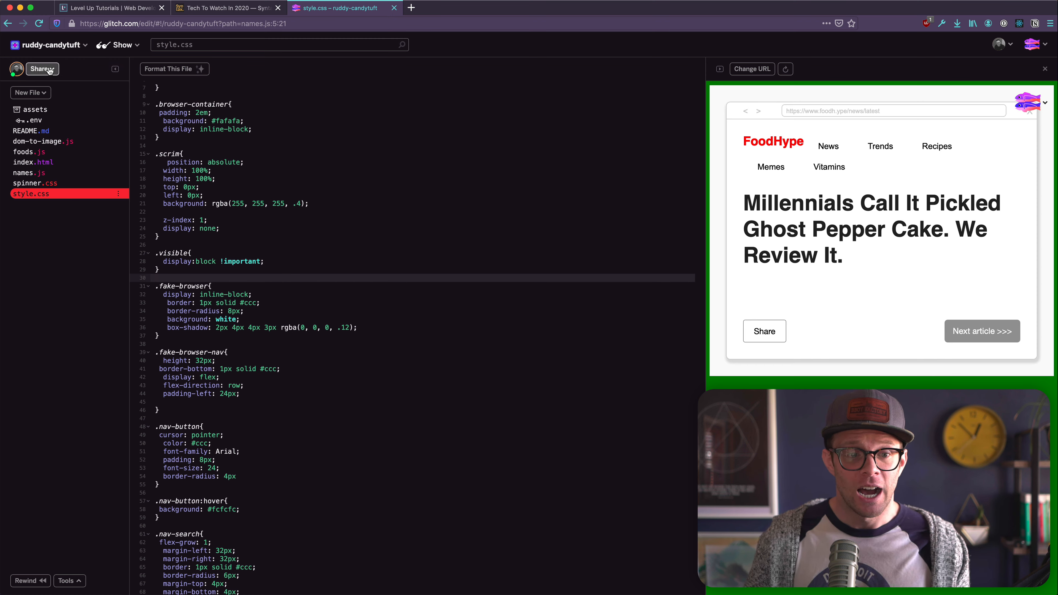
Step: Review the Share links for the project's code and live app
{"action": "left_click", "coordinate": [40, 69]}
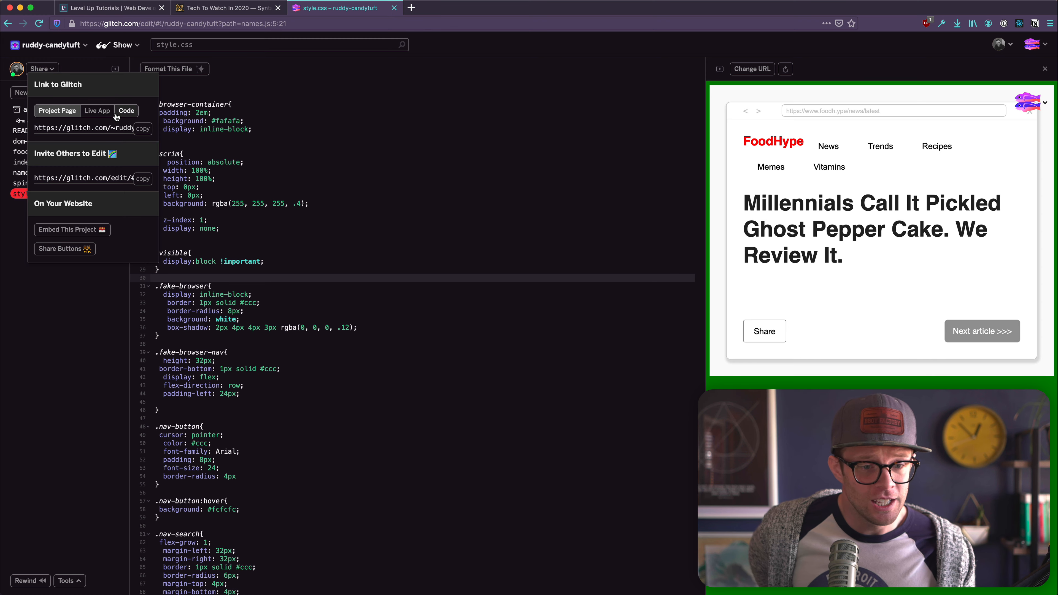
{"action": "left_click", "coordinate": [126, 110]}
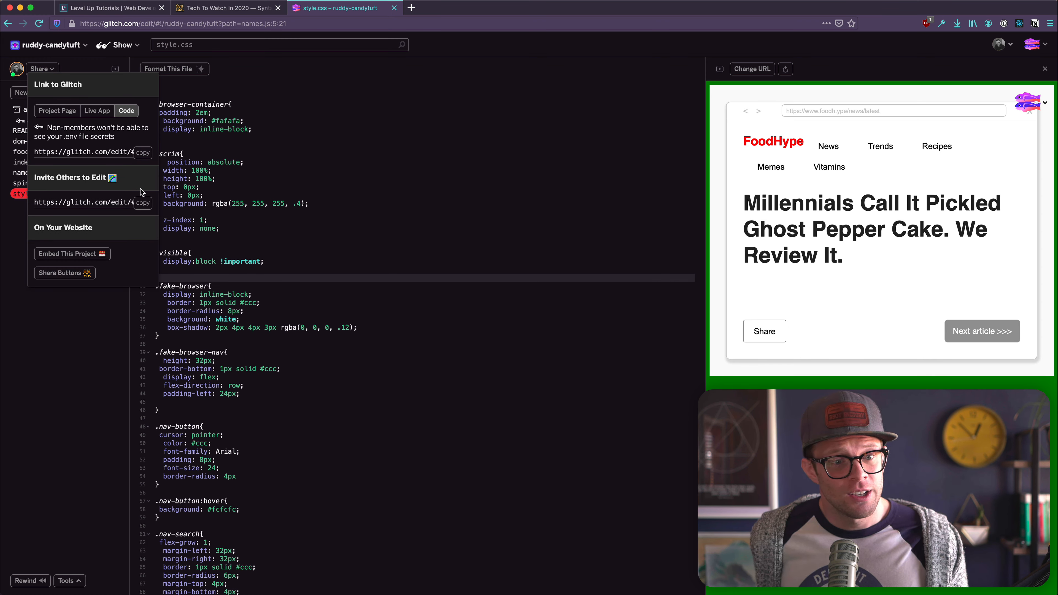
{"action": "left_click", "coordinate": [97, 110]}
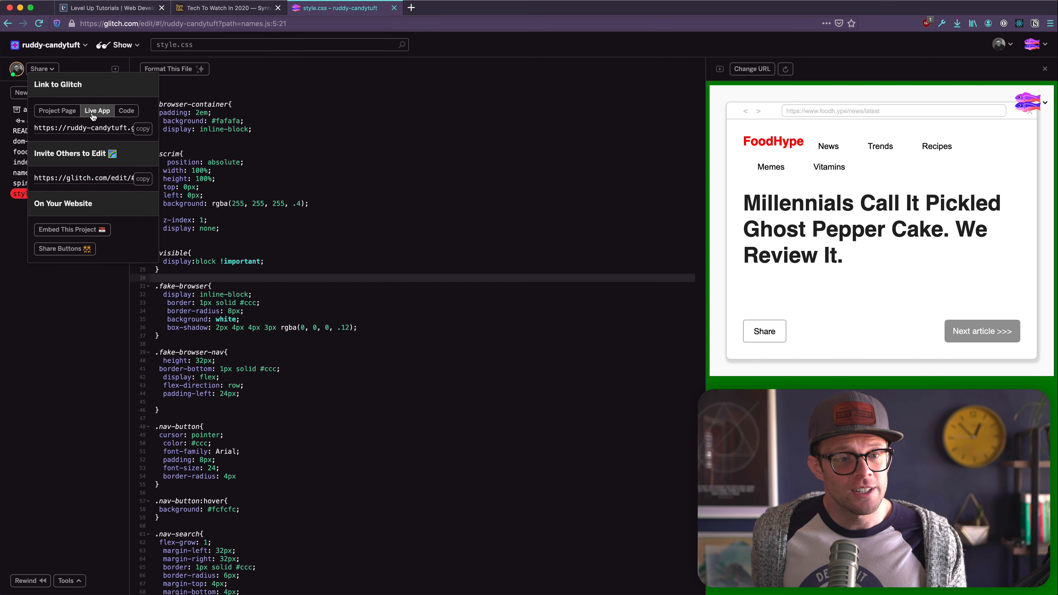
{"action": "left_click", "coordinate": [41, 68]}
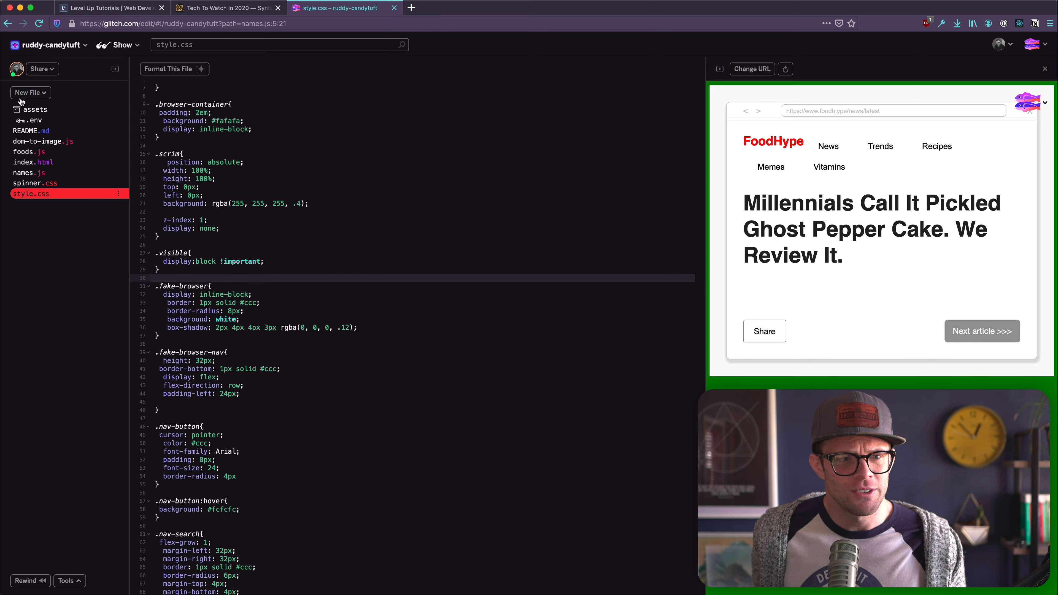
Step: Glance at the project options and container Tools, then open the empty assets area
{"action": "left_click", "coordinate": [47, 44]}
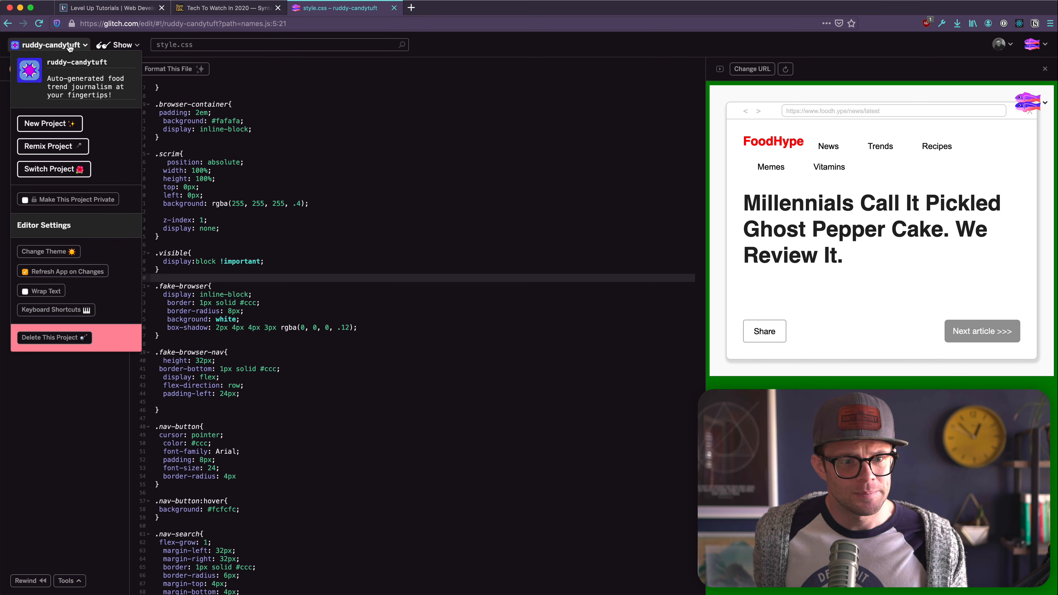
{"action": "left_click", "coordinate": [47, 44]}
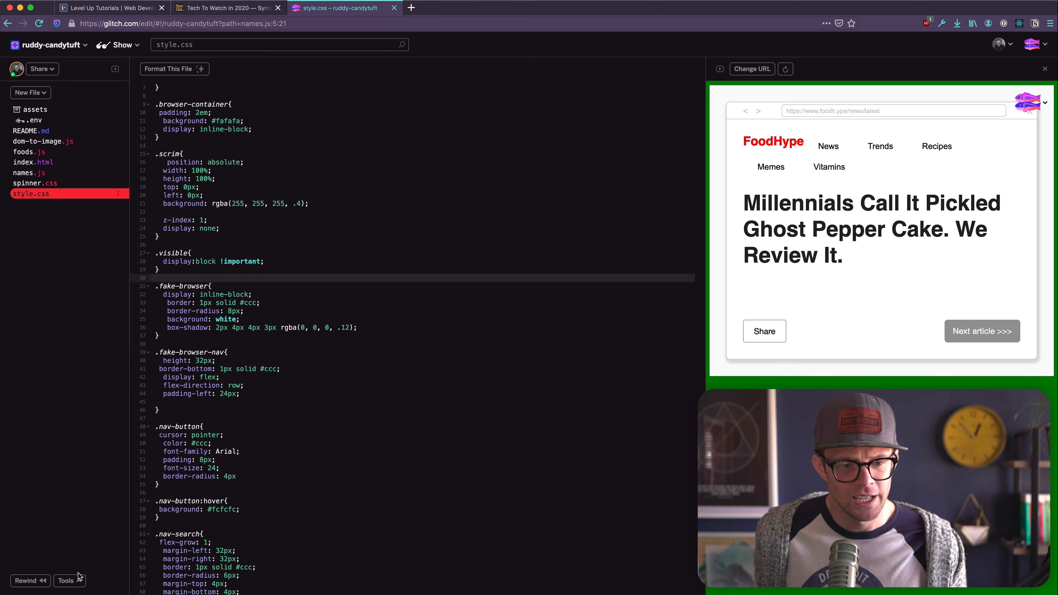
{"action": "left_click", "coordinate": [65, 580]}
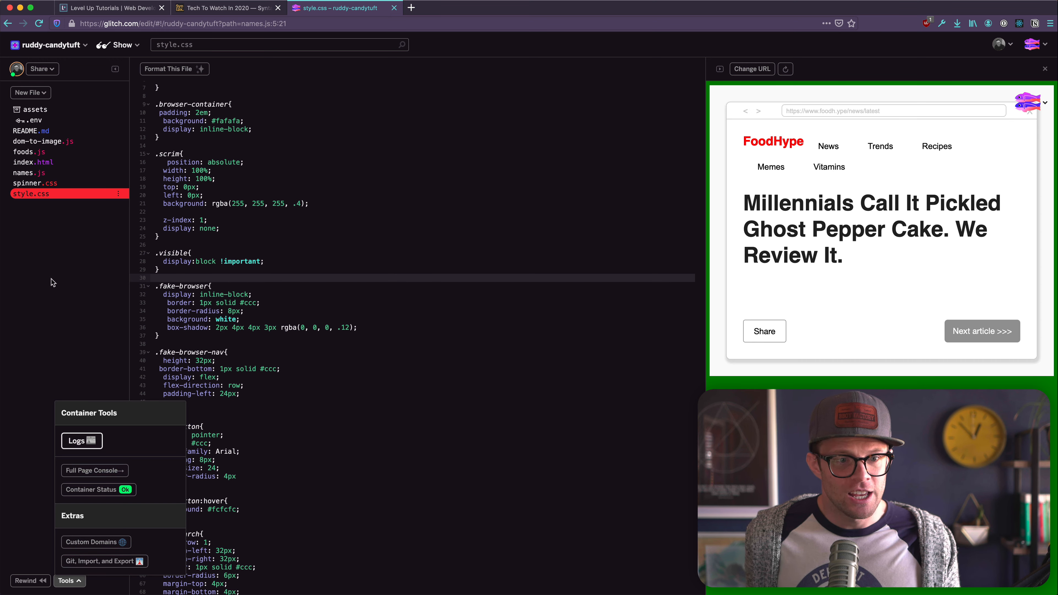
{"action": "left_click", "coordinate": [28, 109]}
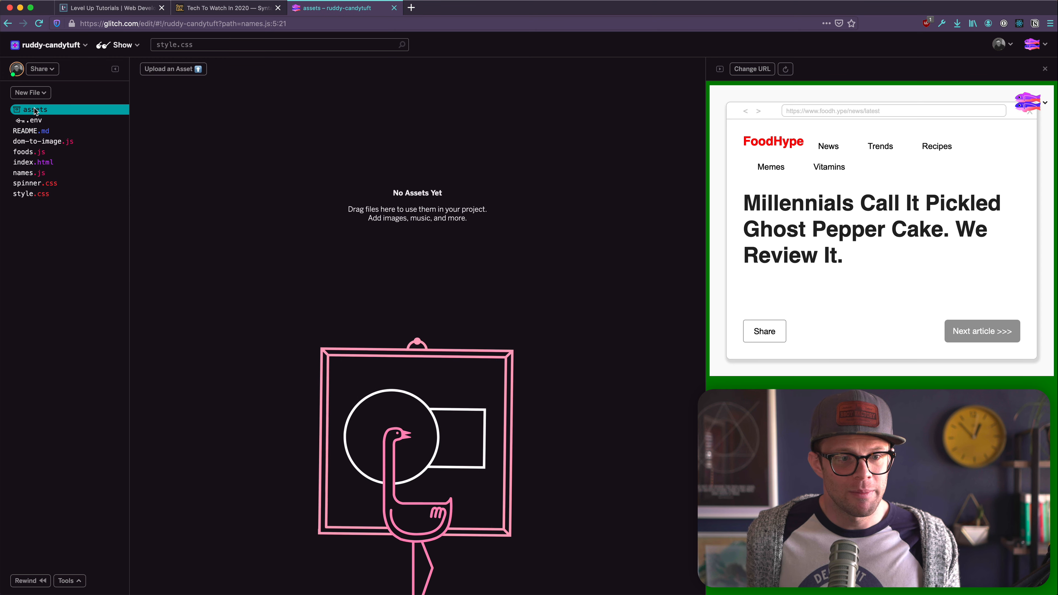
{"action": "left_click", "coordinate": [30, 92]}
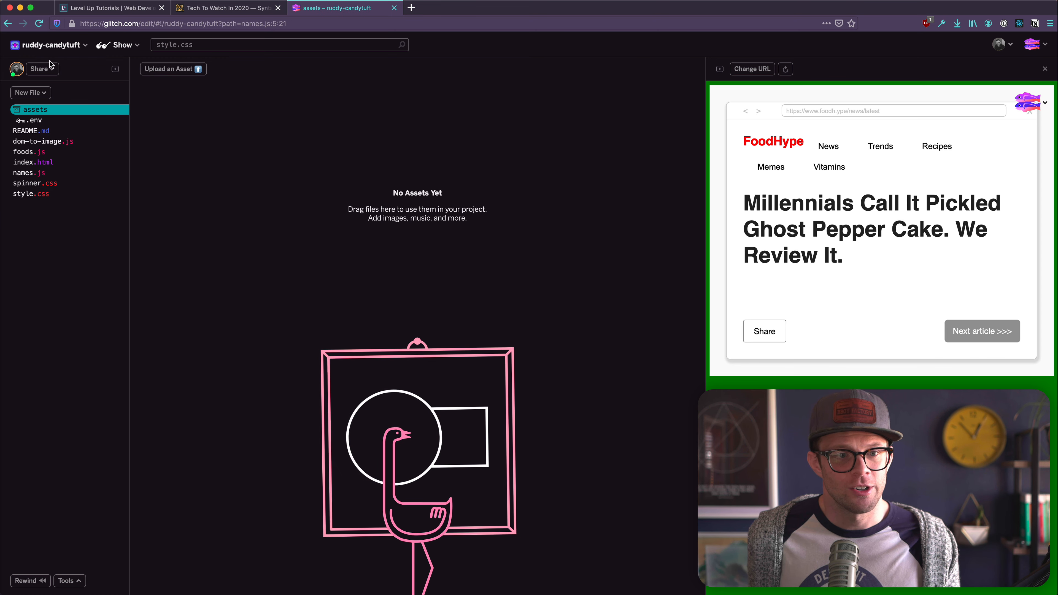
Step: Glance at the project options menu again and close it
{"action": "left_click", "coordinate": [38, 68]}
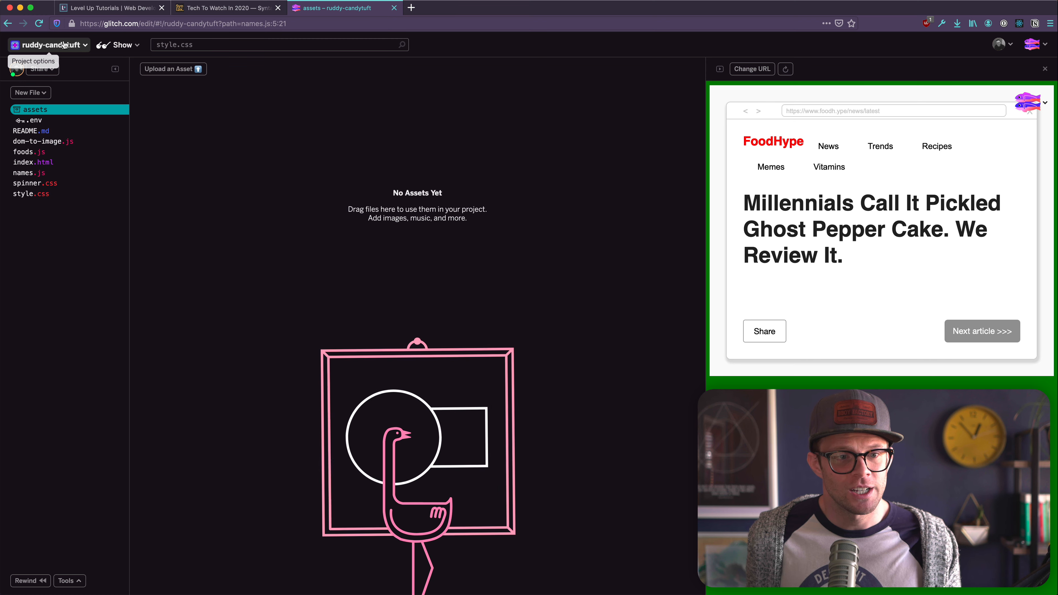
{"action": "left_click", "coordinate": [47, 45]}
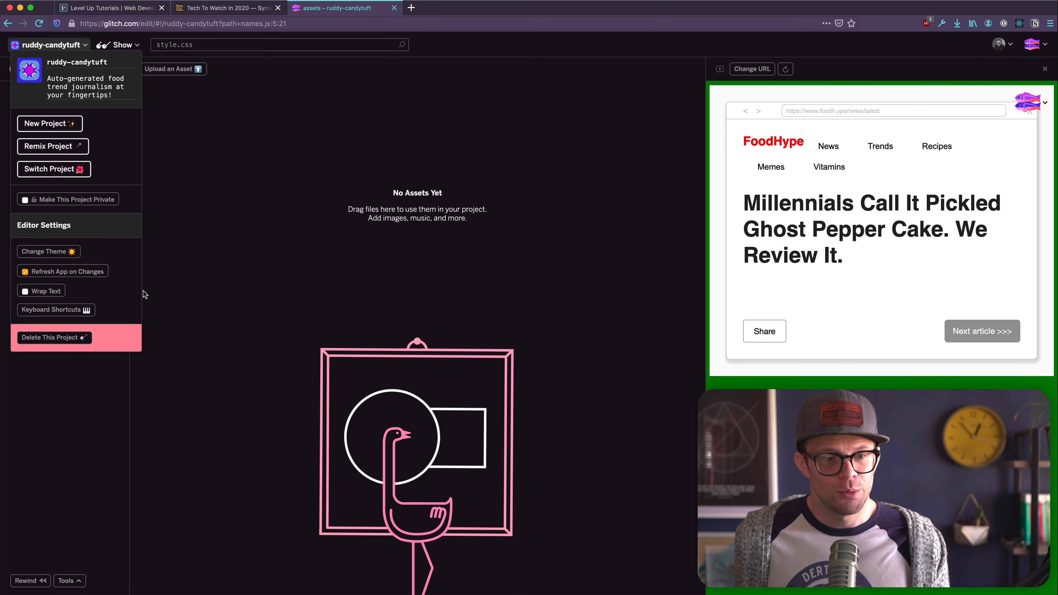
{"action": "left_click", "coordinate": [48, 44]}
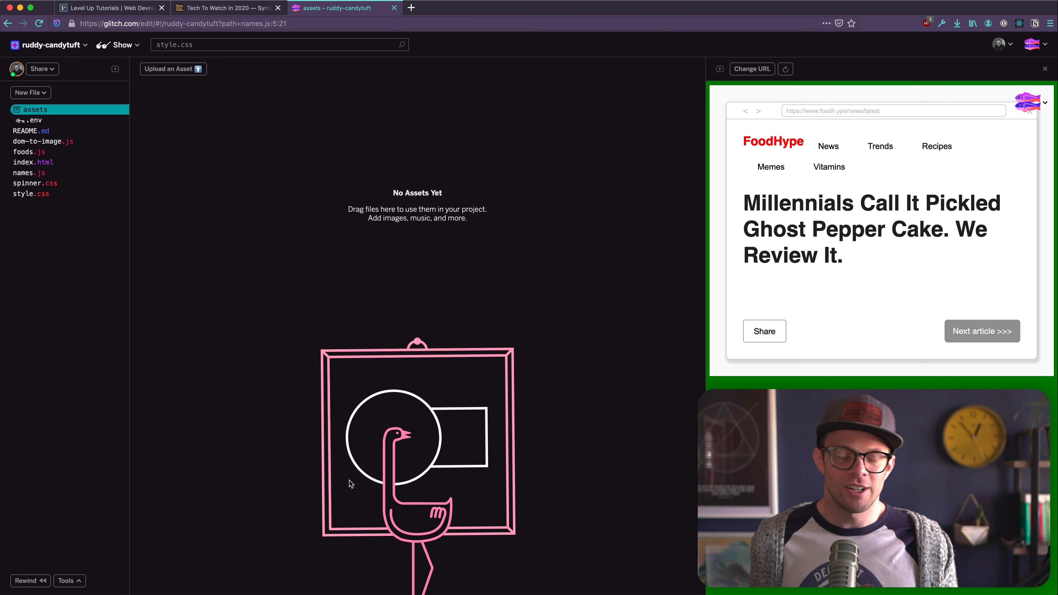
{"action": "mouse_move", "coordinate": [273, 360]}
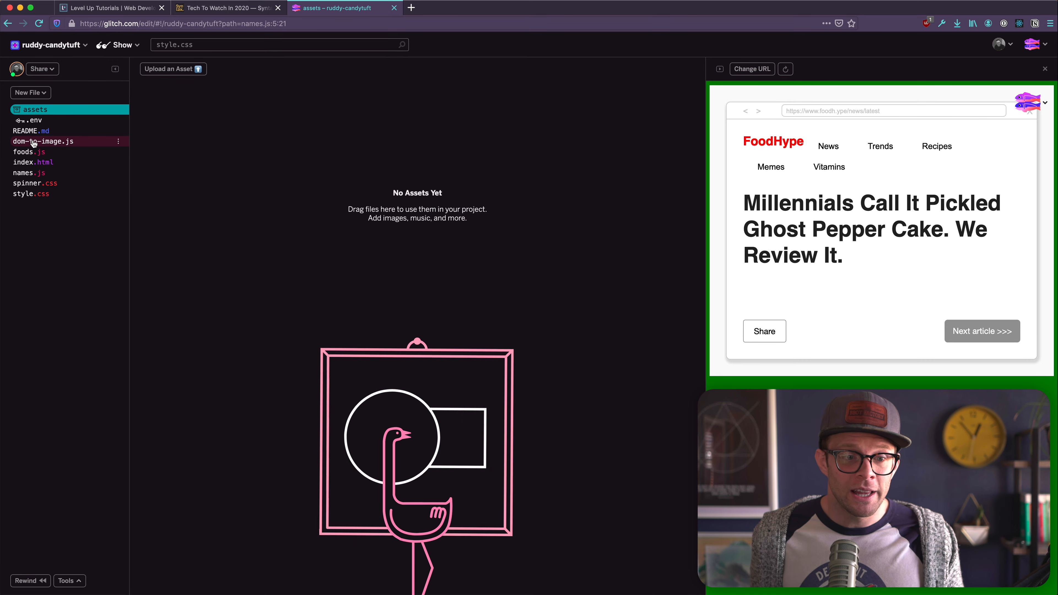
Step: View index.html, dom-to-image.js and names.js in turn, leaving names.js open
{"action": "left_click", "coordinate": [34, 162]}
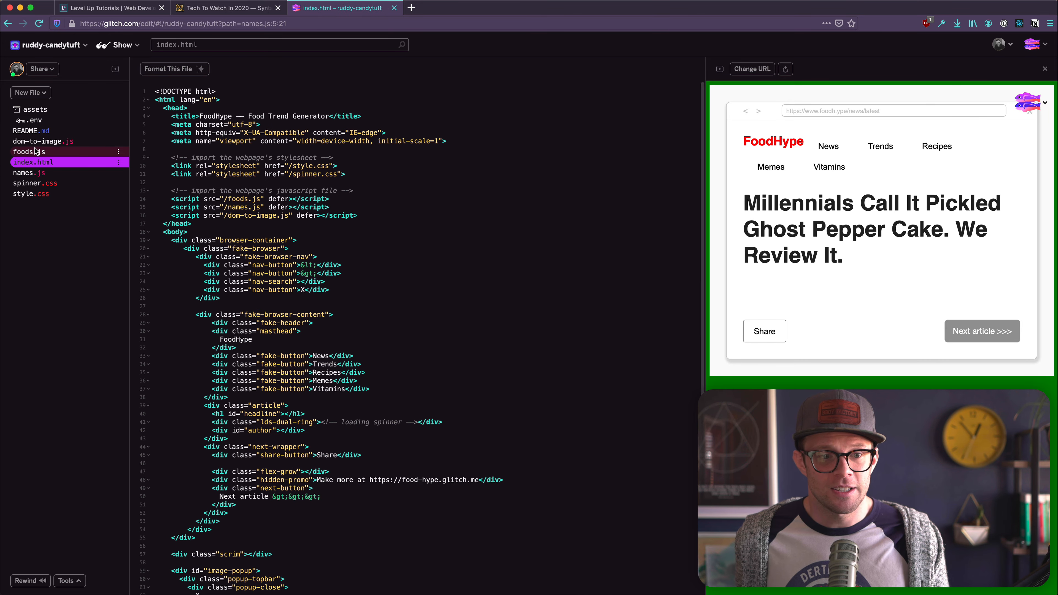
{"action": "left_click", "coordinate": [40, 141]}
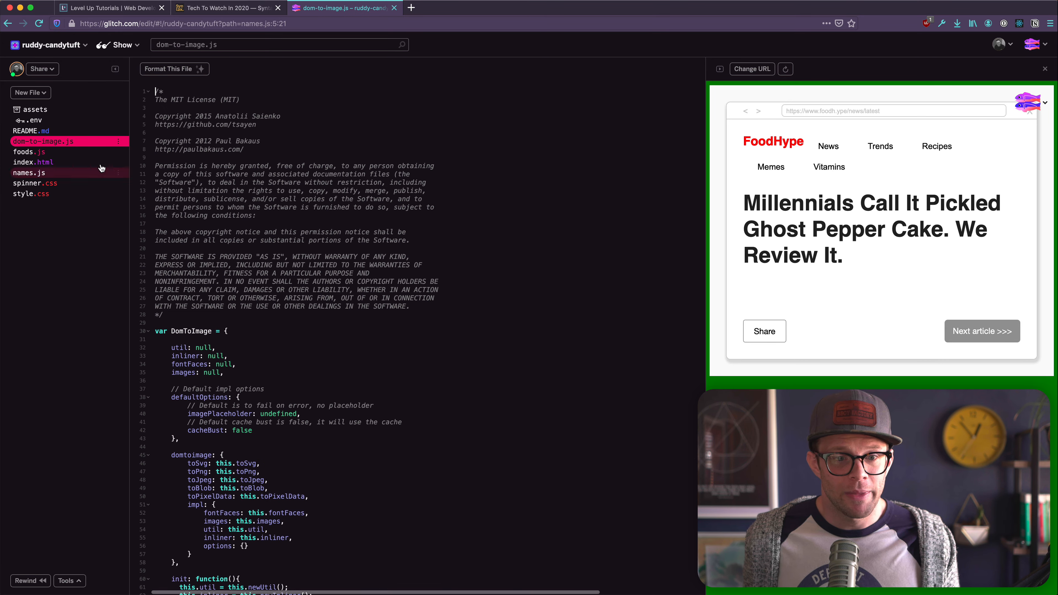
{"action": "left_click", "coordinate": [30, 172]}
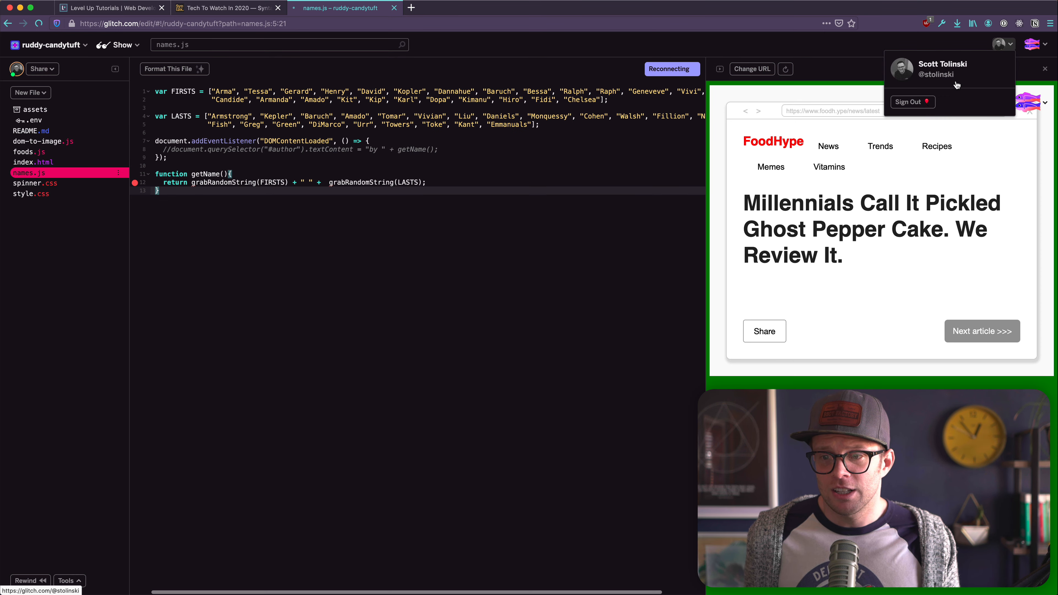
Step: Leave the editor for my profile and scroll down the Glitch front page
{"action": "left_click", "coordinate": [942, 69]}
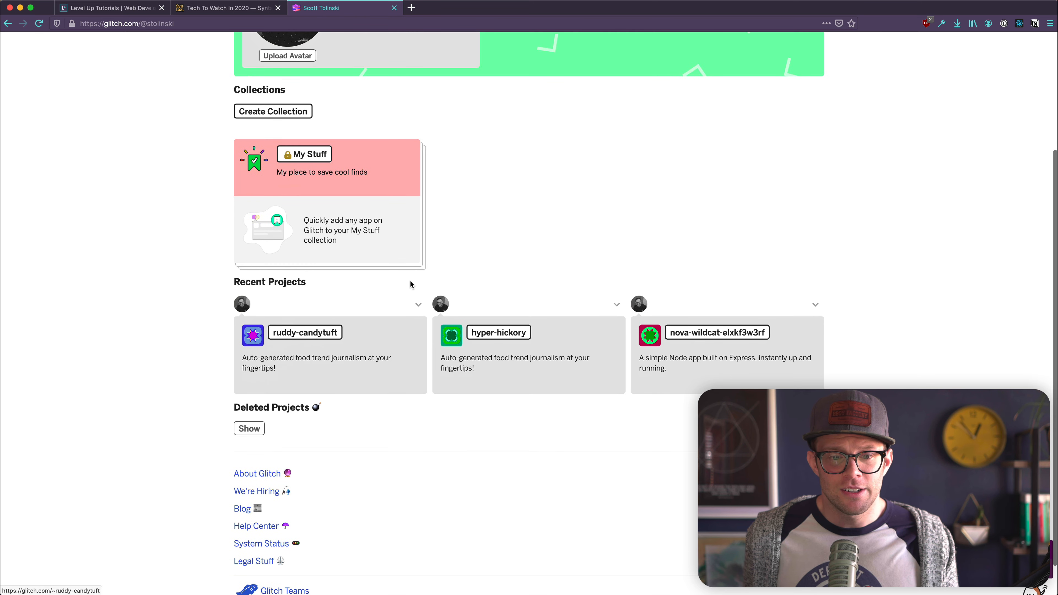
{"action": "scroll", "scroll_direction": "down", "scroll_amount": 3}
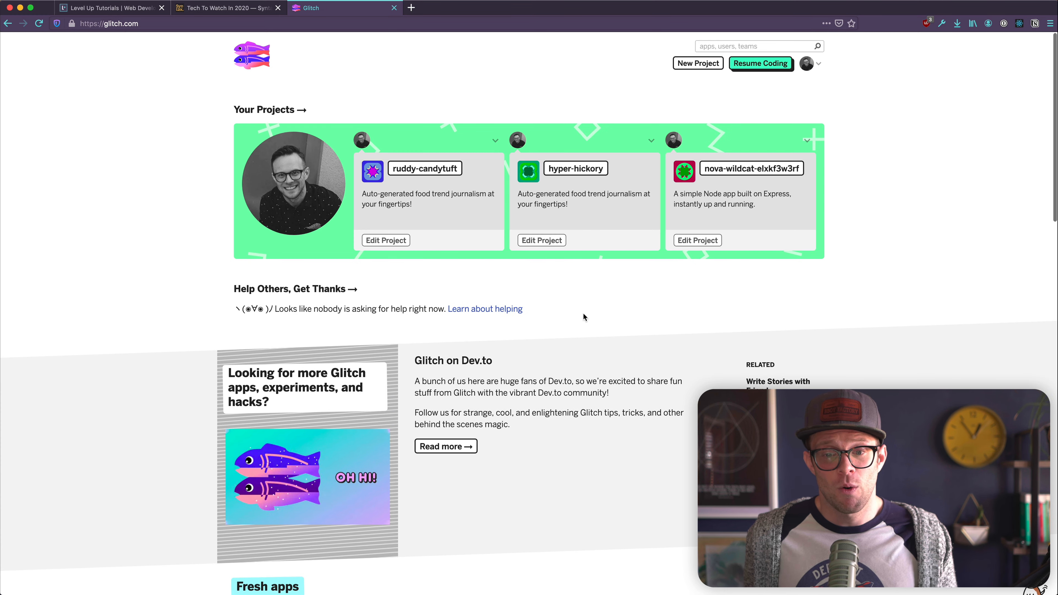
{"action": "scroll", "scroll_direction": "down", "scroll_amount": 3}
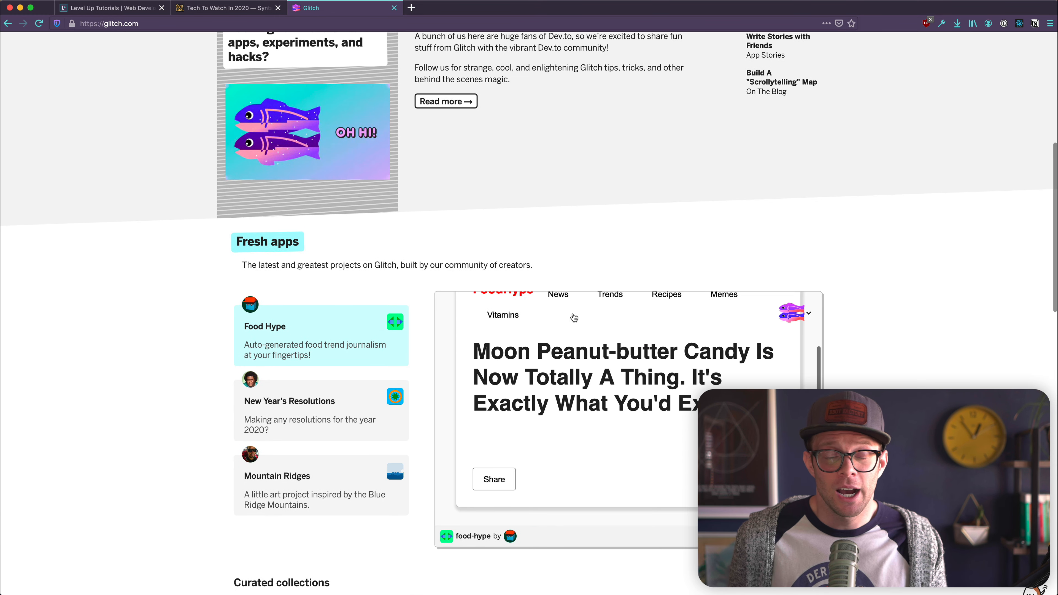
{"action": "scroll", "scroll_direction": "down", "scroll_amount": 3}
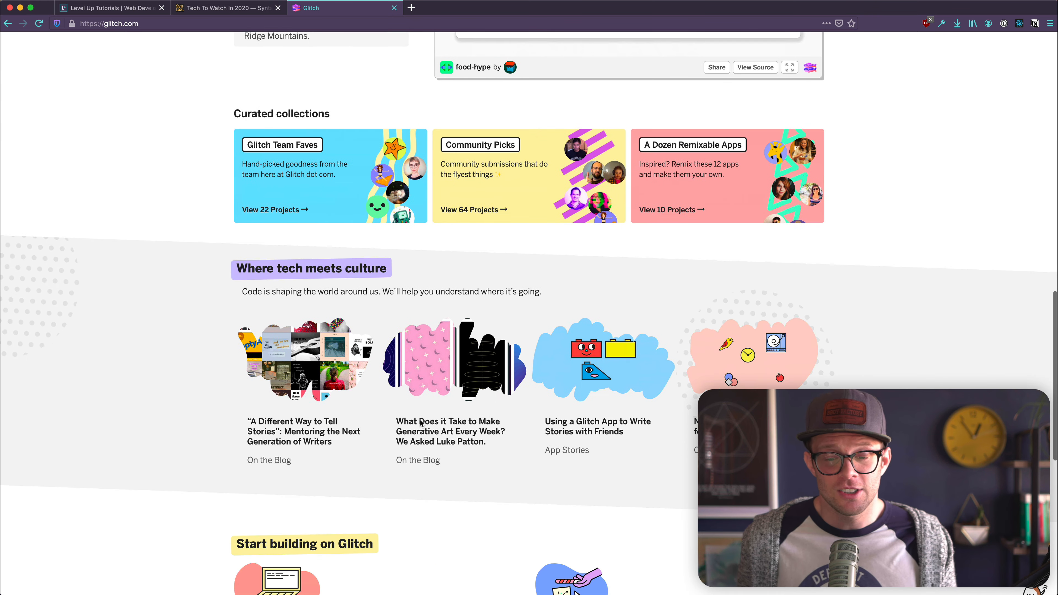
{"action": "scroll", "scroll_direction": "down", "scroll_amount": 3}
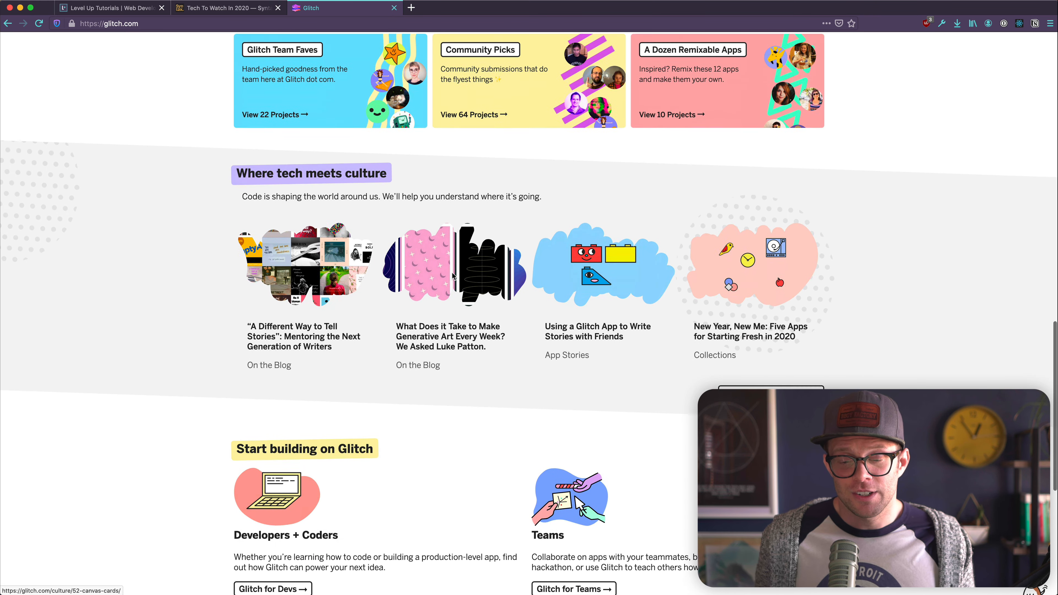
Step: Read the 'Using a Glitch App to Write Stories with Friends' culture article
{"action": "left_click", "coordinate": [596, 330]}
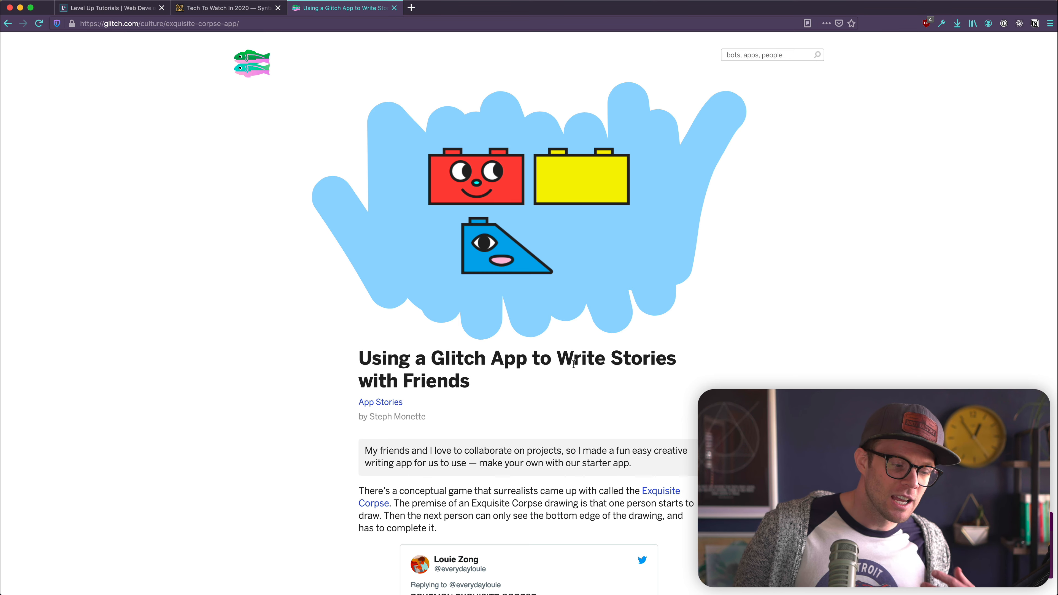
{"action": "scroll", "scroll_direction": "down", "scroll_amount": 3}
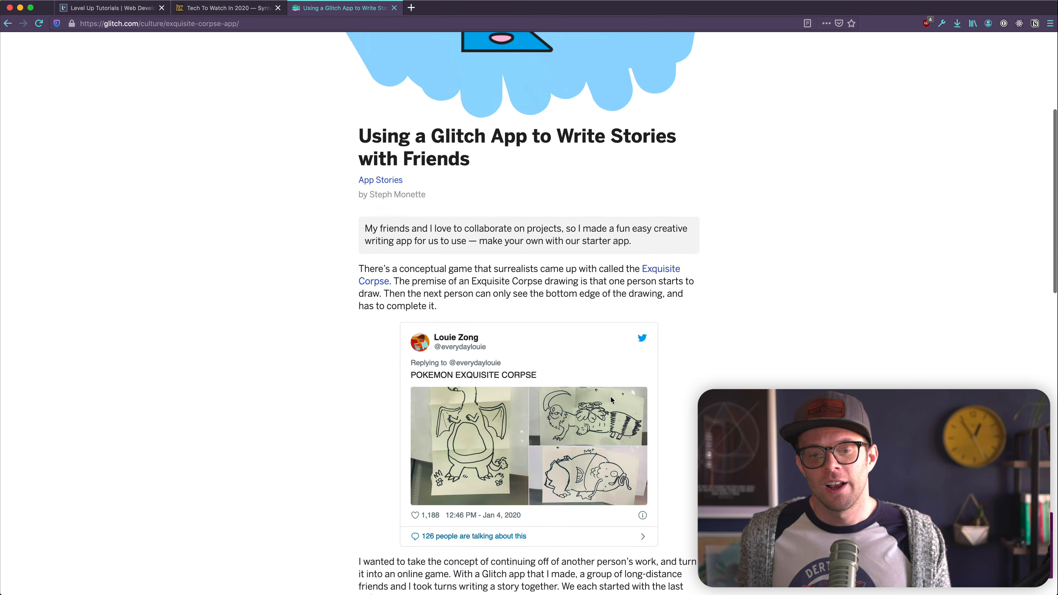
{"action": "scroll", "scroll_direction": "down", "scroll_amount": 3}
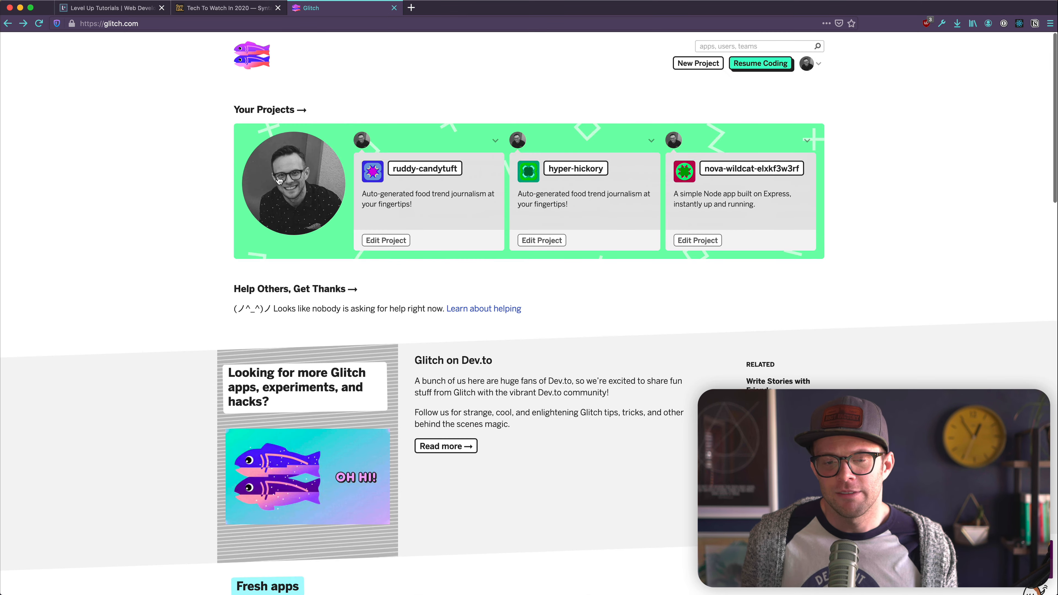
{"action": "mouse_move", "coordinate": [144, 210]}
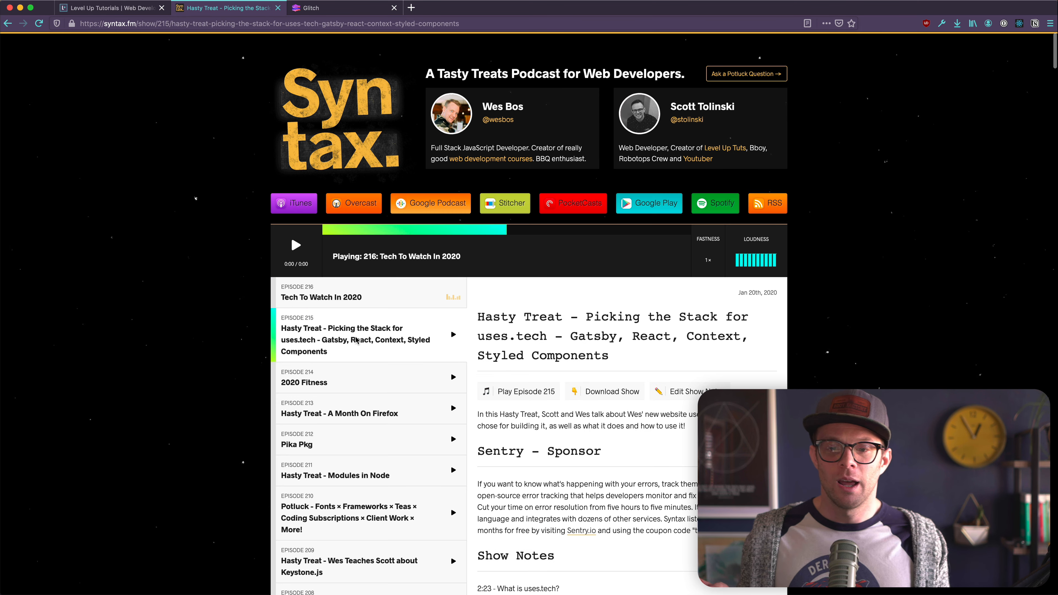
Step: Browse Syntax episodes, opening A Month On Firefox and the Potluck fonts/frameworks/teas episode, then switch to Level Up Tutorials
{"action": "scroll", "scroll_direction": "down", "scroll_amount": 3}
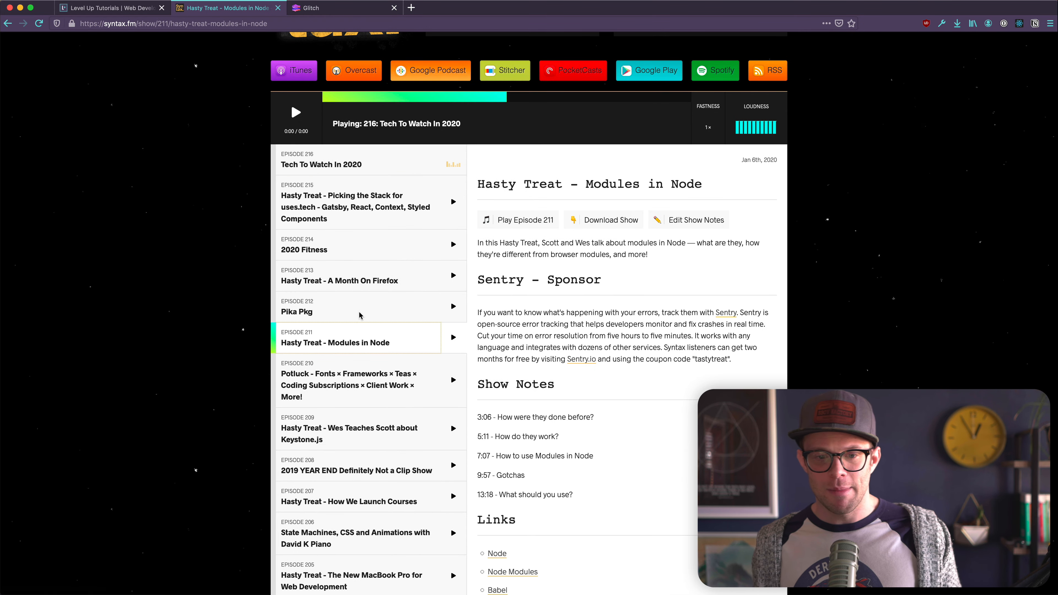
{"action": "left_click", "coordinate": [340, 280]}
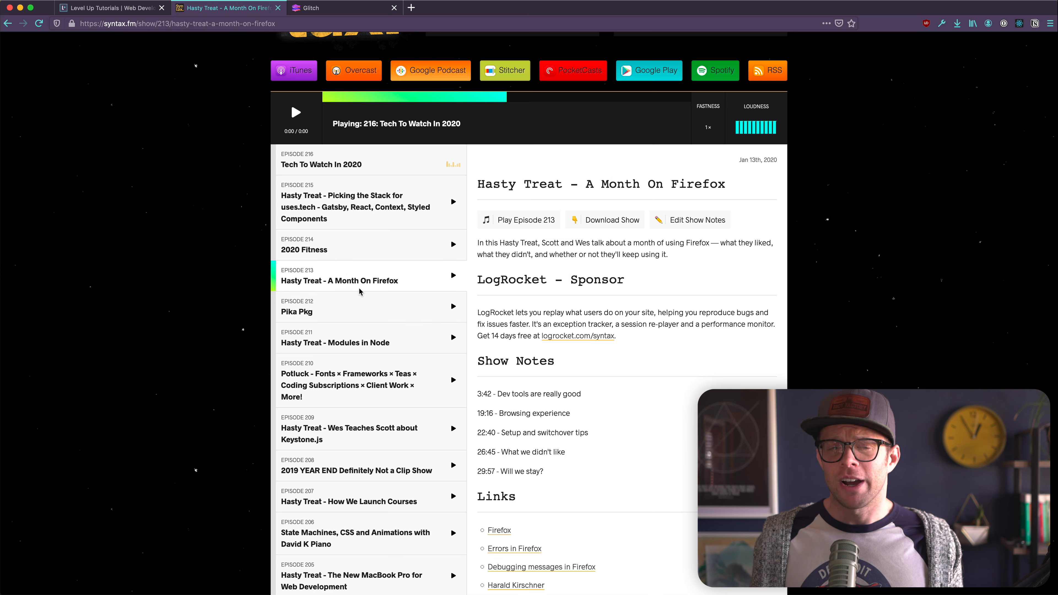
{"action": "scroll", "scroll_direction": "down", "scroll_amount": 3}
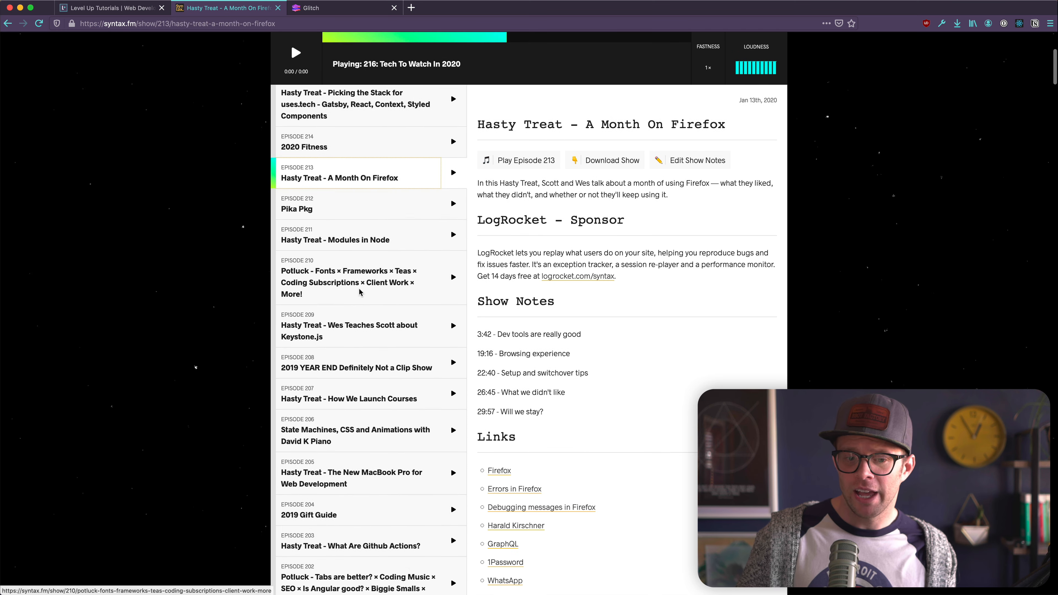
{"action": "scroll", "scroll_direction": "down", "scroll_amount": 3}
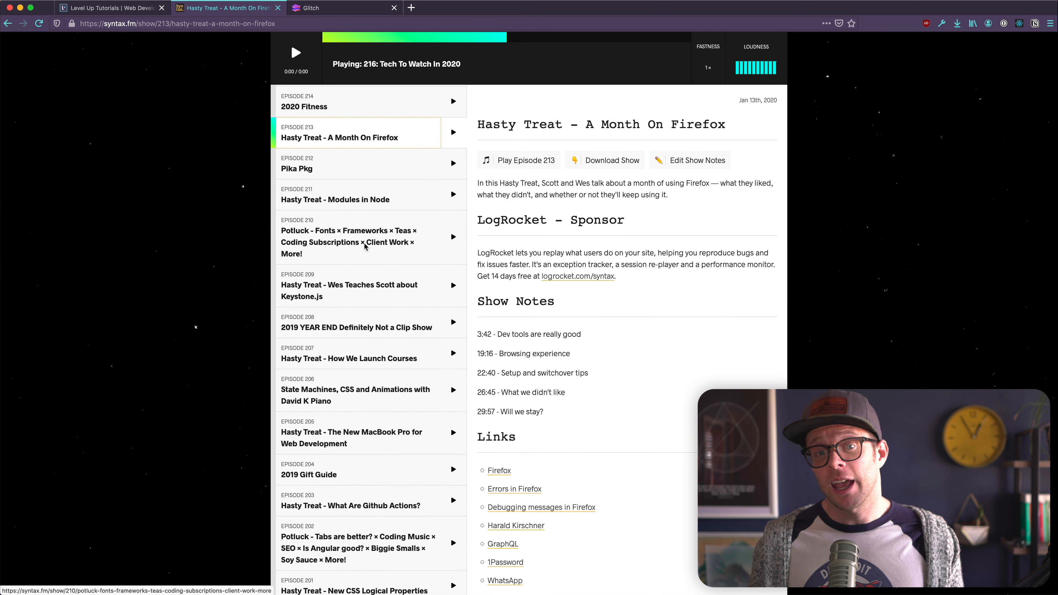
{"action": "left_click", "coordinate": [348, 242]}
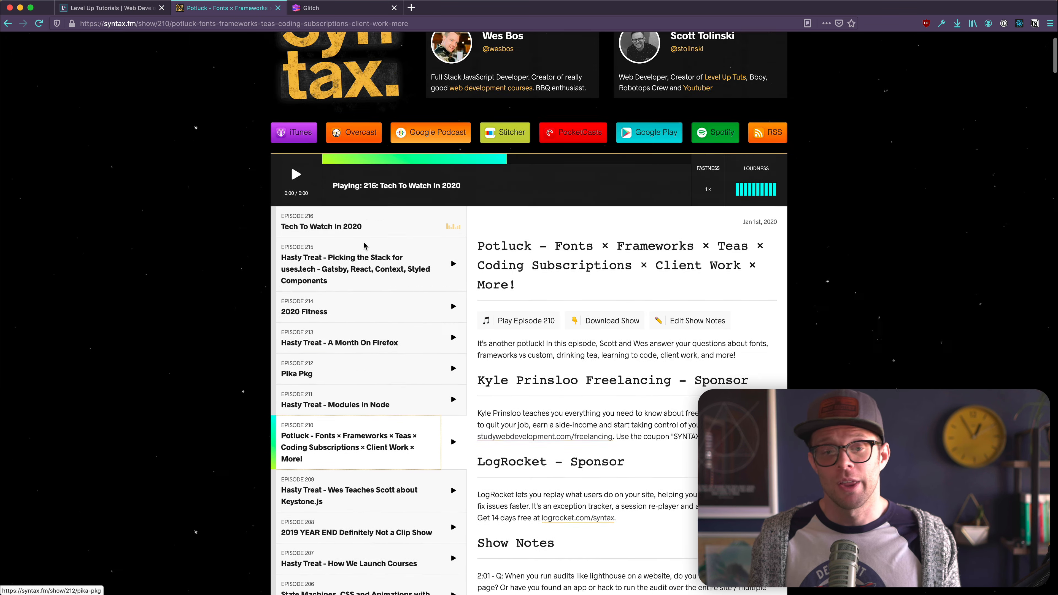
{"action": "left_click", "coordinate": [132, 5]}
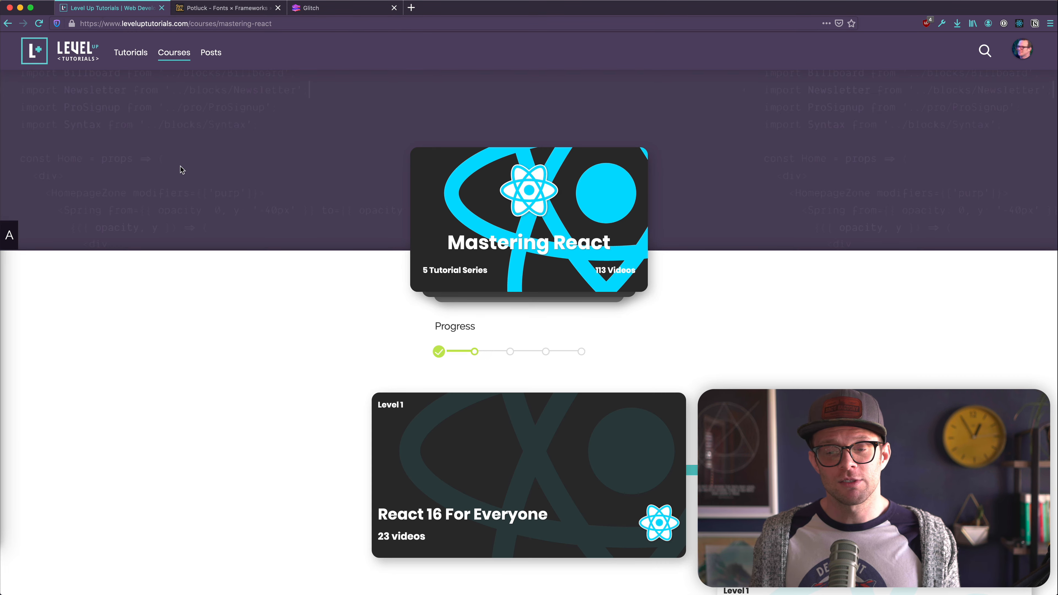
Step: Go to the full Tutorials catalogue and scroll through its series cards
{"action": "left_click", "coordinate": [130, 53]}
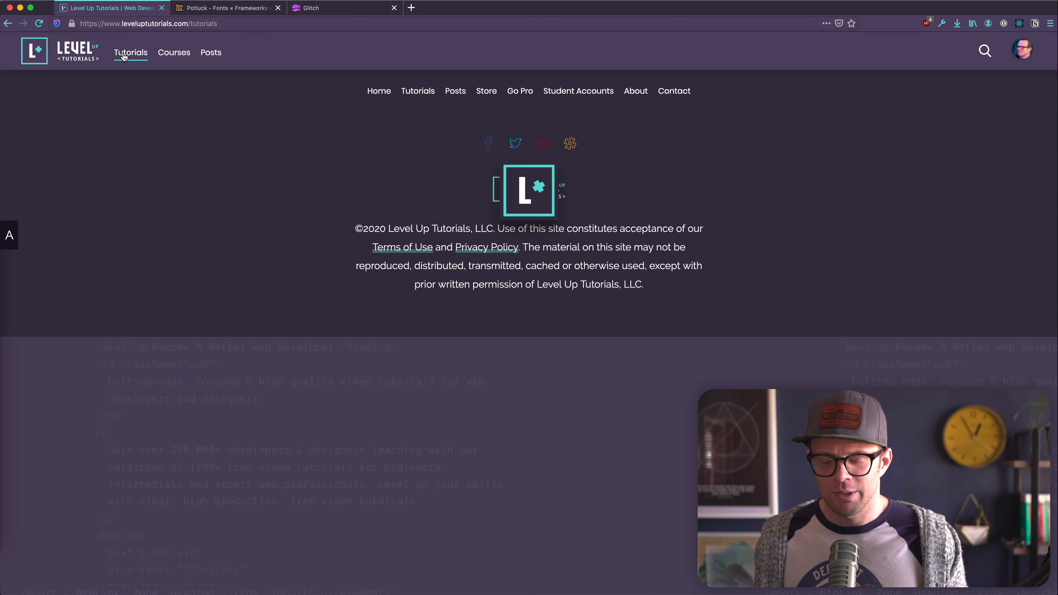
{"action": "left_click", "coordinate": [130, 52]}
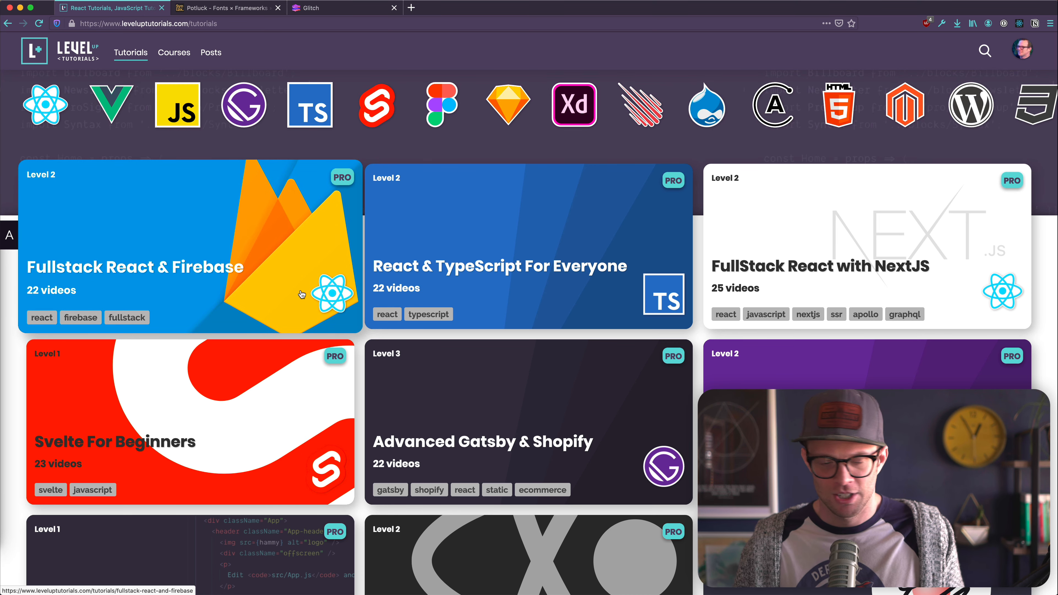
{"action": "scroll", "scroll_direction": "down", "scroll_amount": 3}
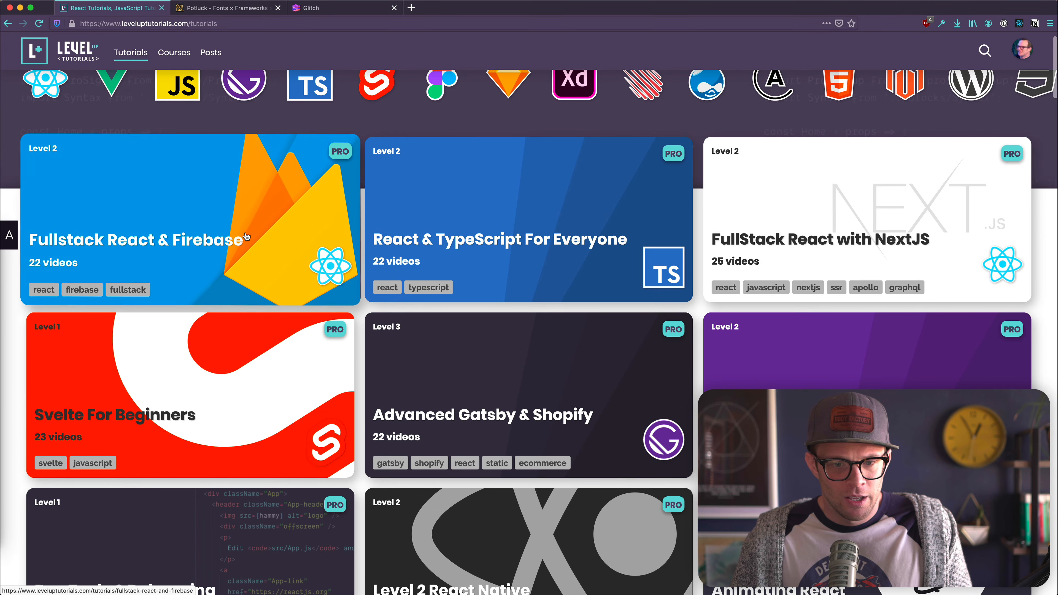
{"action": "scroll", "scroll_direction": "down", "scroll_amount": 3}
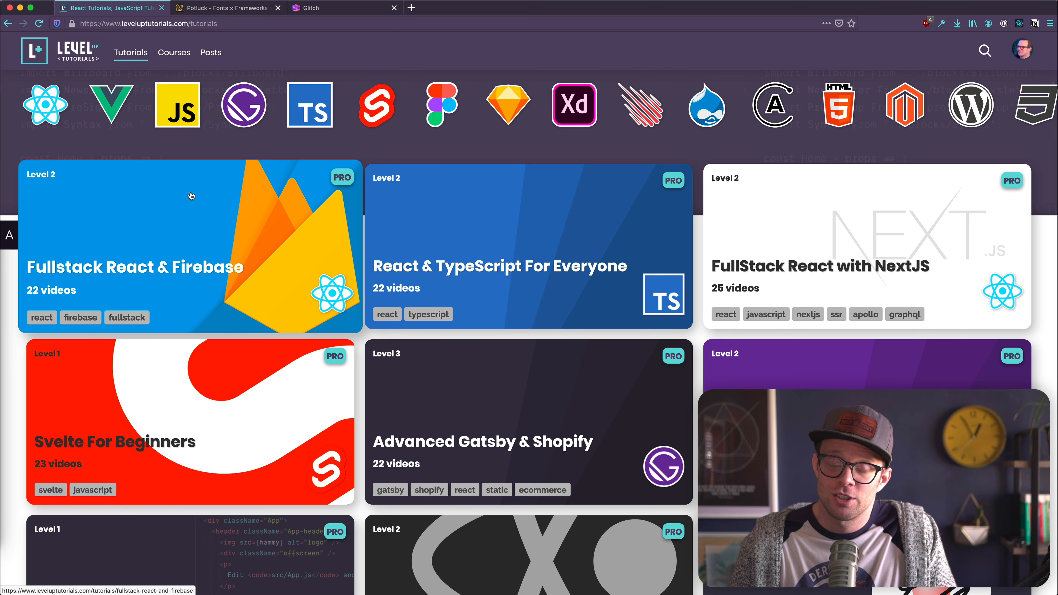
{"action": "scroll", "scroll_direction": "down", "scroll_amount": 3}
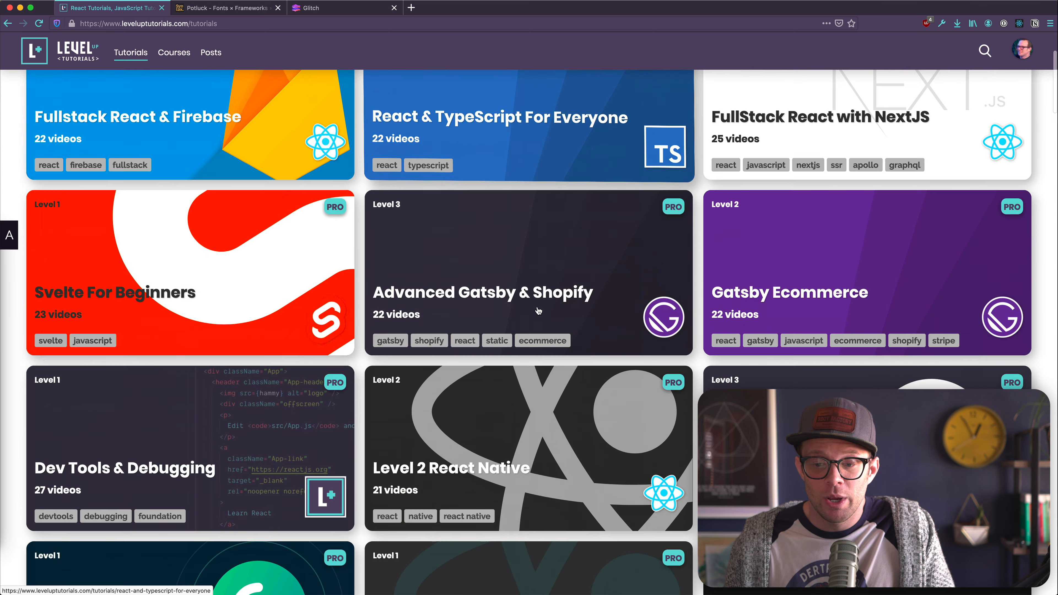
{"action": "scroll", "scroll_direction": "down", "scroll_amount": 3}
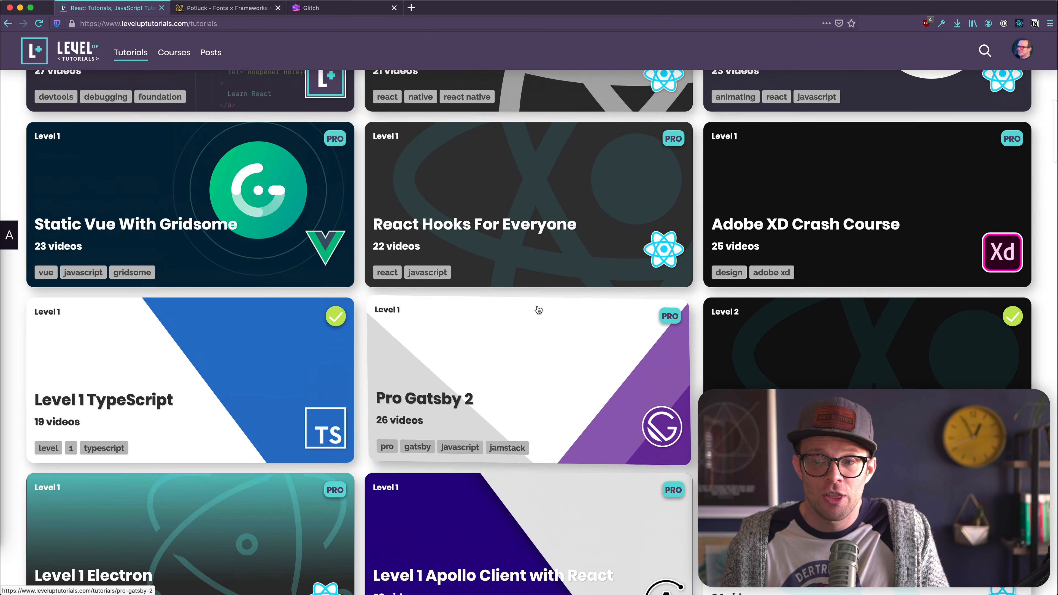
{"action": "scroll", "scroll_direction": "down", "scroll_amount": 3}
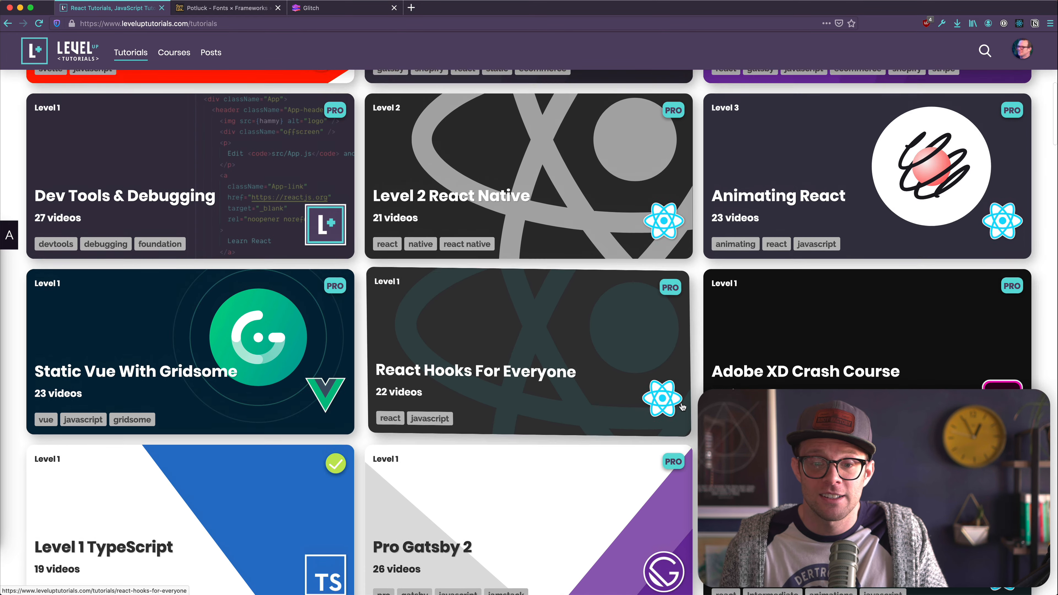
{"action": "scroll", "scroll_direction": "down", "scroll_amount": 3}
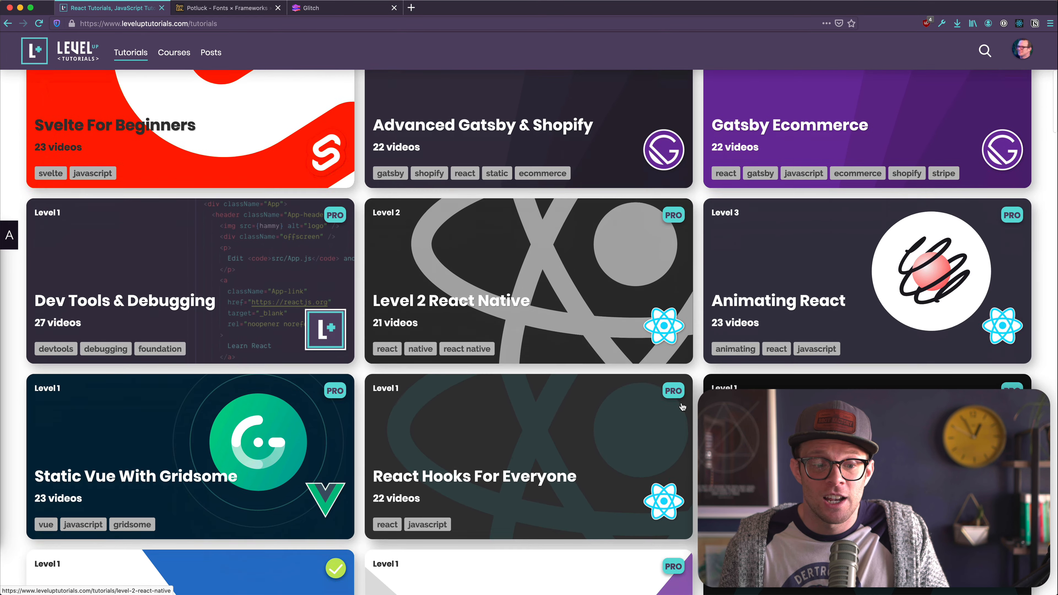
{"action": "scroll", "scroll_direction": "up", "scroll_amount": 3}
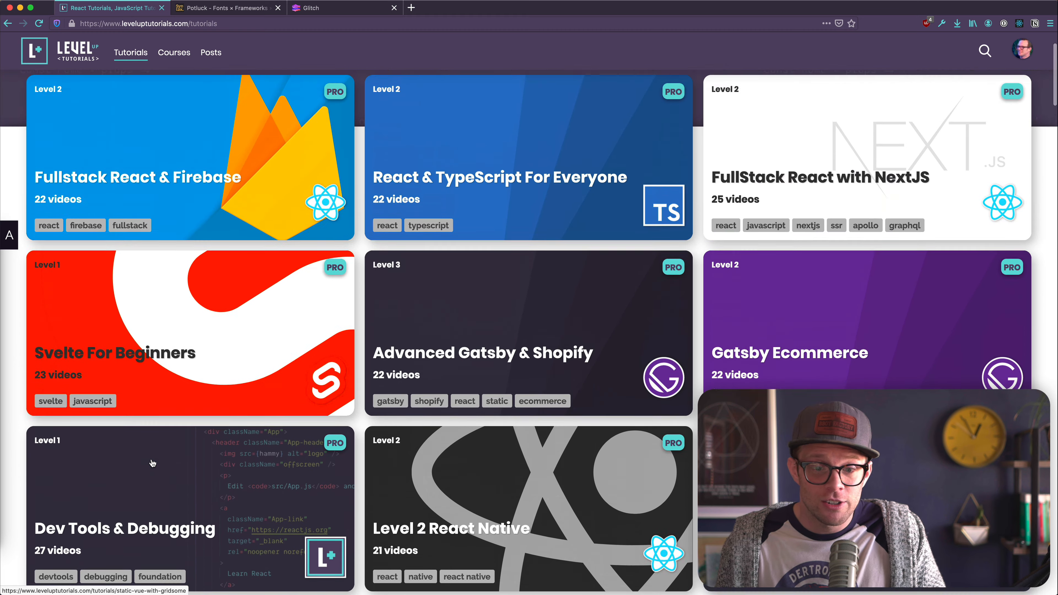
{"action": "scroll", "scroll_direction": "down", "scroll_amount": 3}
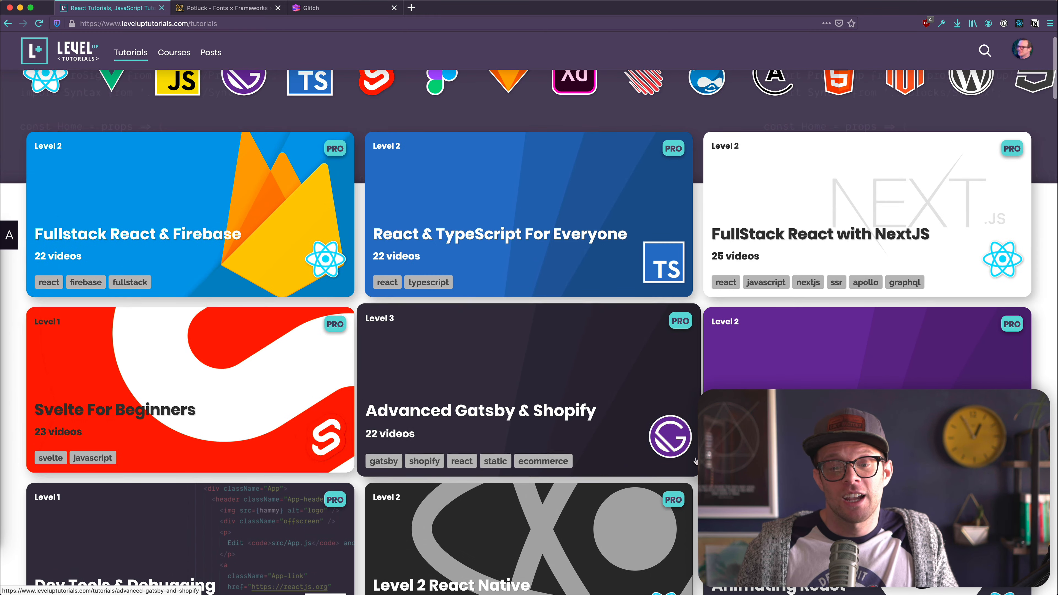
{"action": "scroll", "scroll_direction": "down", "scroll_amount": 3}
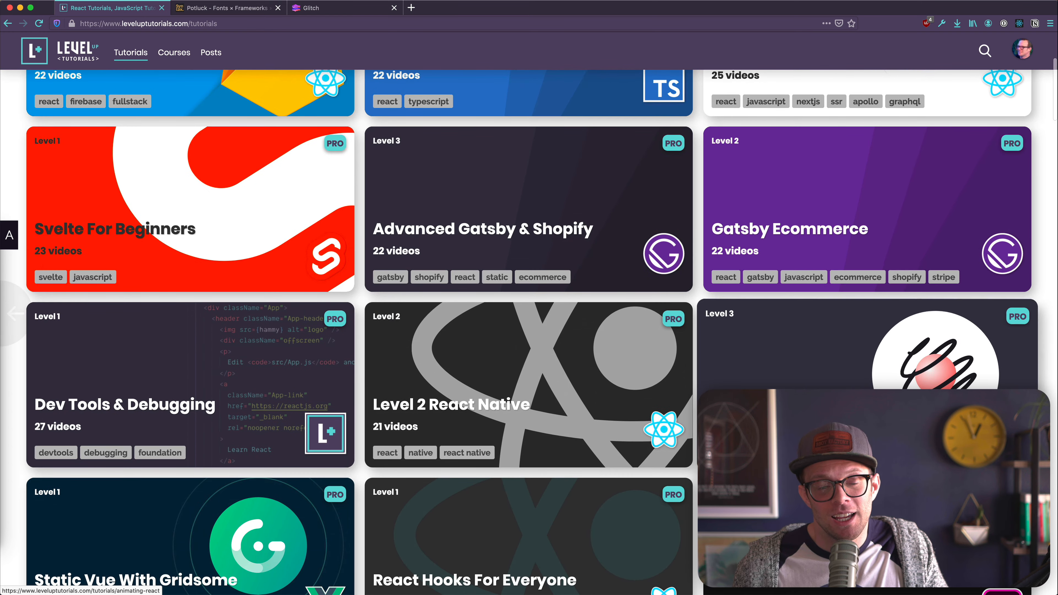